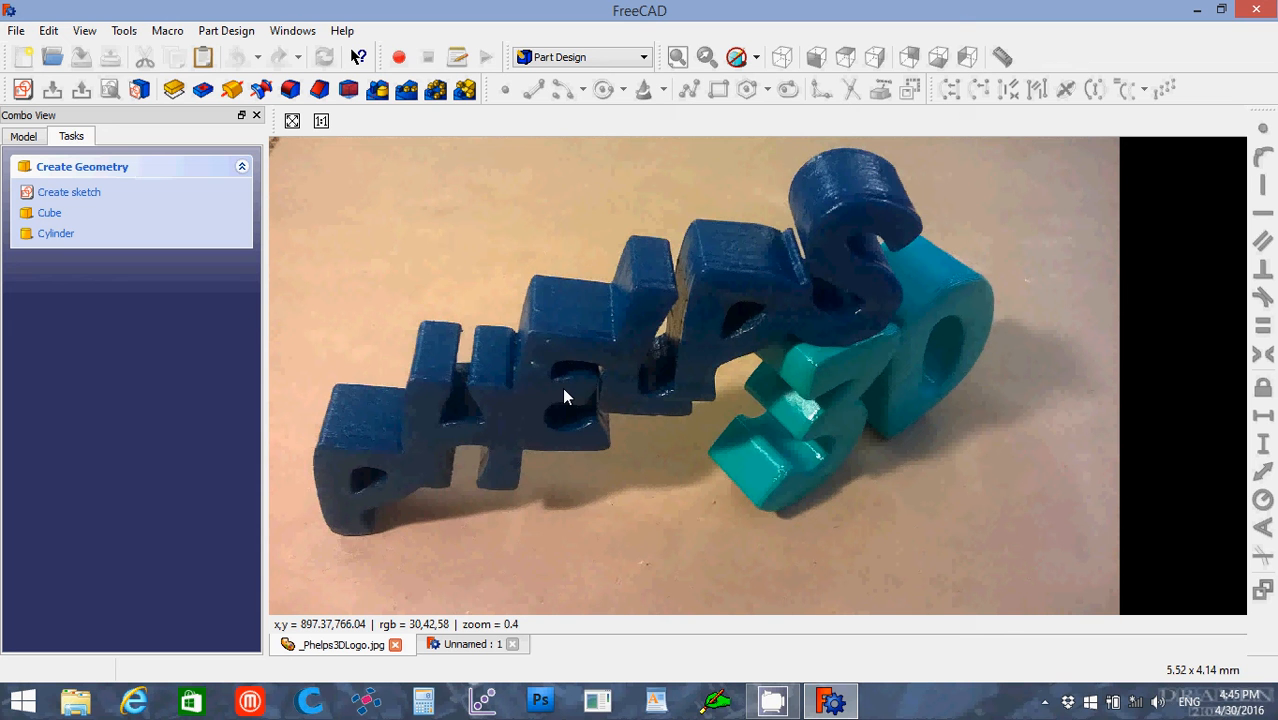
mouse_move(396, 655)
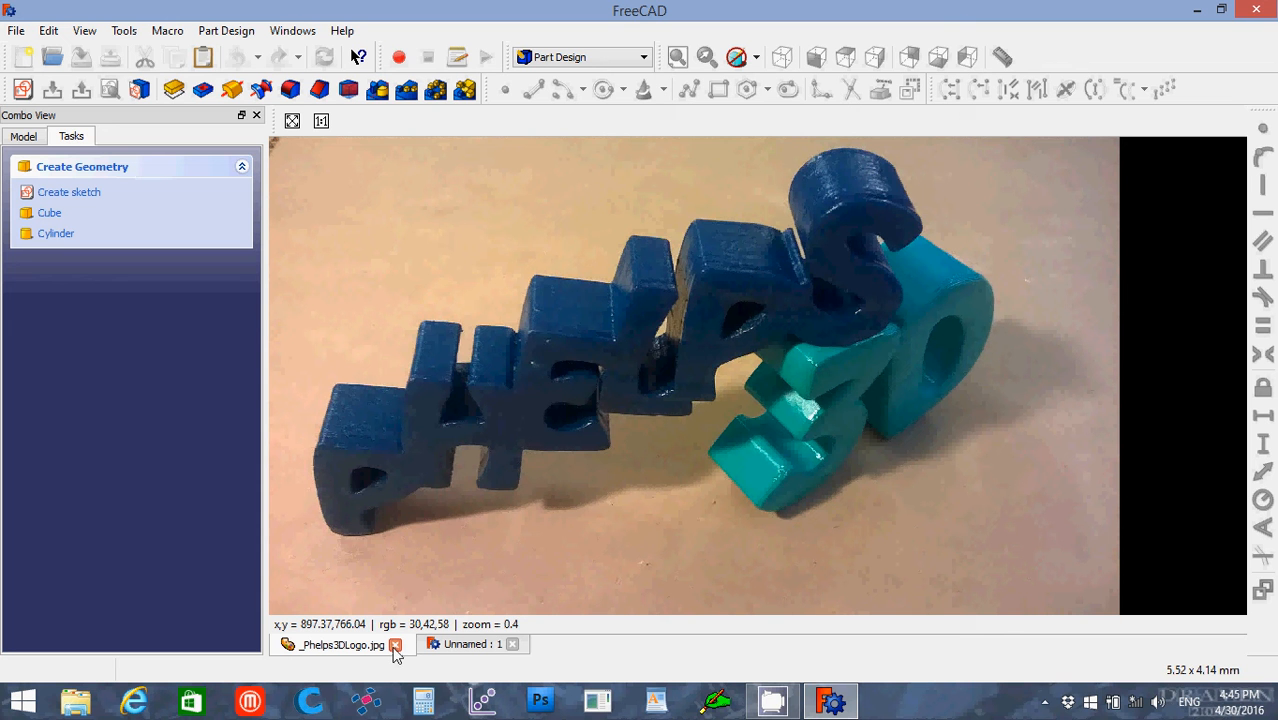
Close the _Phelps3DLogo.jpg tab to show the empty Unnamed document.
click(395, 644)
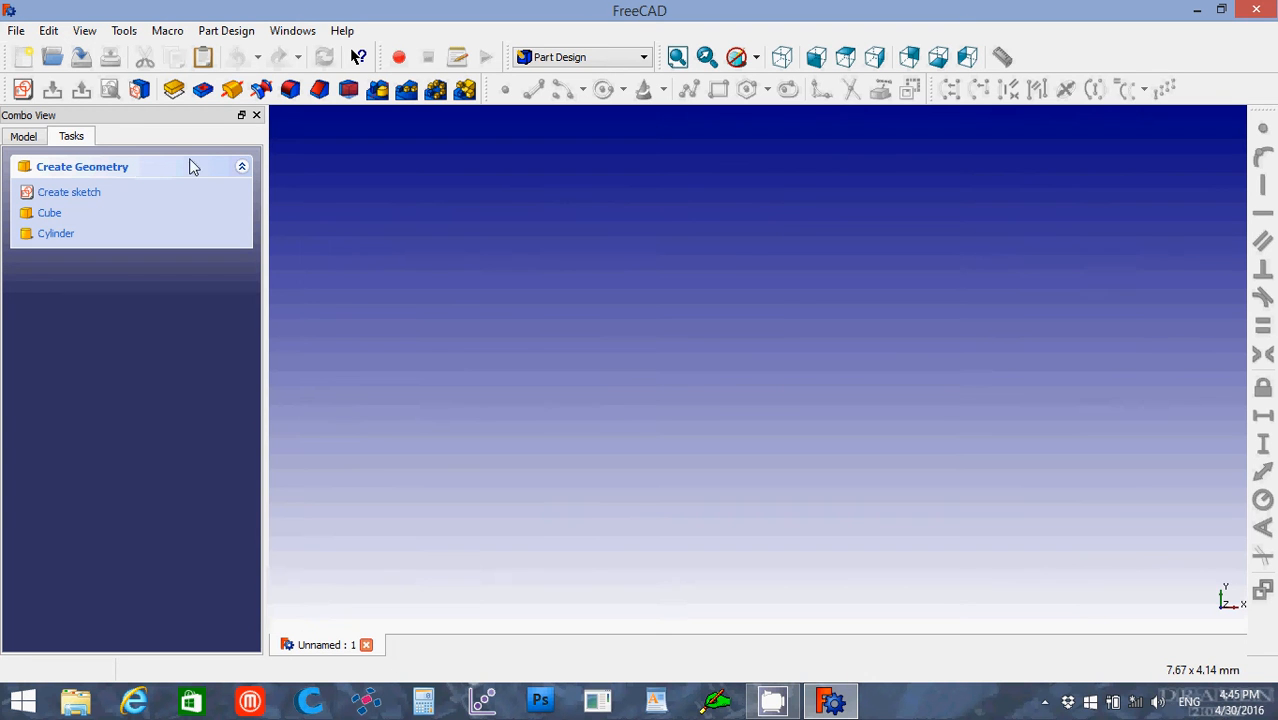
mouse_move(22, 92)
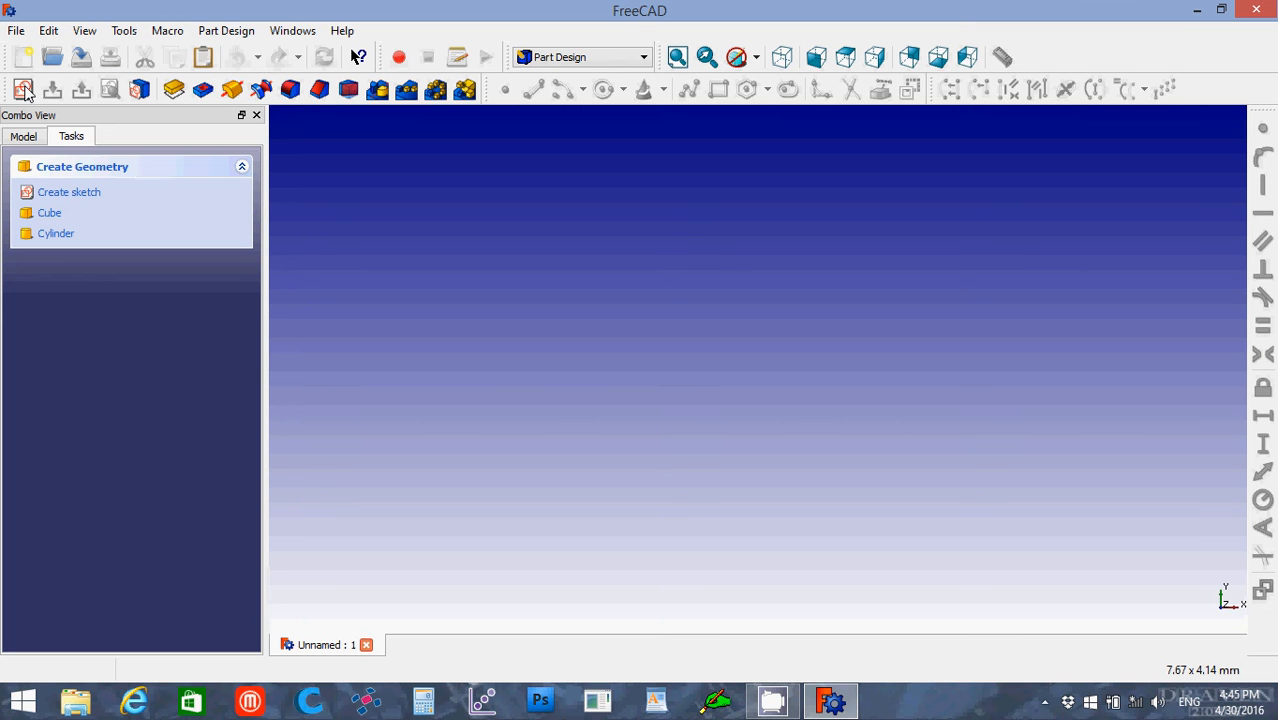
mouse_move(24, 89)
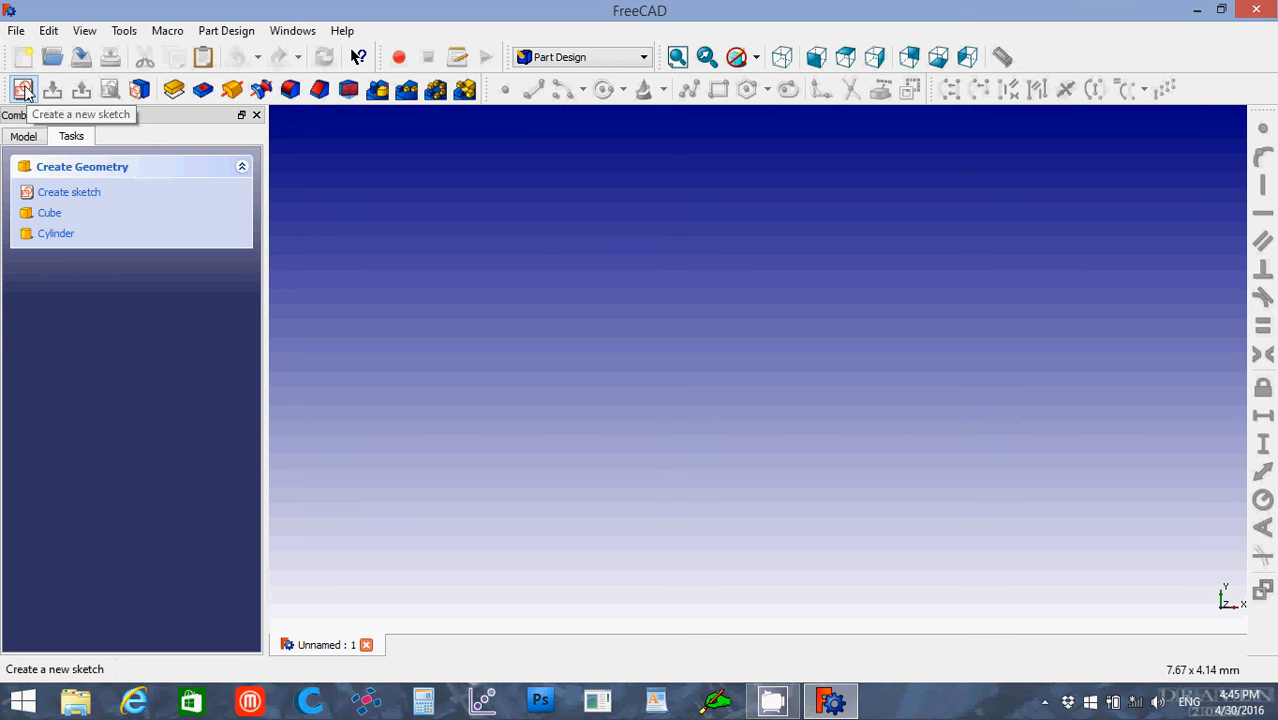
Create a new XY-plane sketch and draw two parallel slanted lines.
click(23, 89)
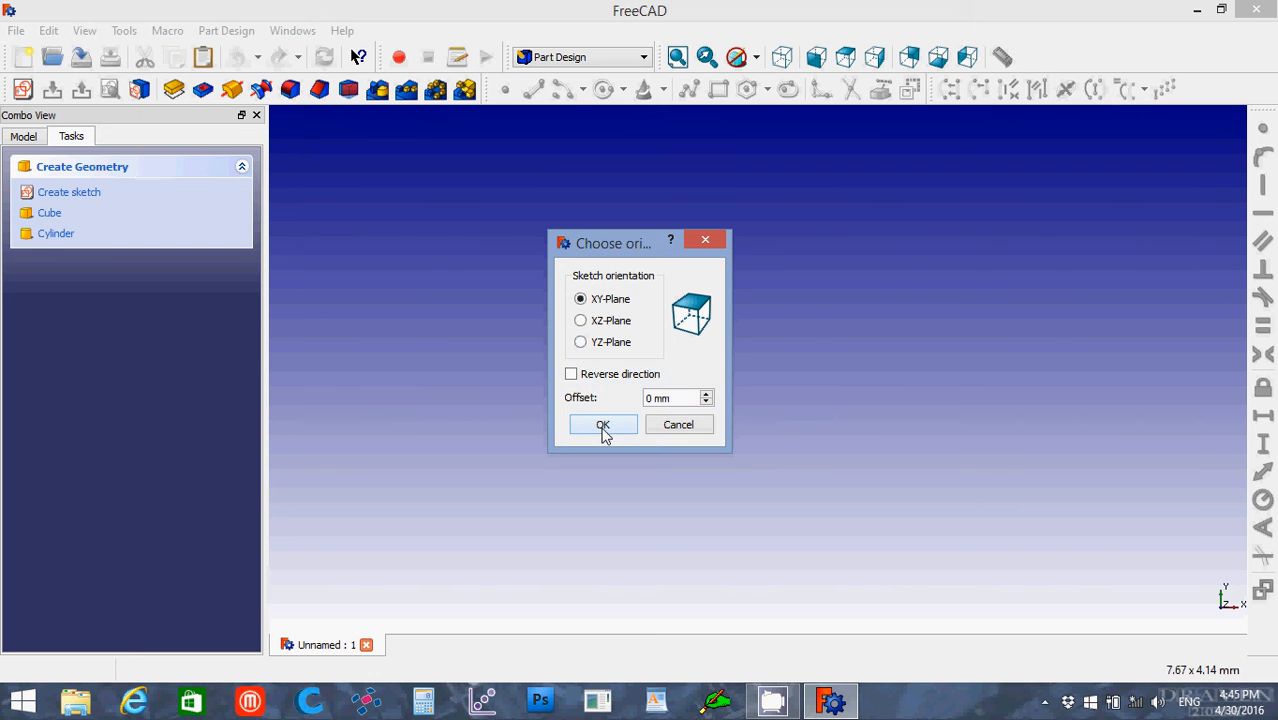
click(603, 424)
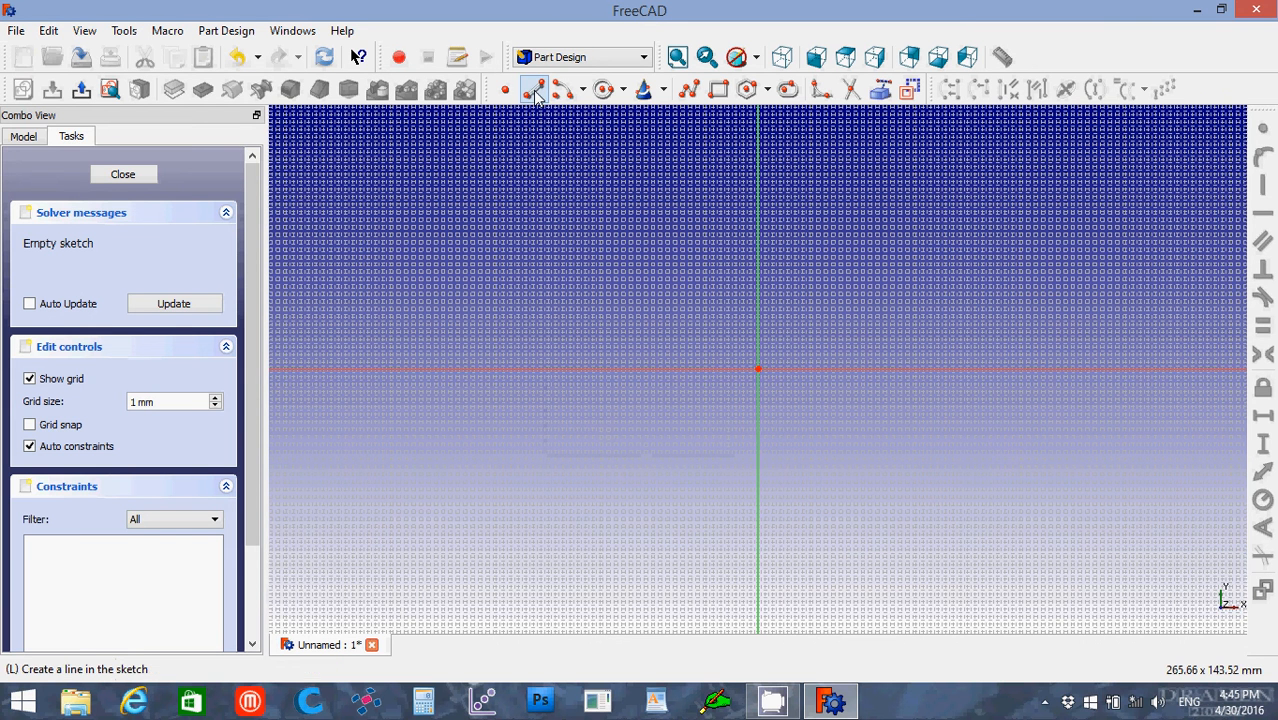
mouse_move(585, 226)
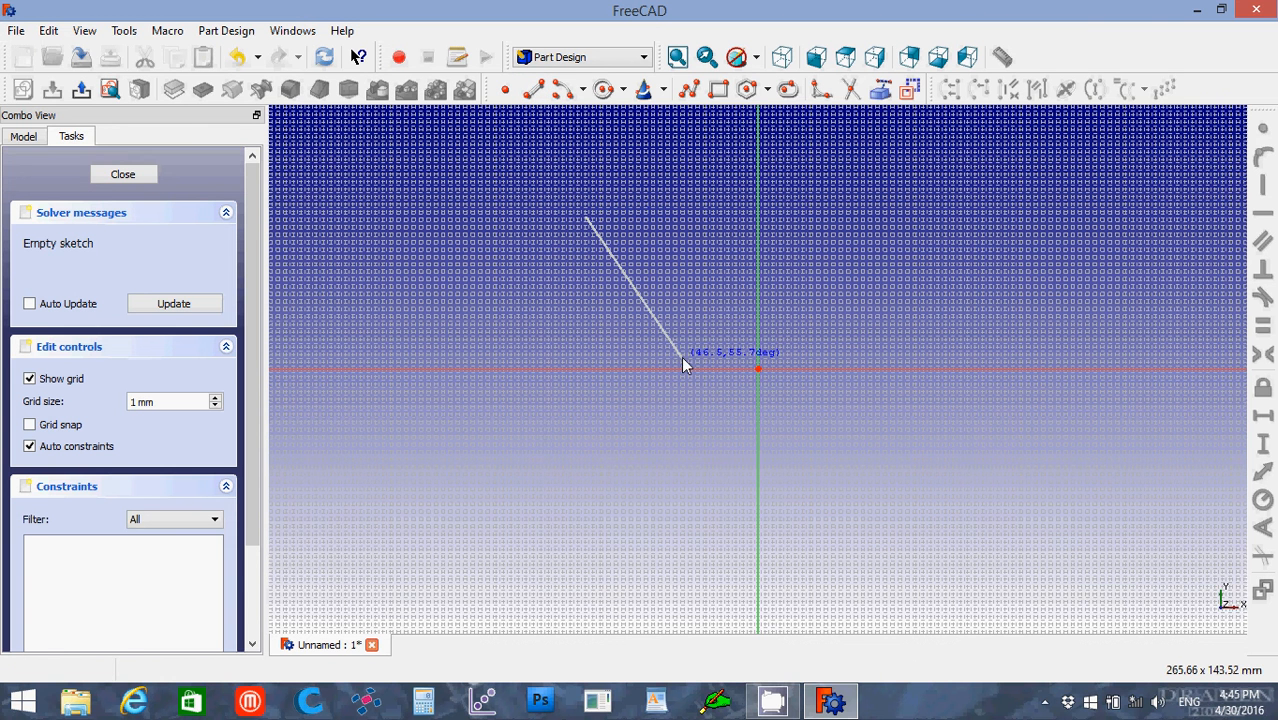
click(677, 360)
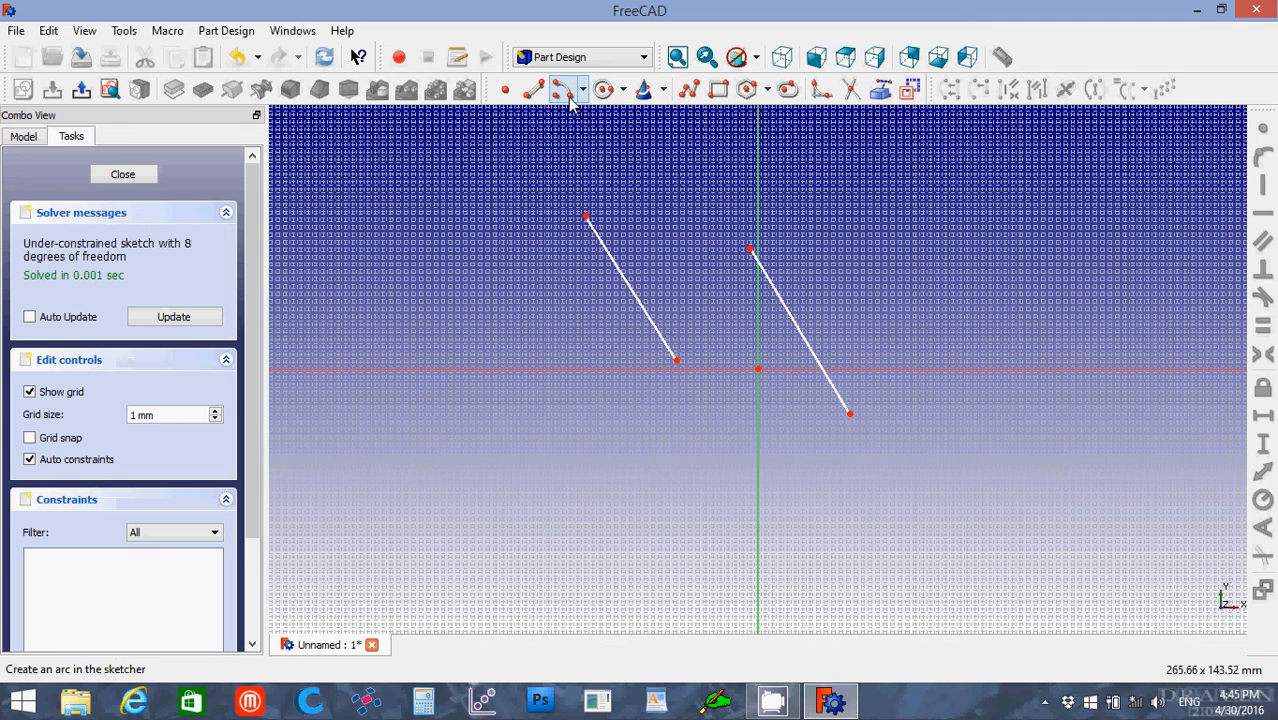
Draw an arc joining the lower ends of the two slanted lines.
click(583, 89)
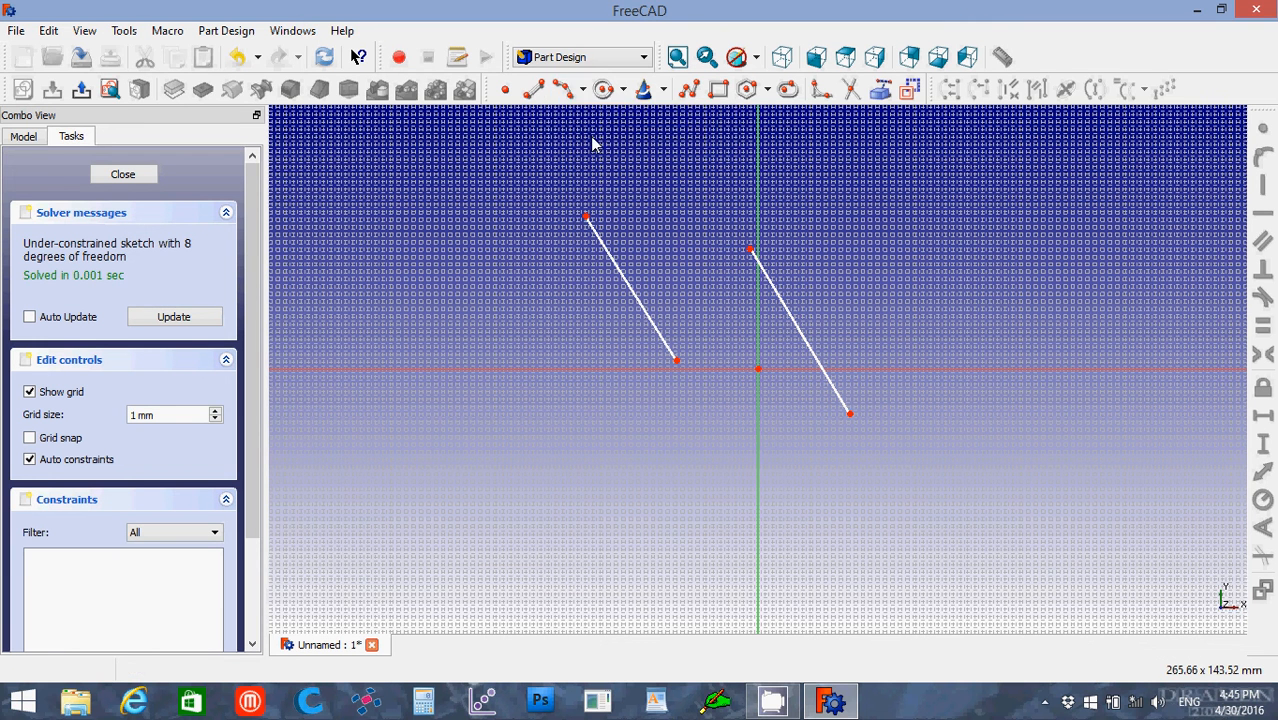
mouse_move(690, 368)
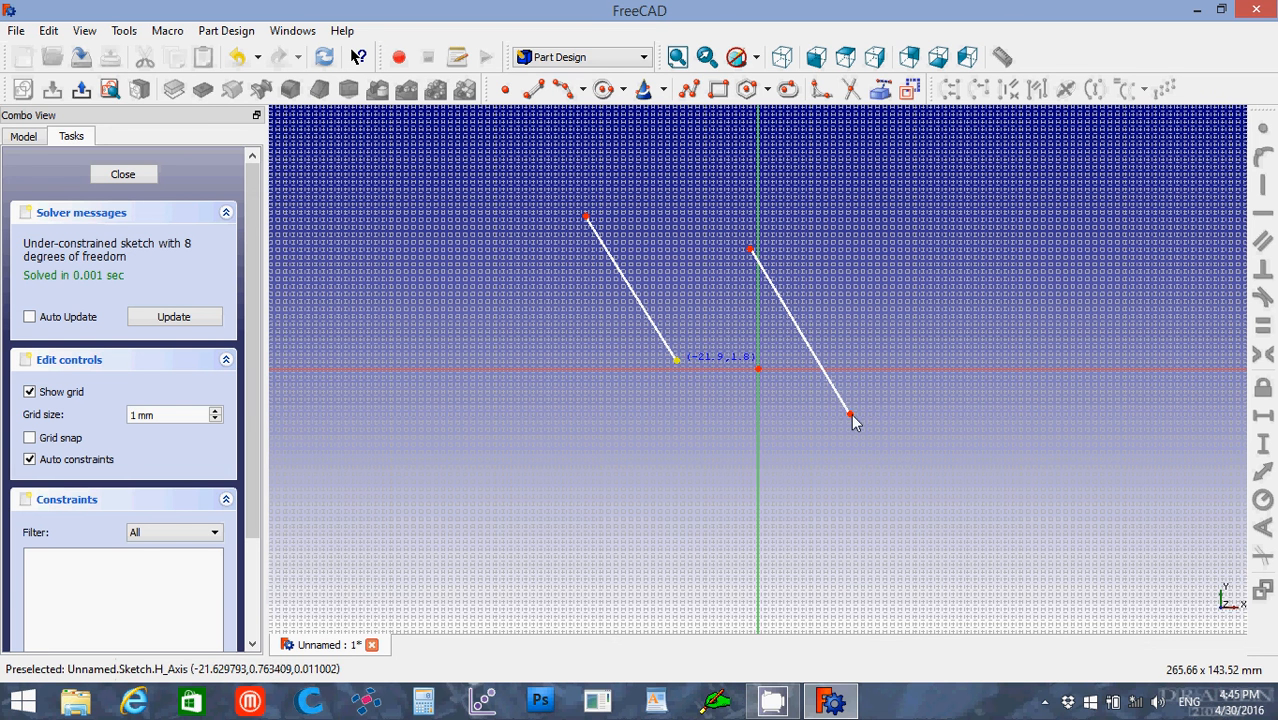
mouse_move(850, 413)
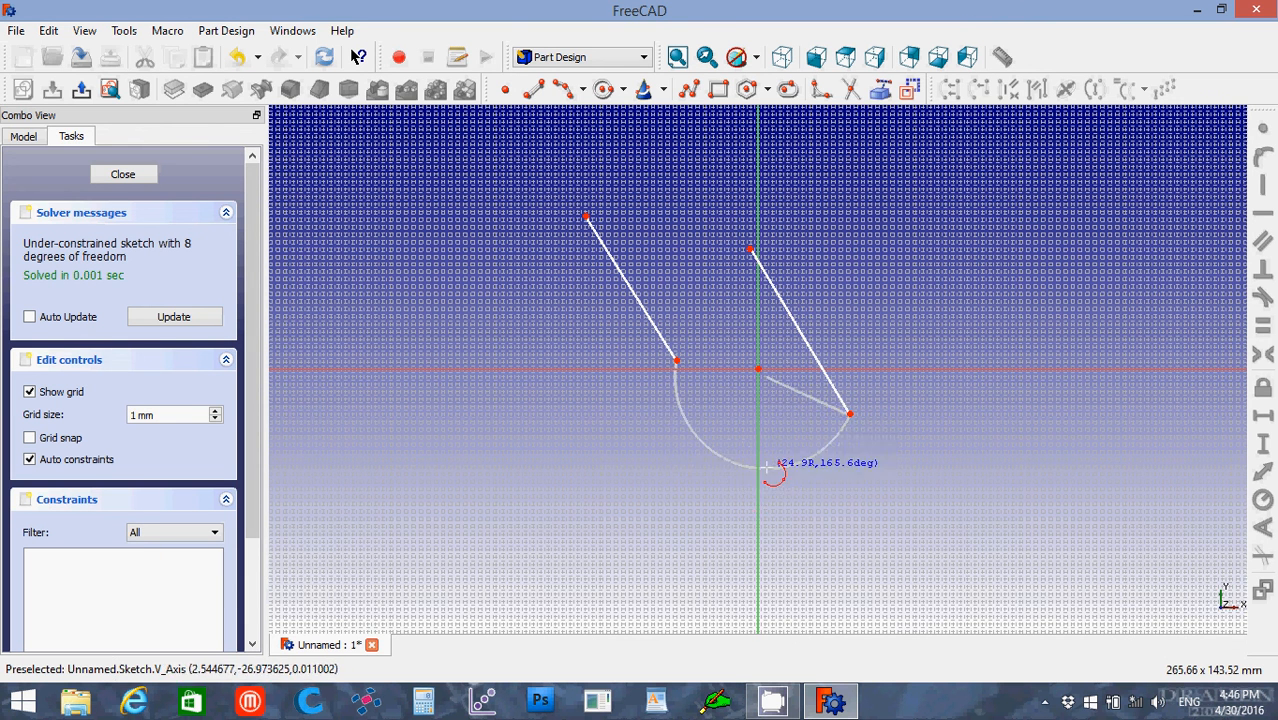
click(770, 463)
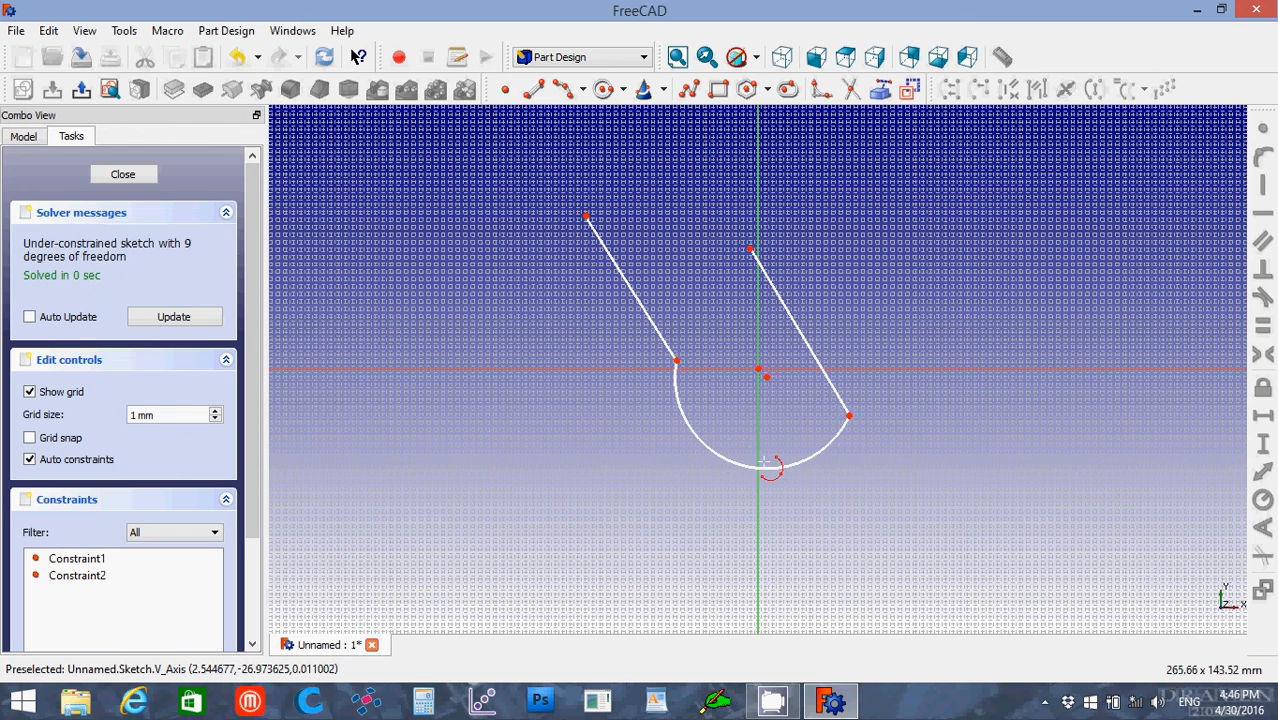
mouse_move(750, 248)
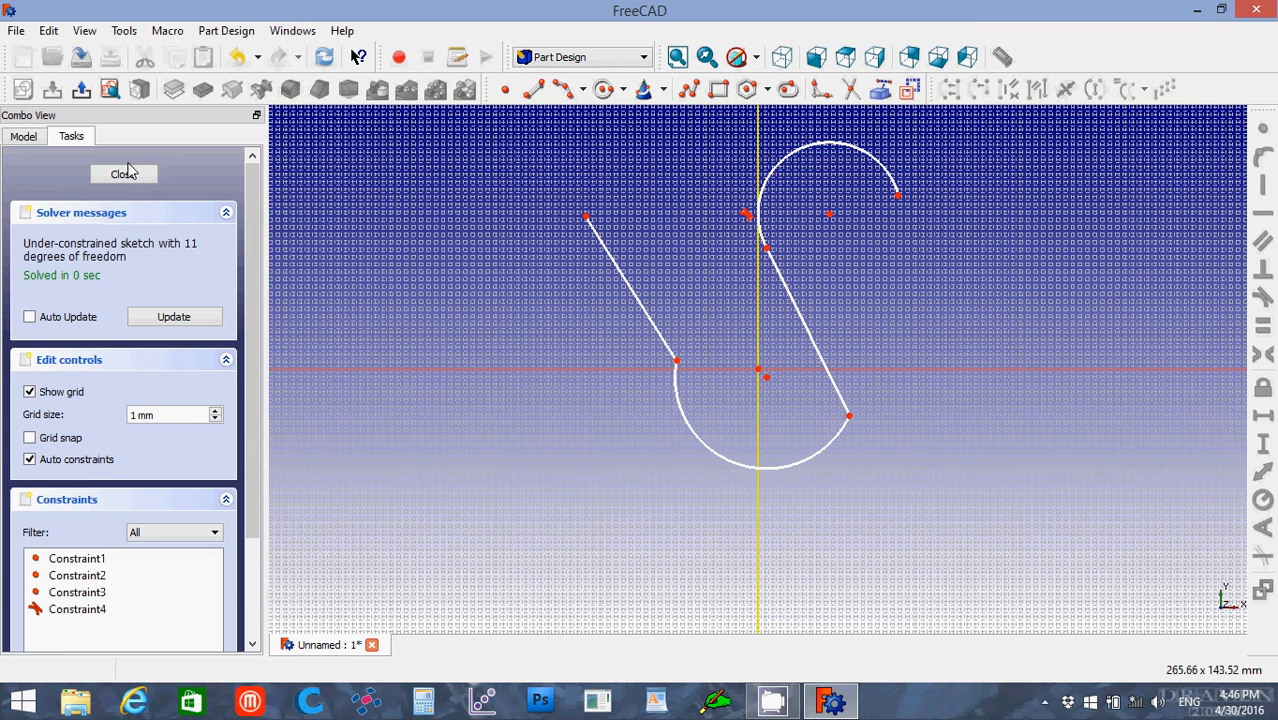
Close the S-shaped sketch, switch to isometric view and show the Model tree.
click(124, 173)
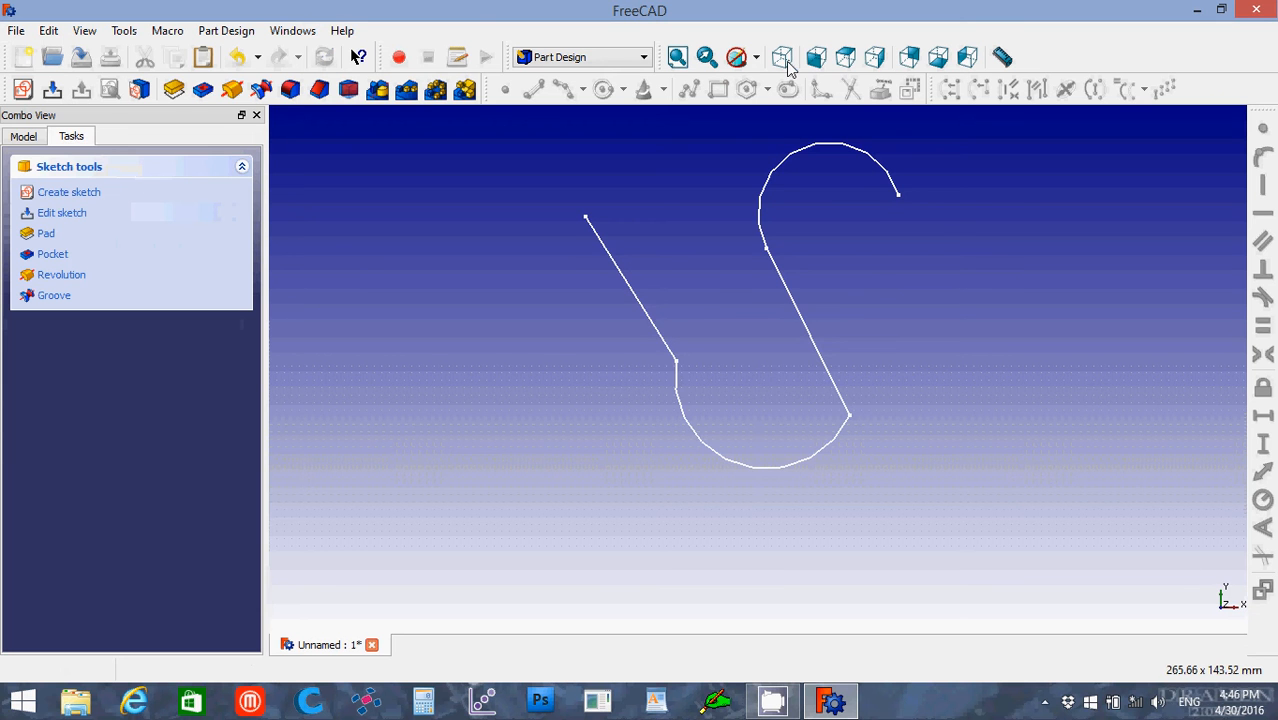
click(782, 57)
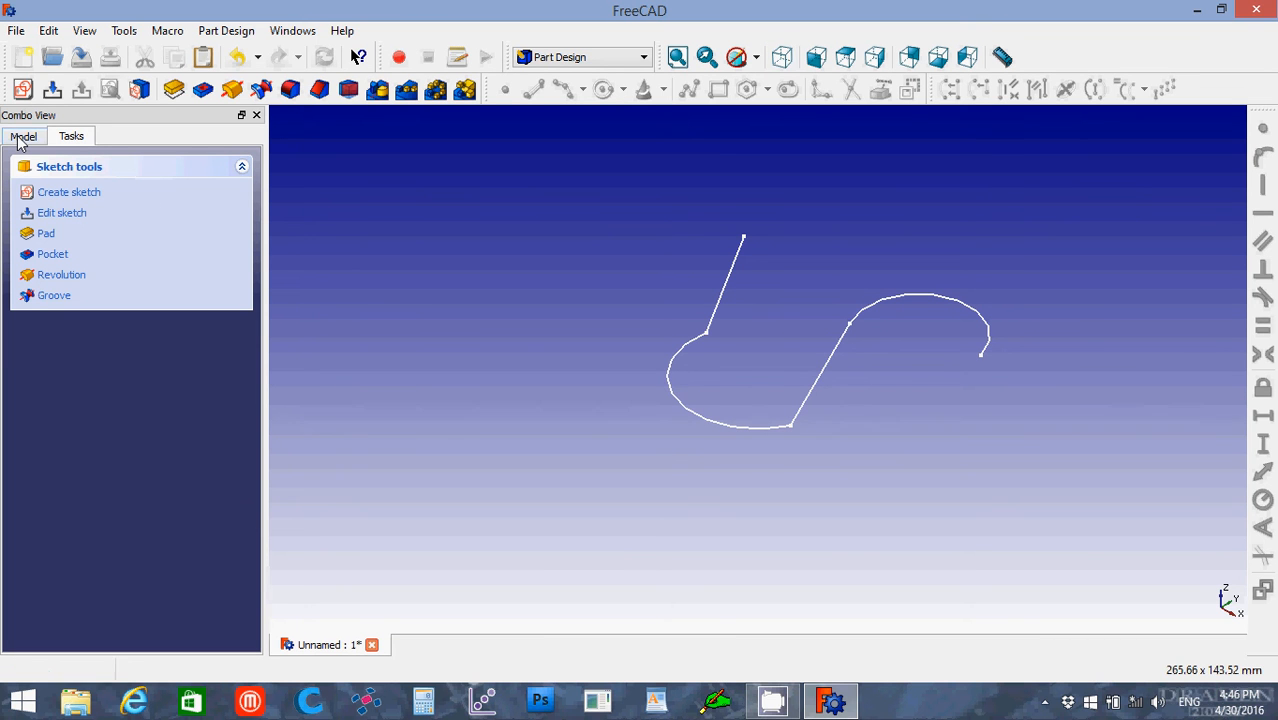
click(23, 136)
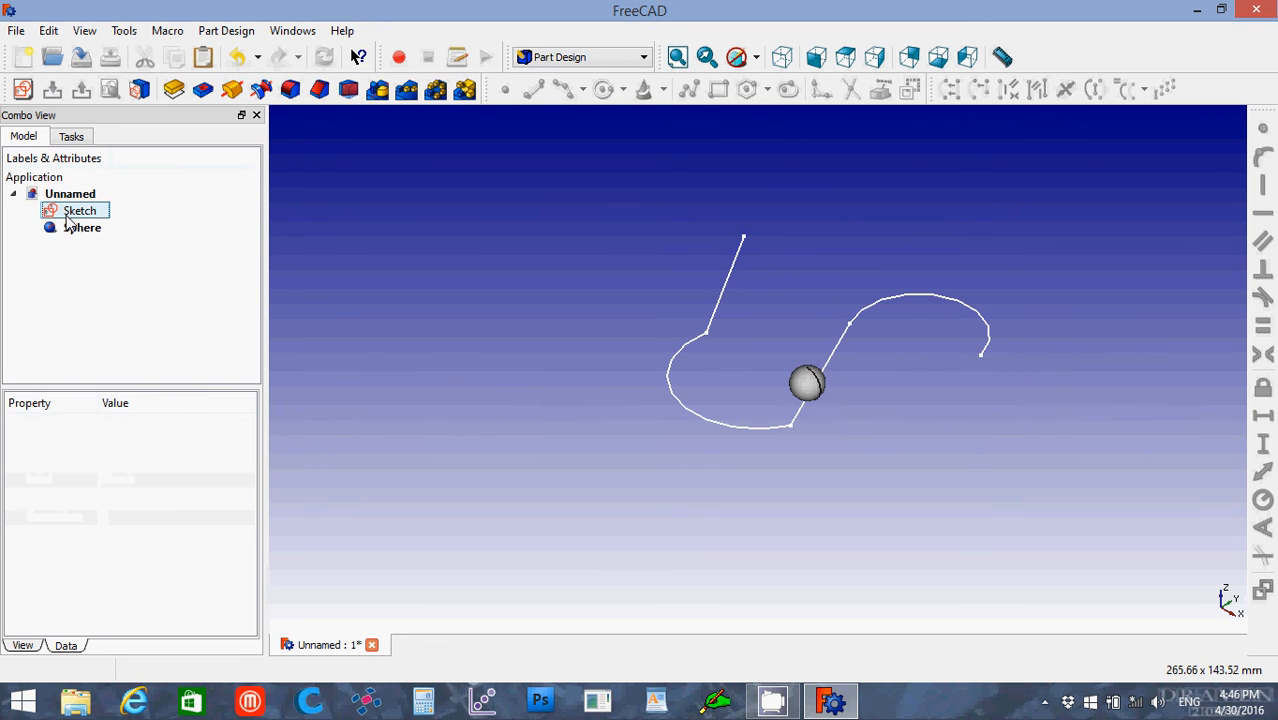
Delete the stray Sphere and select Sketch for duplication.
click(82, 227)
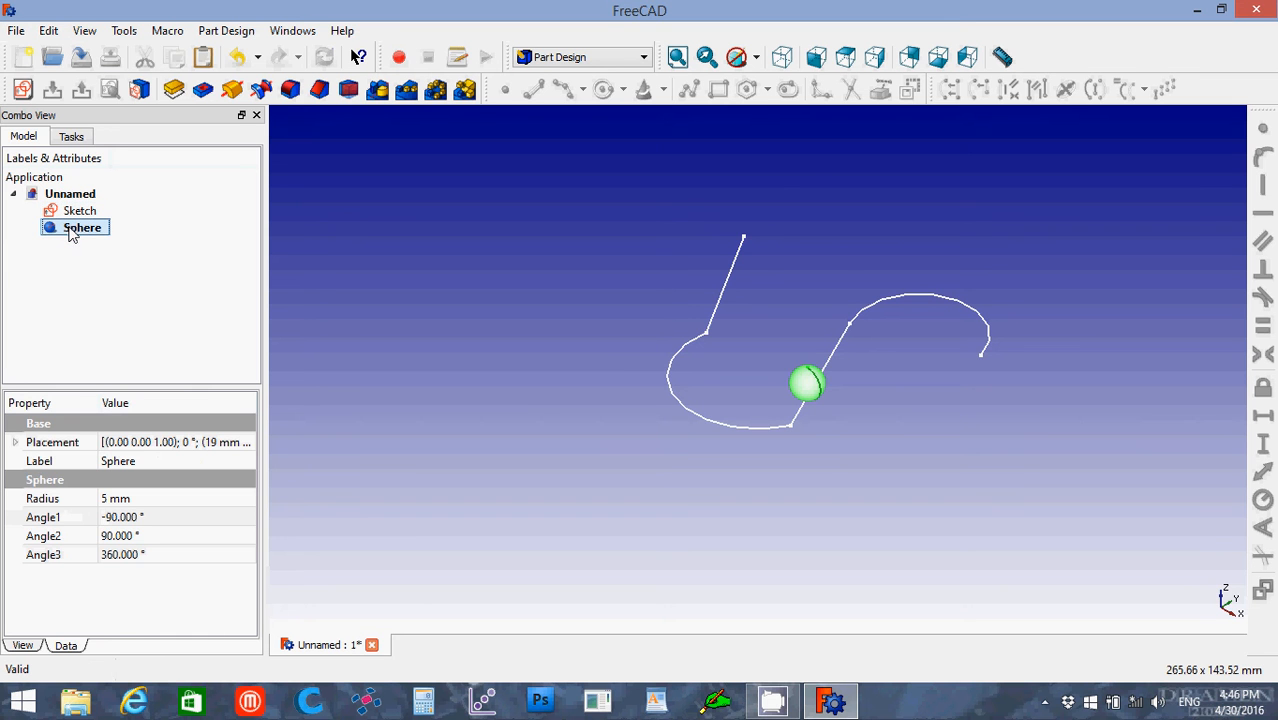
key(Delete)
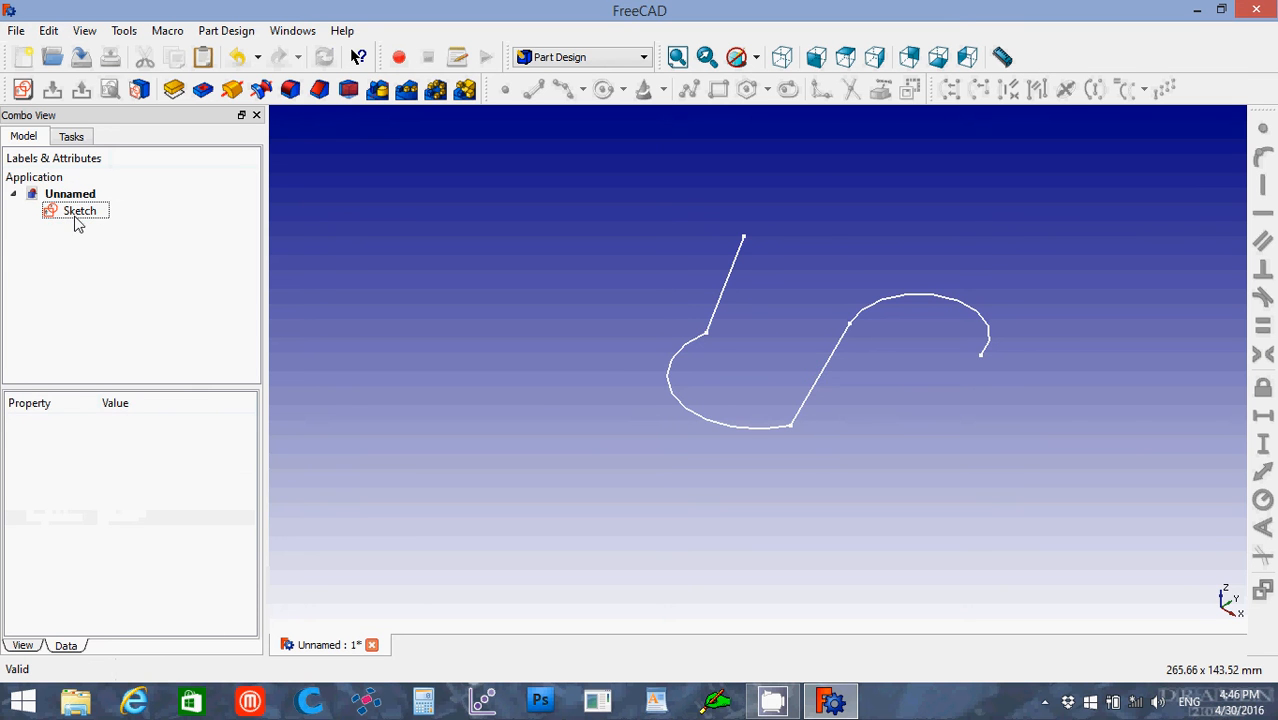
click(79, 210)
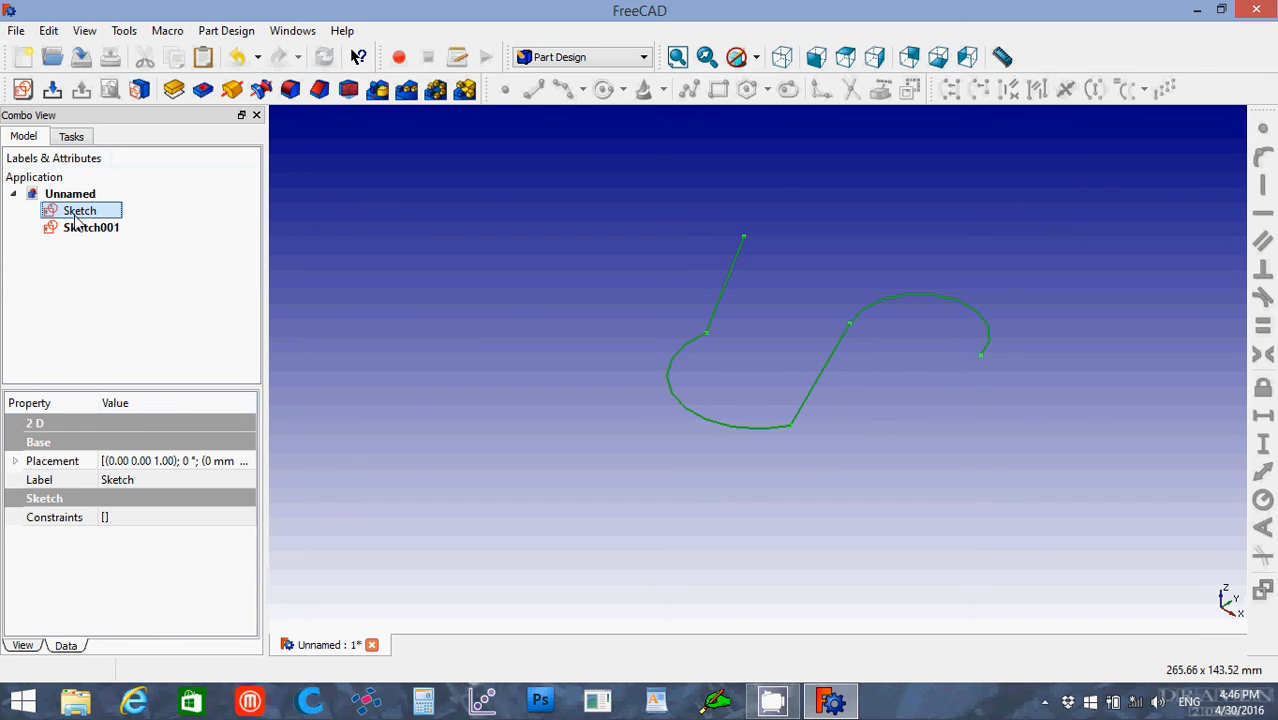
mouse_move(398, 212)
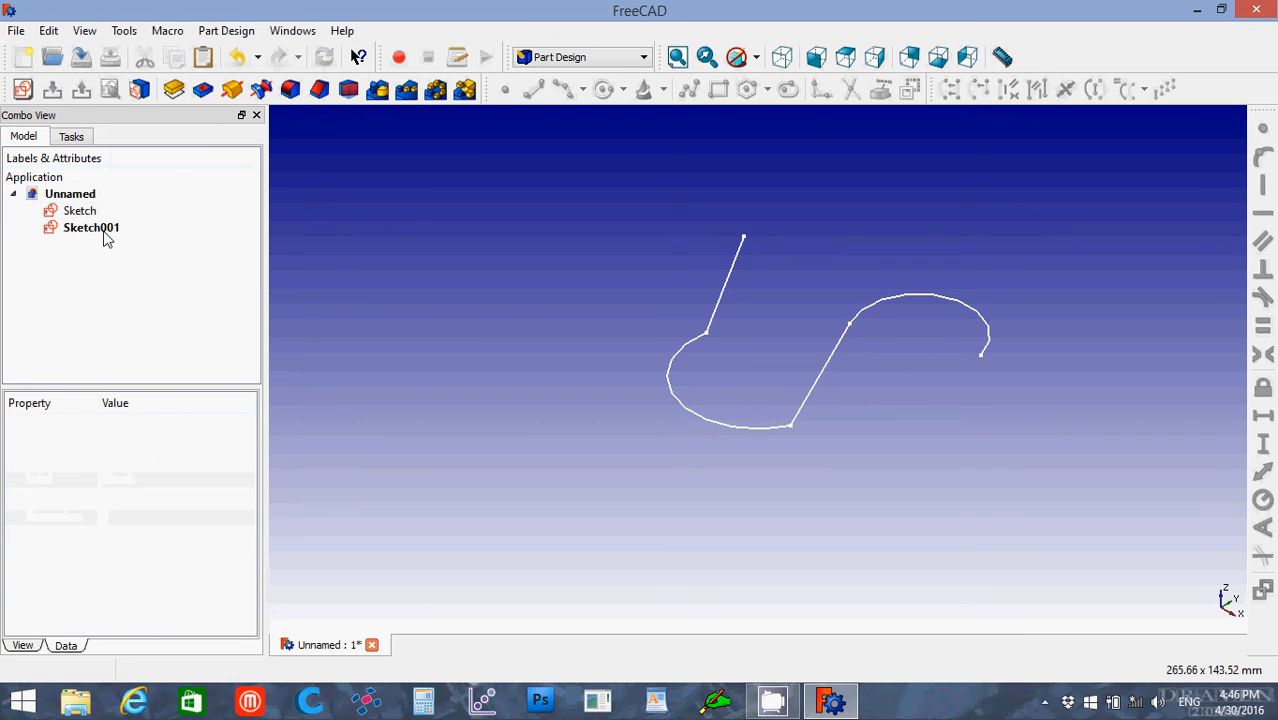
Set Sketch001's Placement Position z to 25 mm.
click(91, 227)
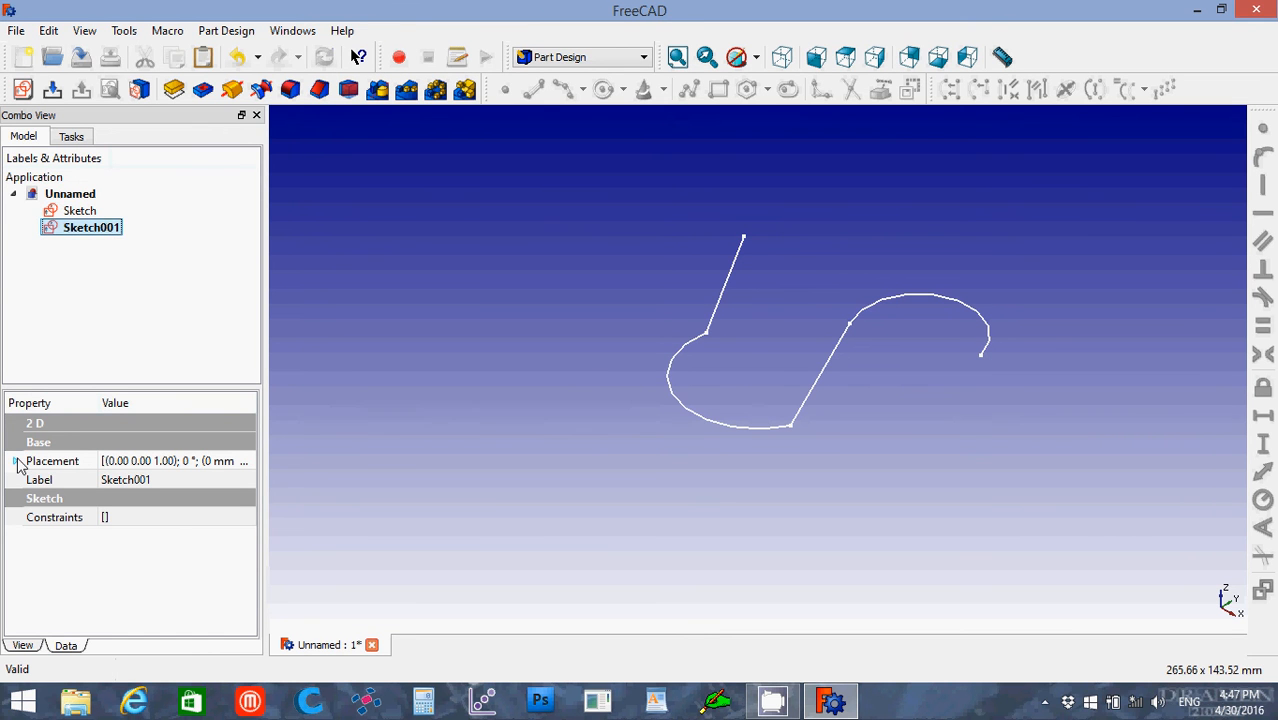
click(16, 461)
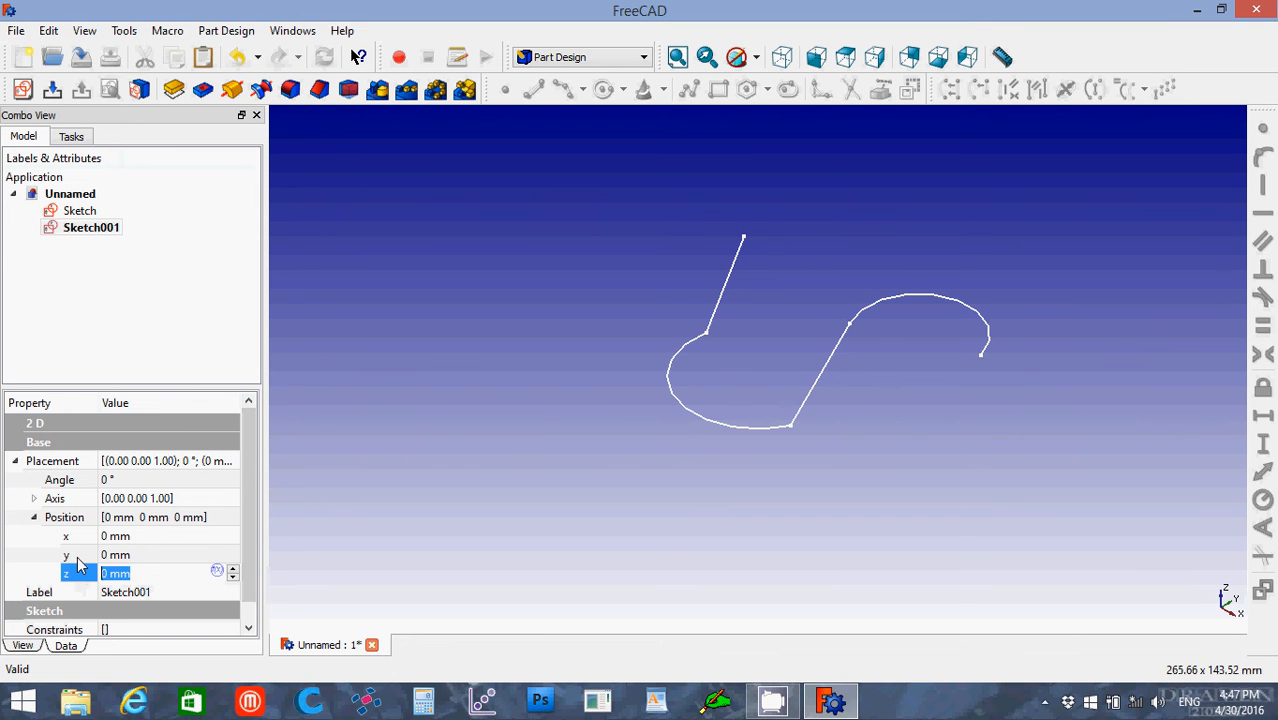
text(10)
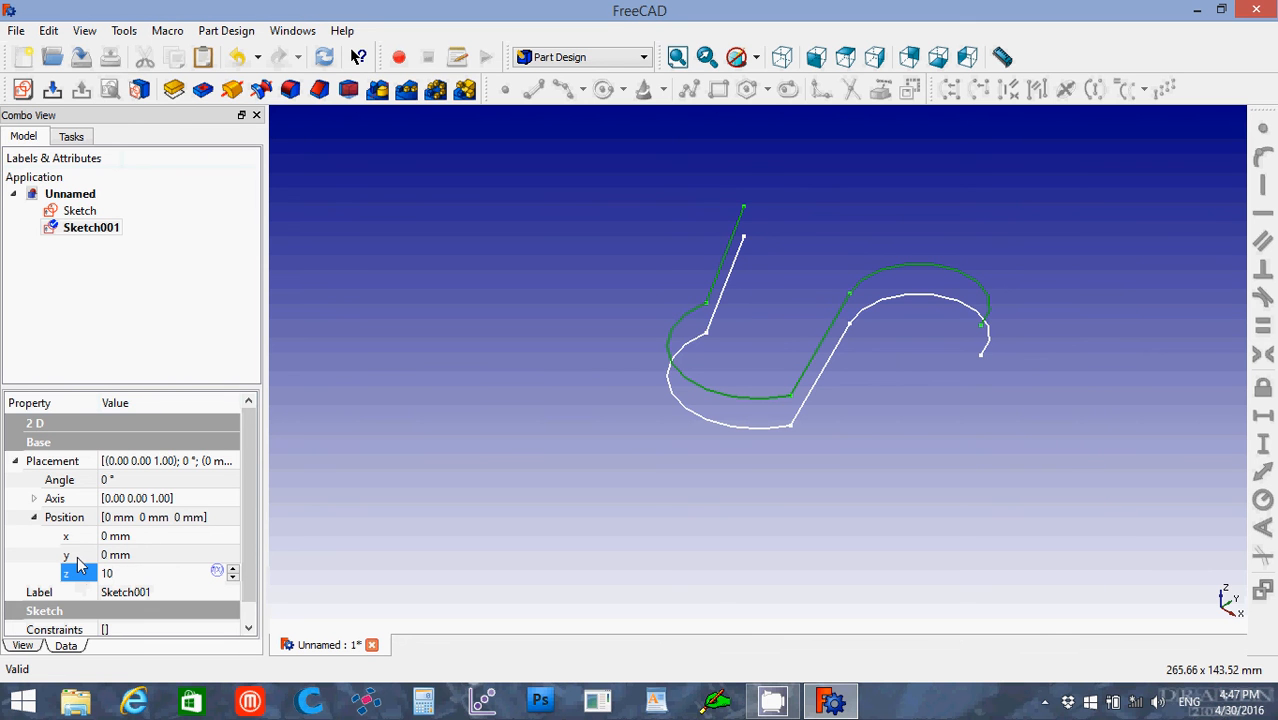
click(150, 572)
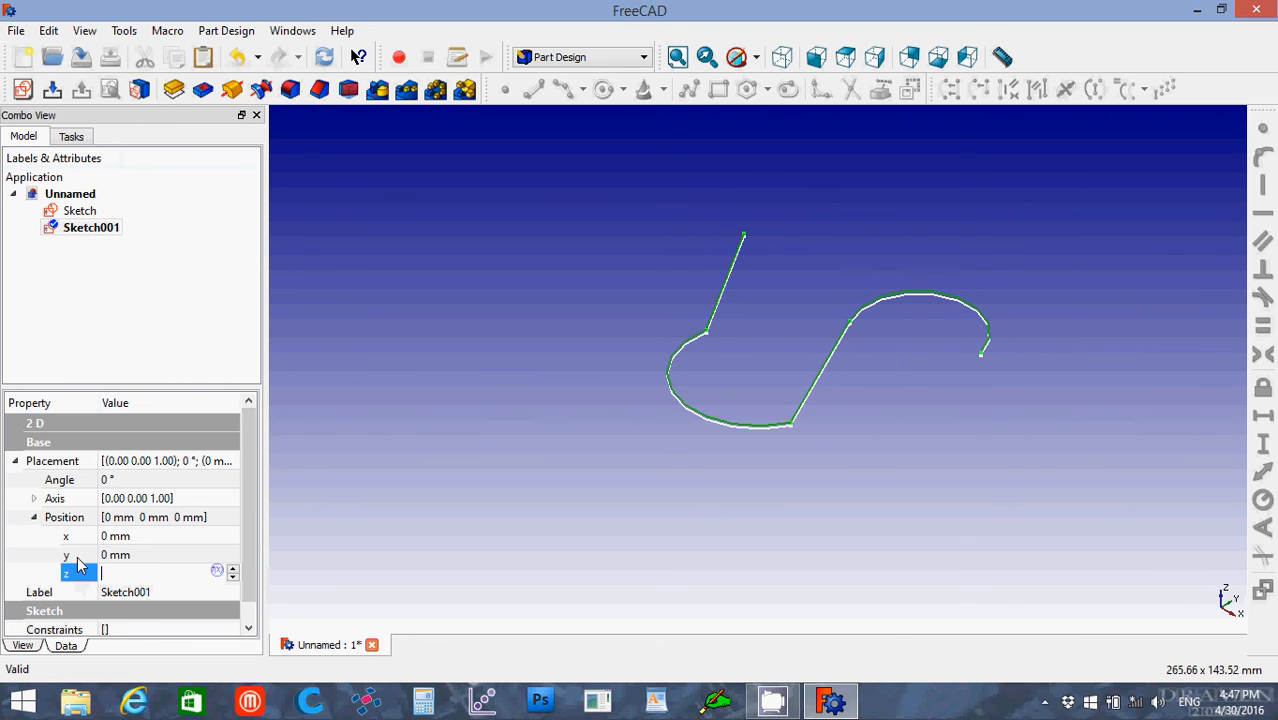
text(25)
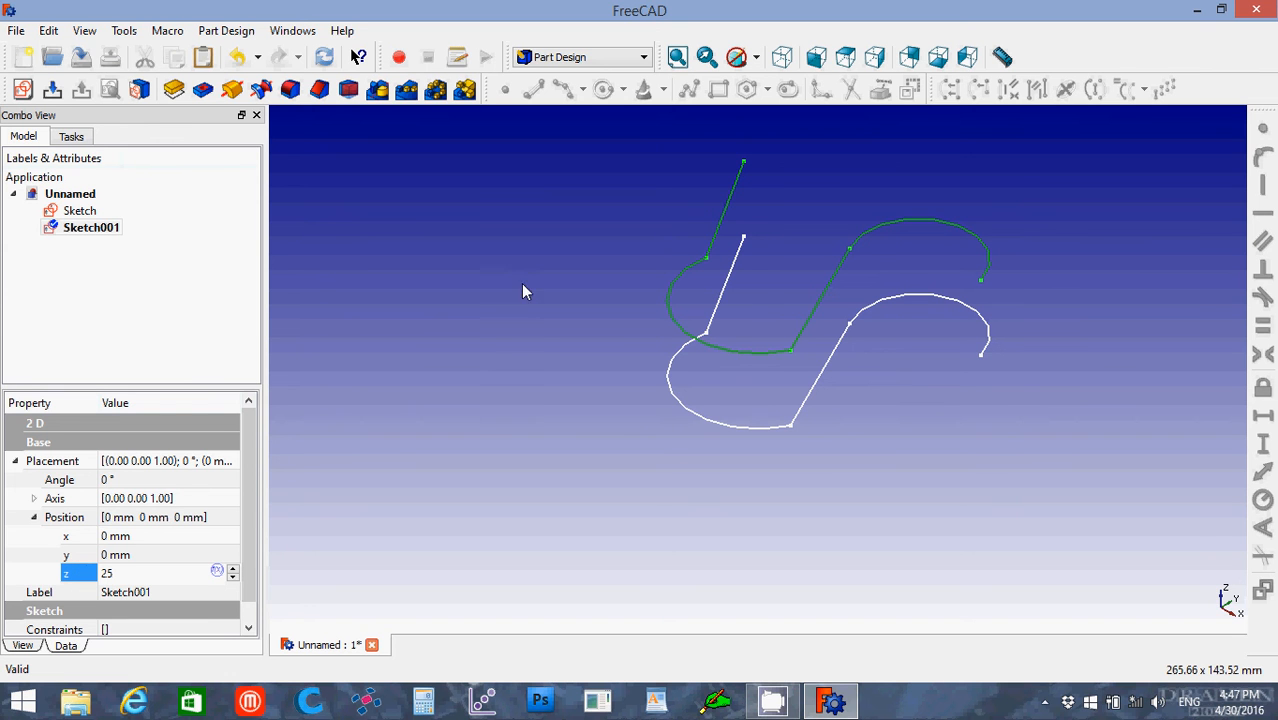
mouse_move(473, 355)
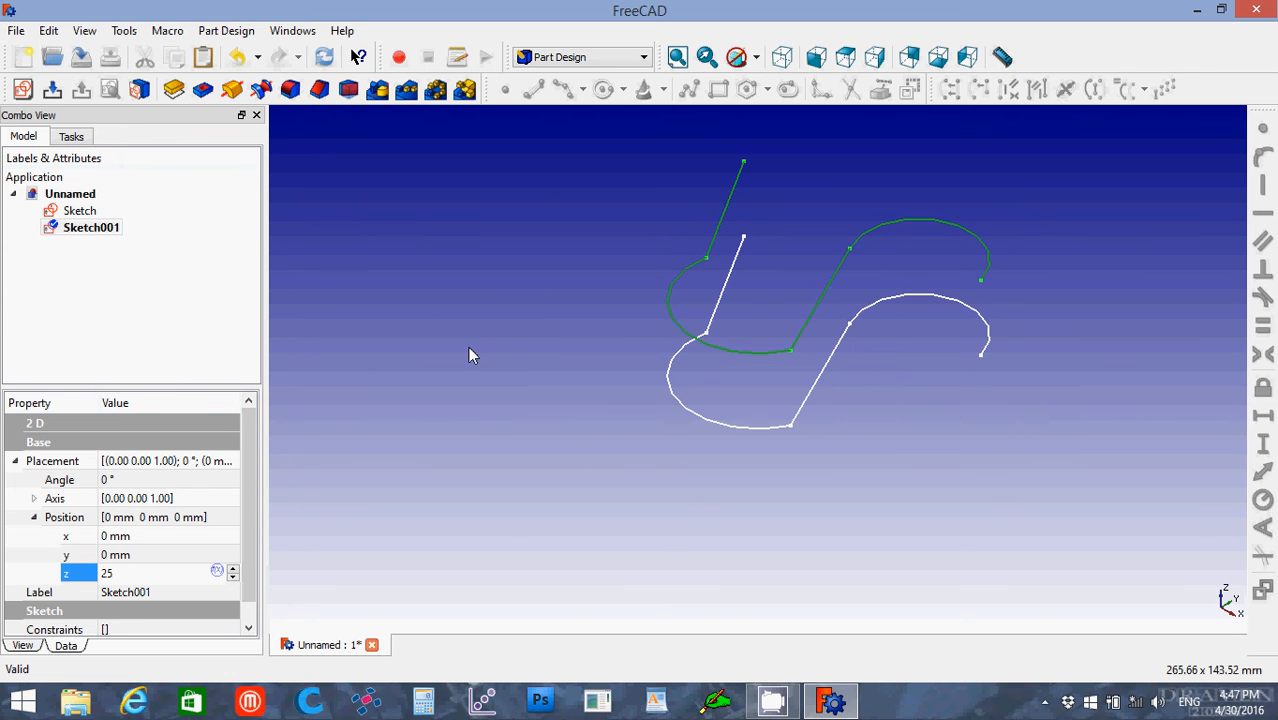
mouse_move(575, 78)
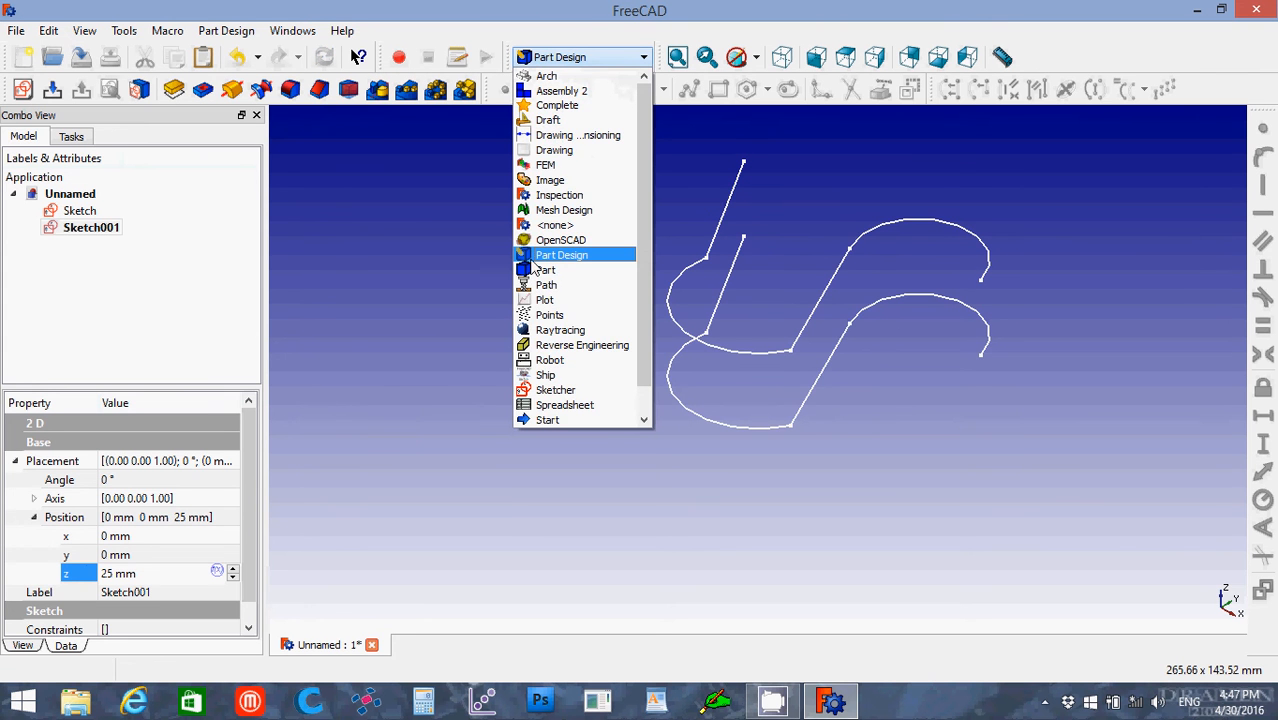
Select Sketch and Sketch001 and create a Part ruled surface from them.
click(545, 269)
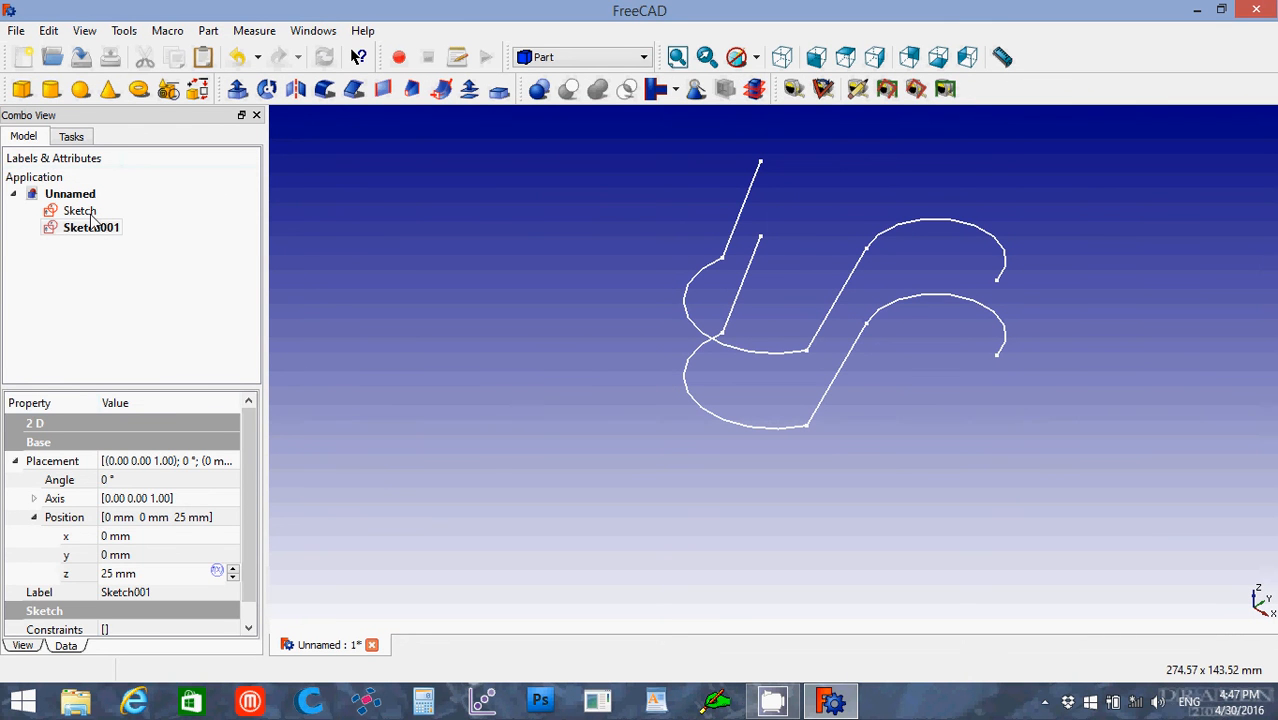
click(79, 210)
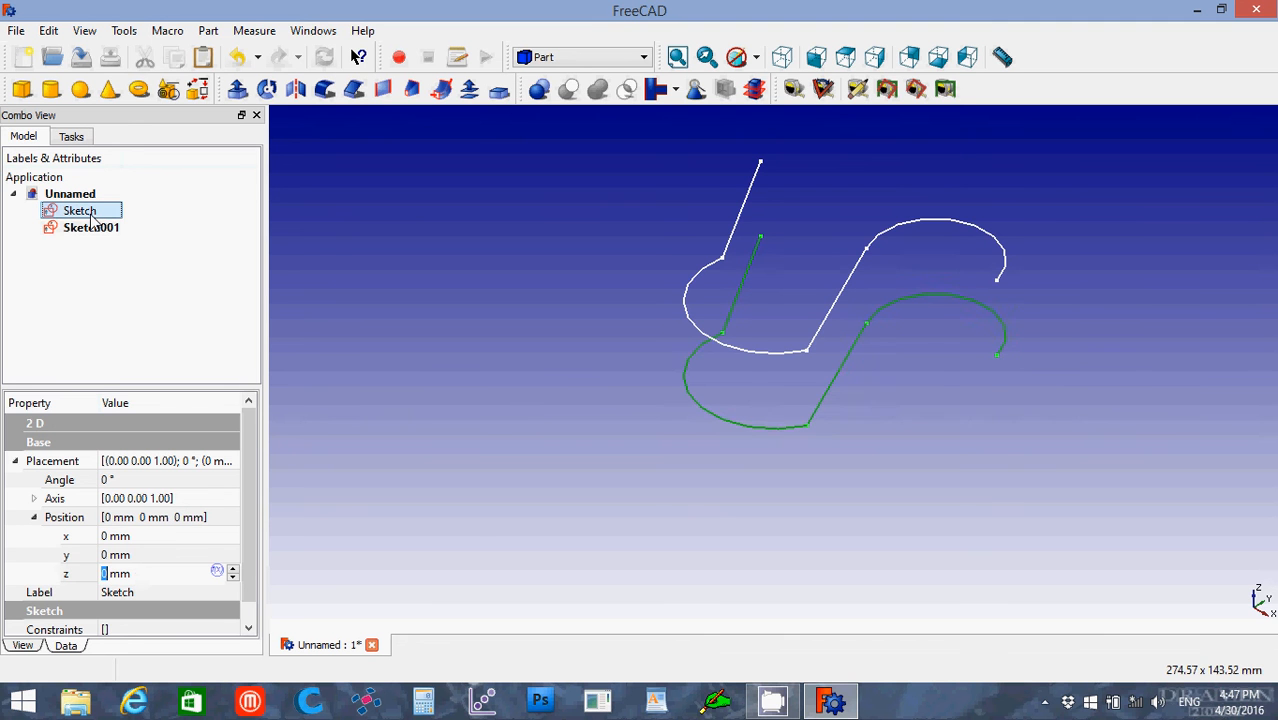
click(91, 227)
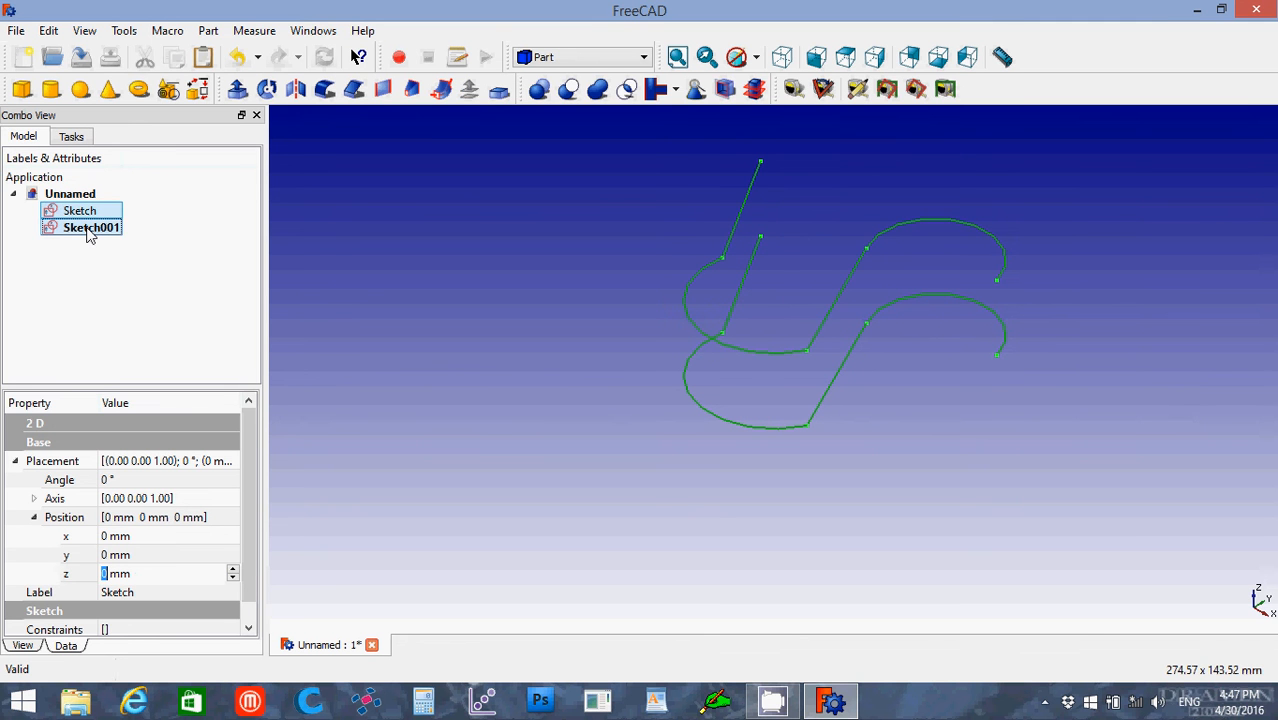
mouse_move(383, 89)
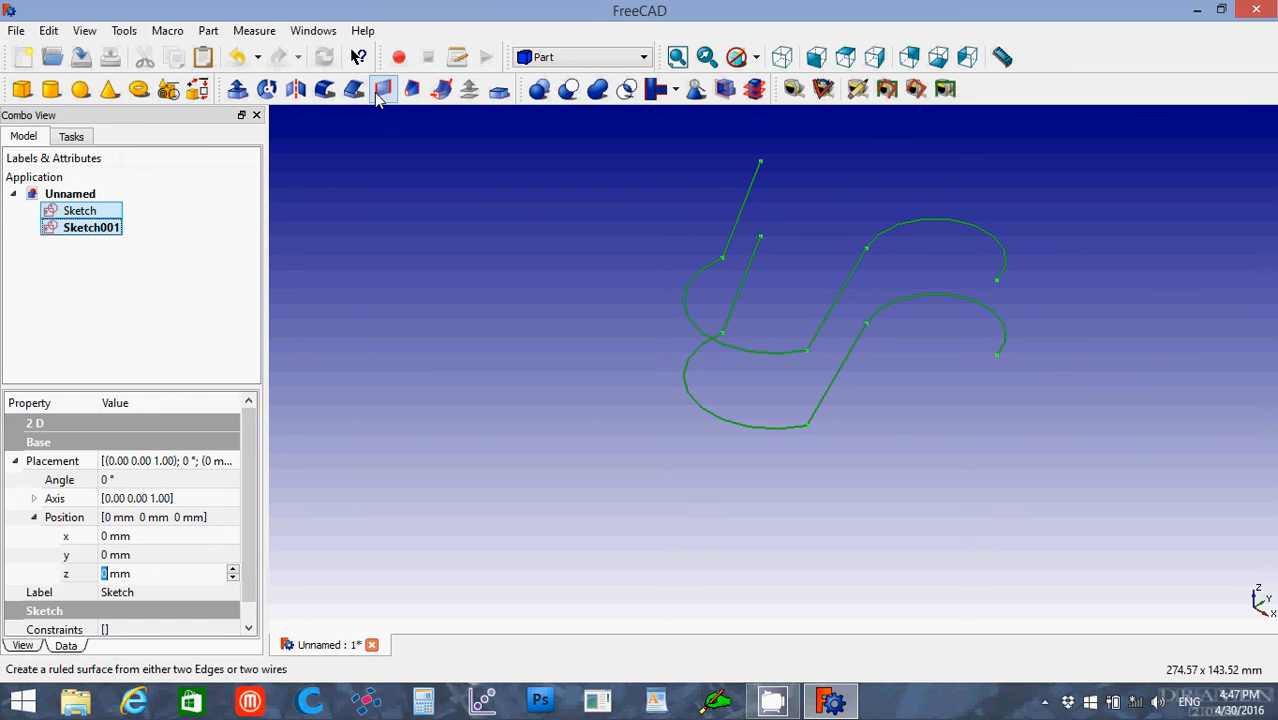
click(383, 89)
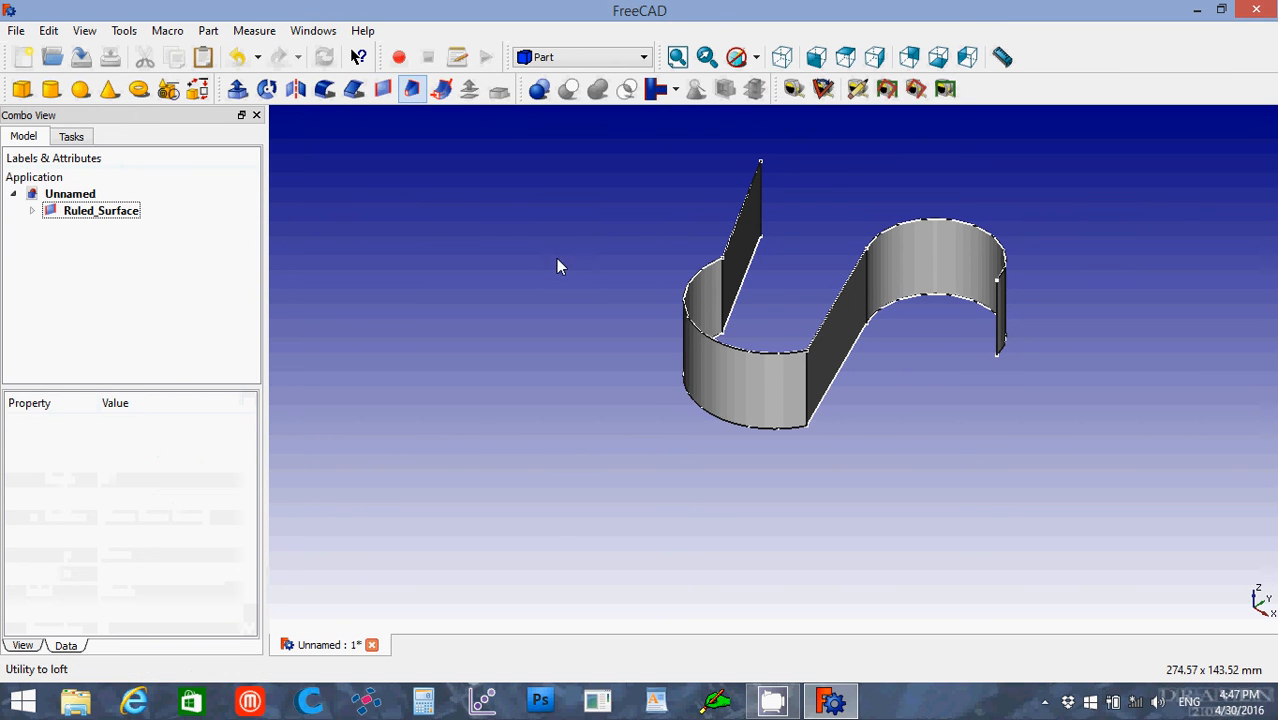
mouse_move(337, 268)
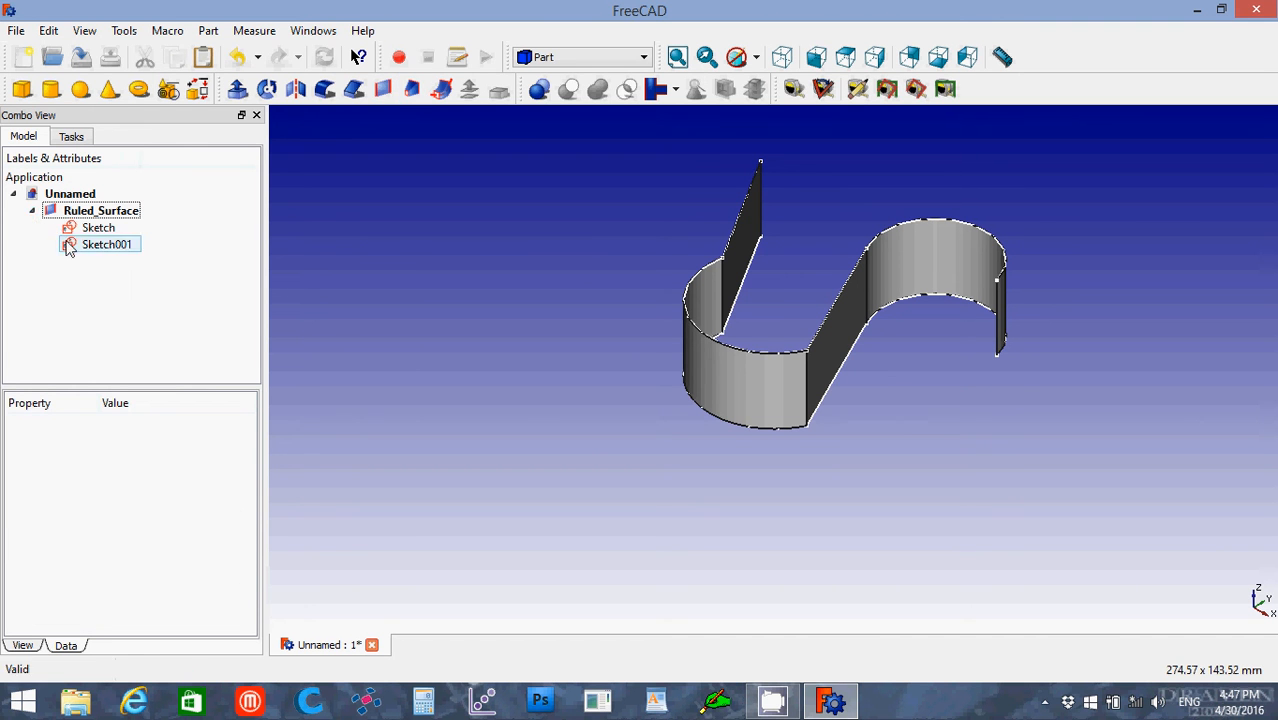
Select the Ruled_Surface's two profile sketches, then the Ruled_Surface itself.
click(98, 227)
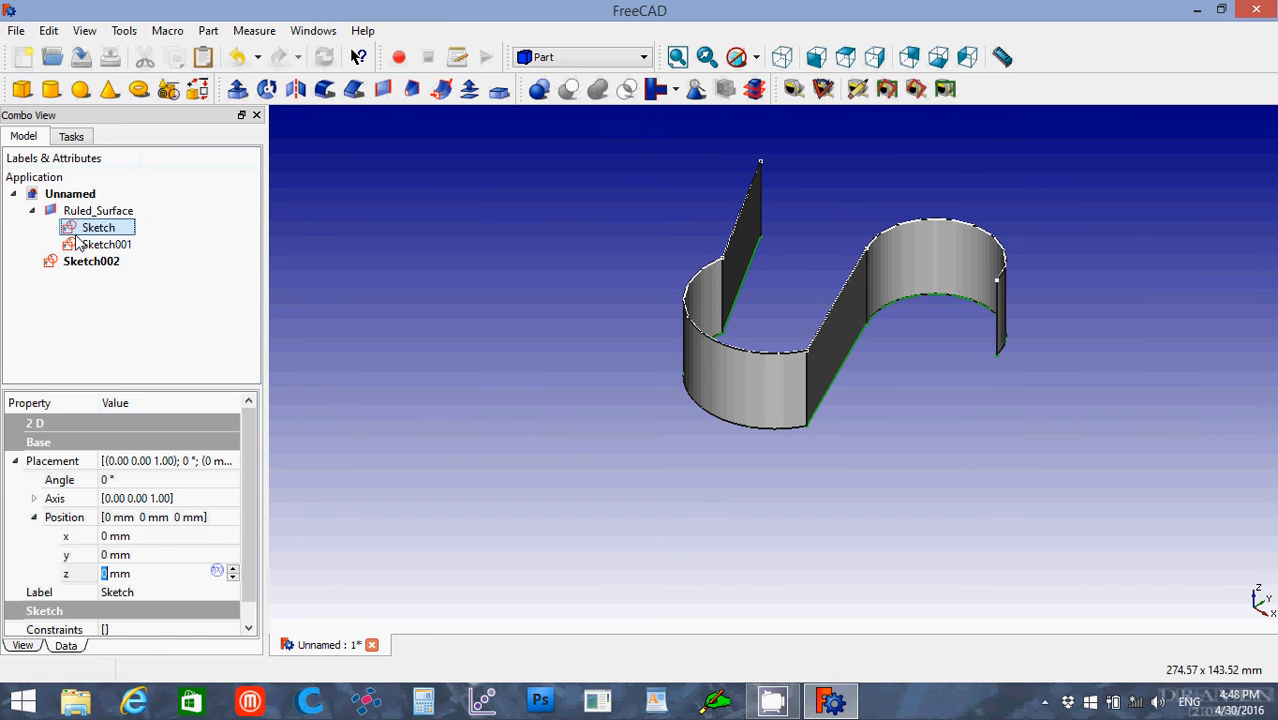
click(90, 227)
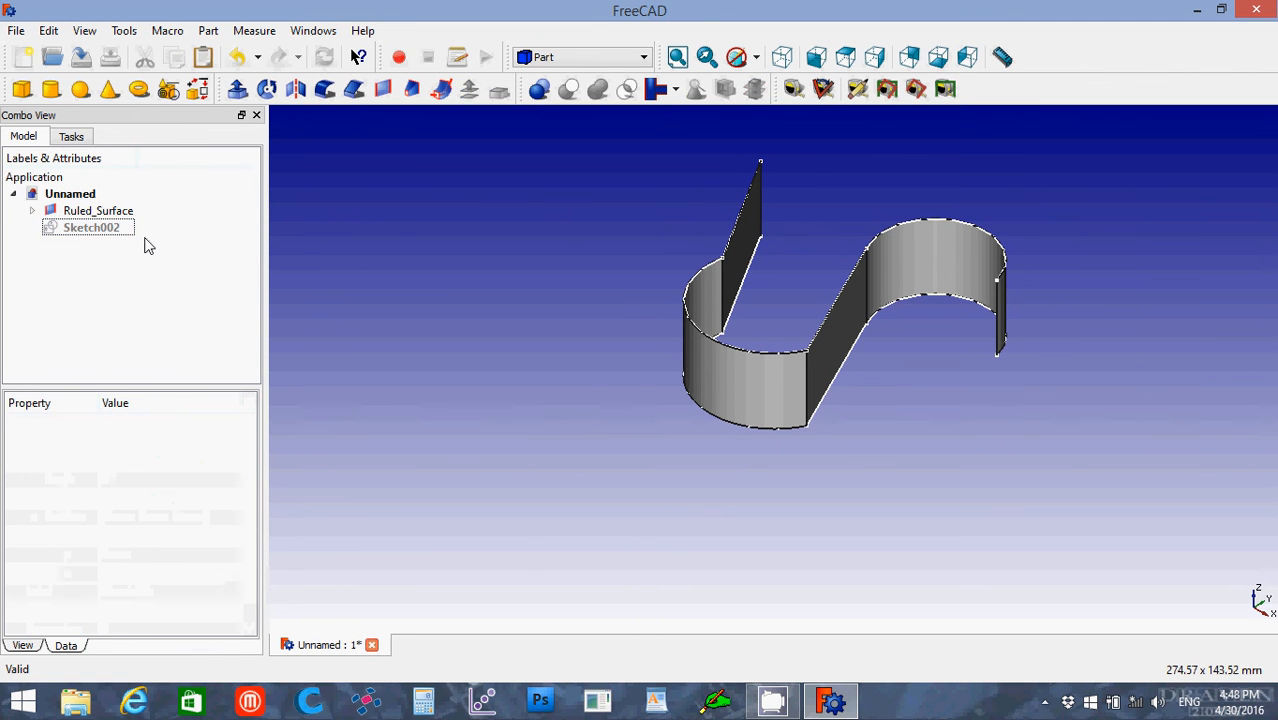
click(98, 210)
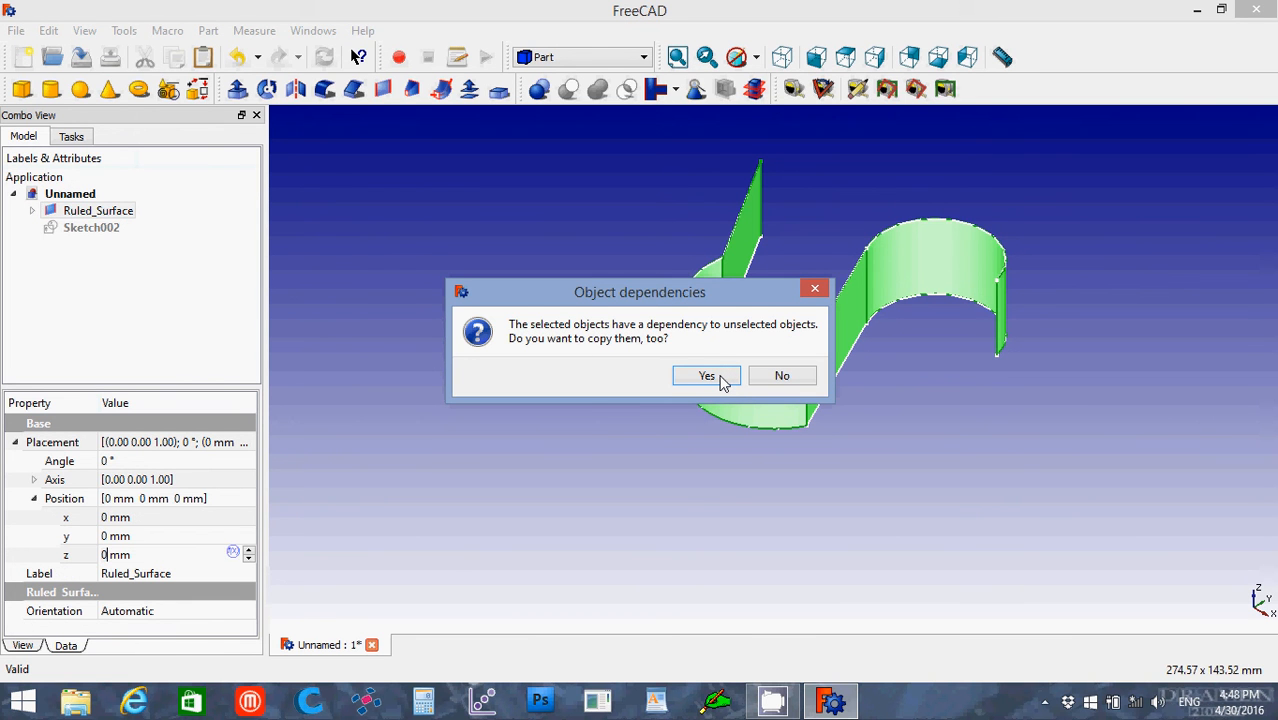
Duplicate Ruled_Surface with its sketches and move Ruled_Surface001 to y = -91 mm.
click(706, 375)
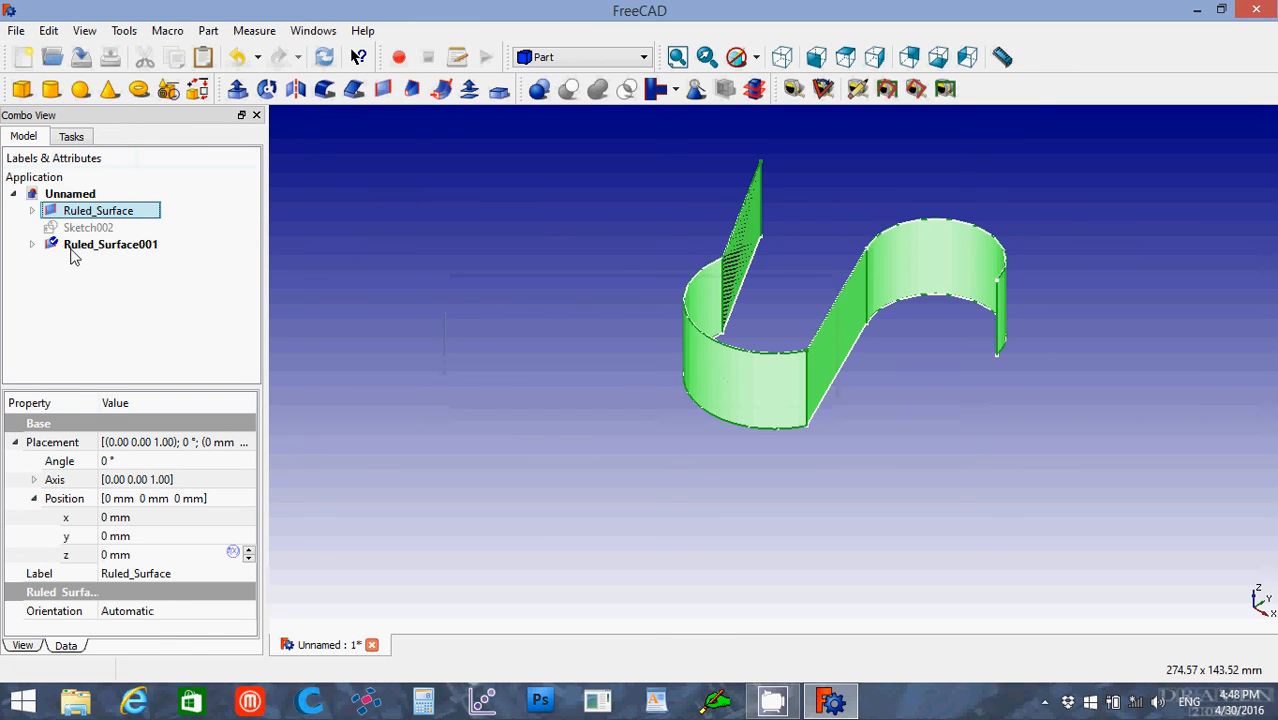
click(110, 244)
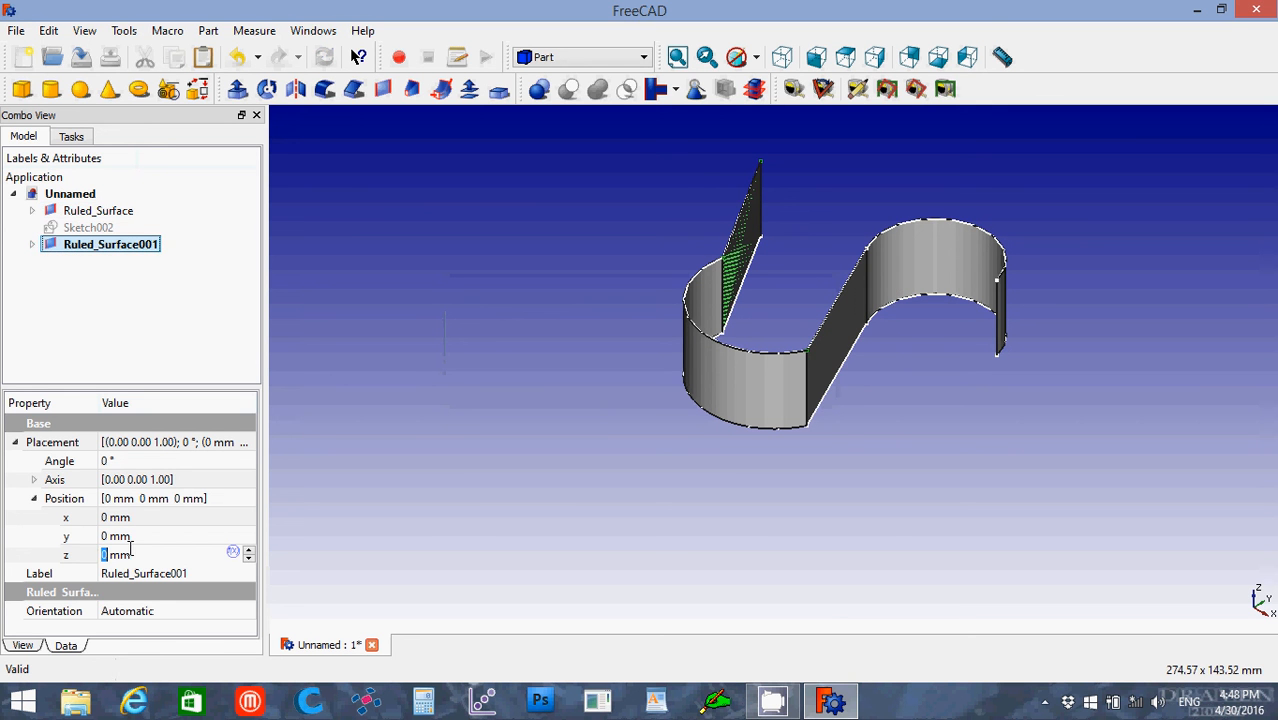
click(150, 536)
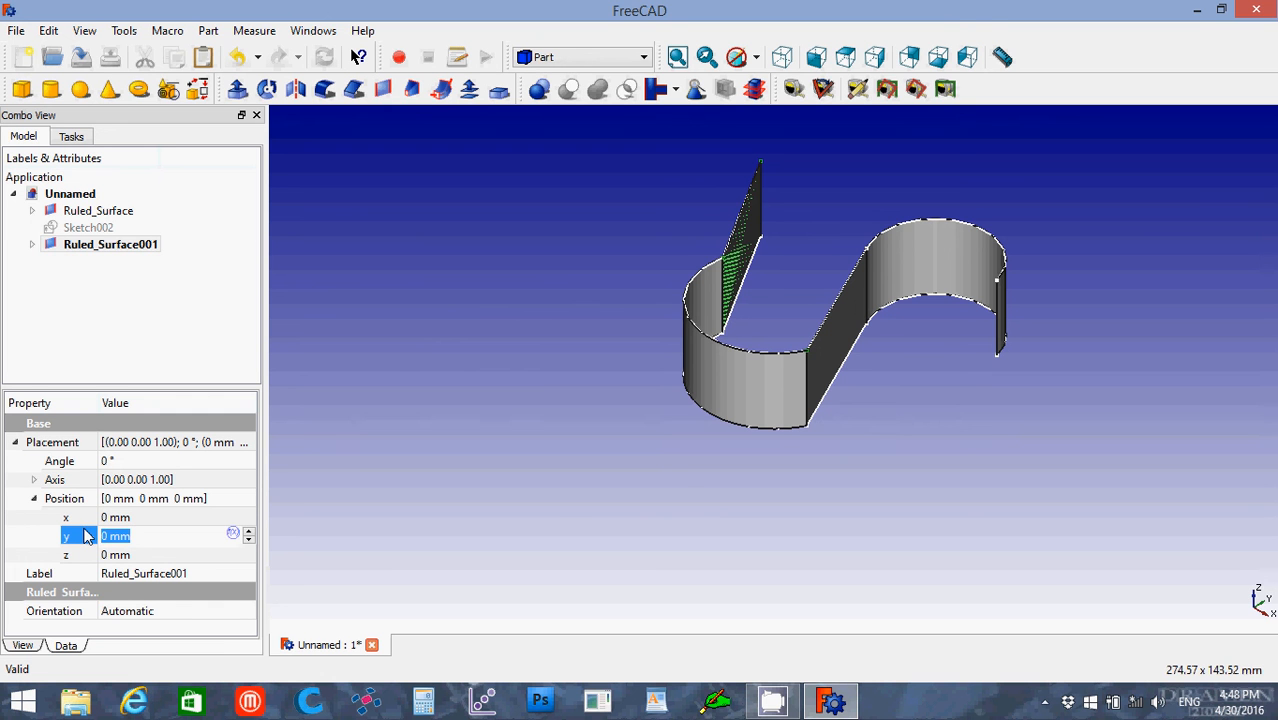
text(-50)
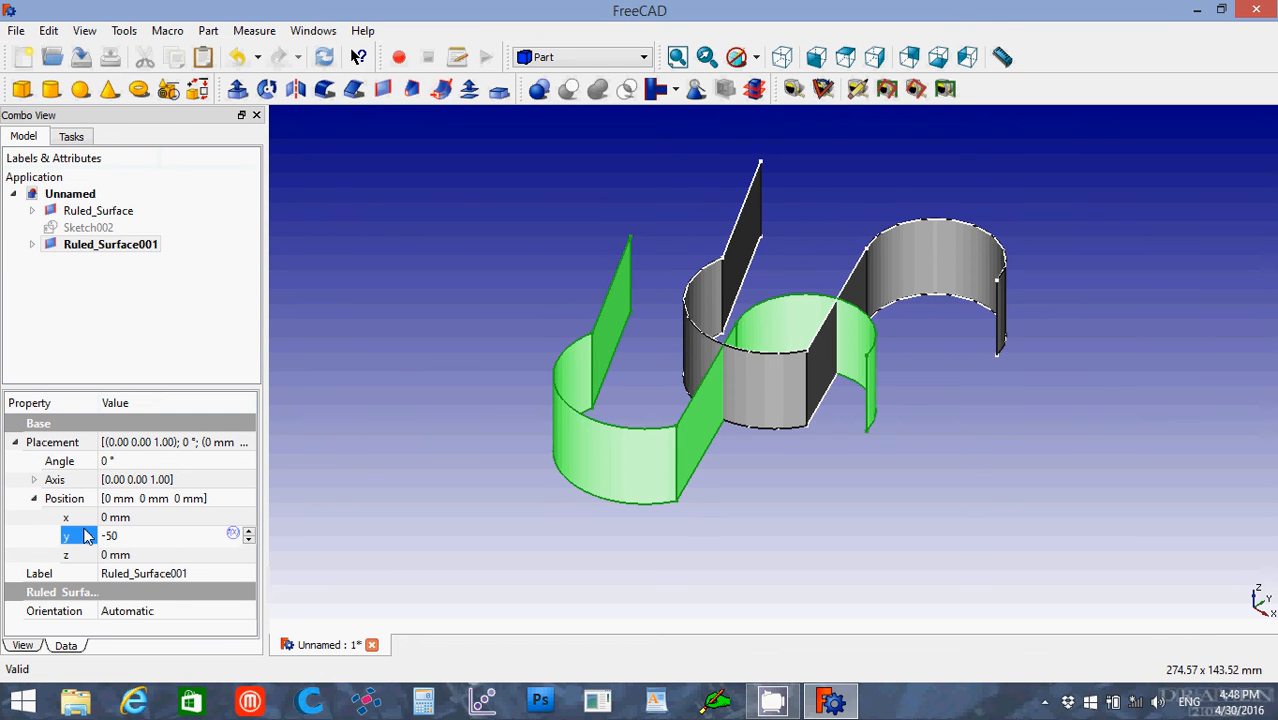
click(115, 535)
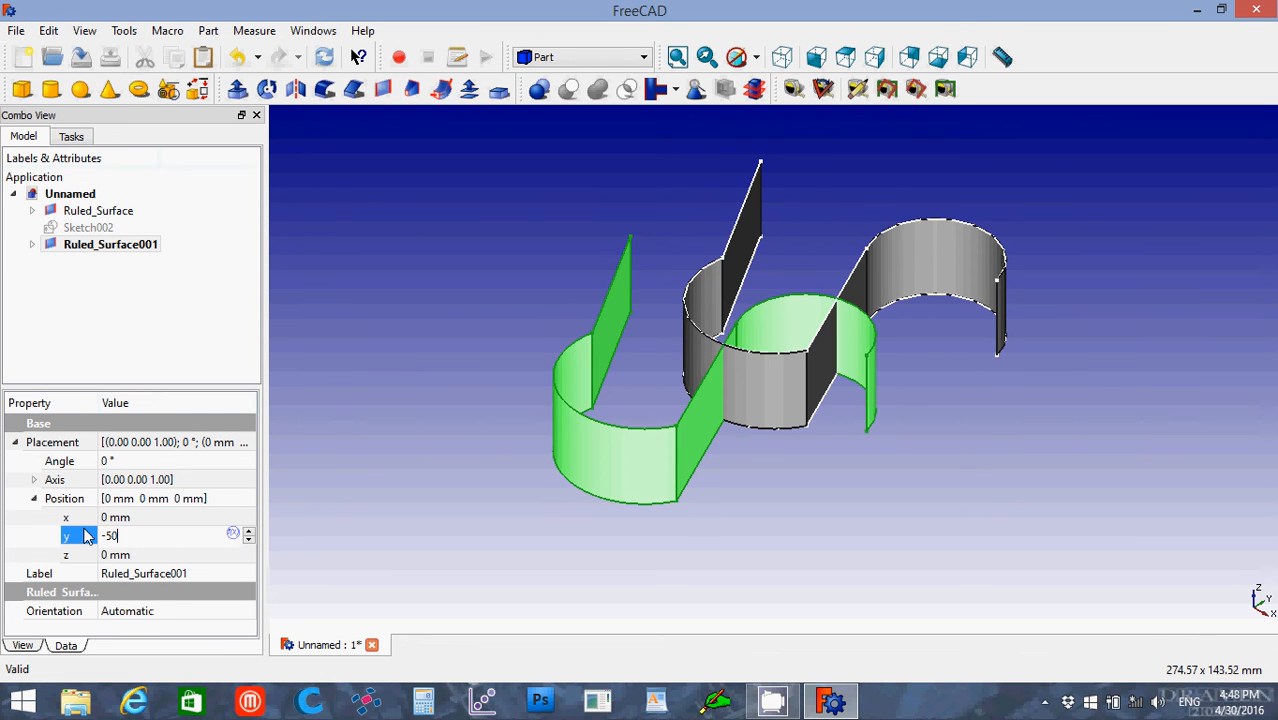
text(-91)
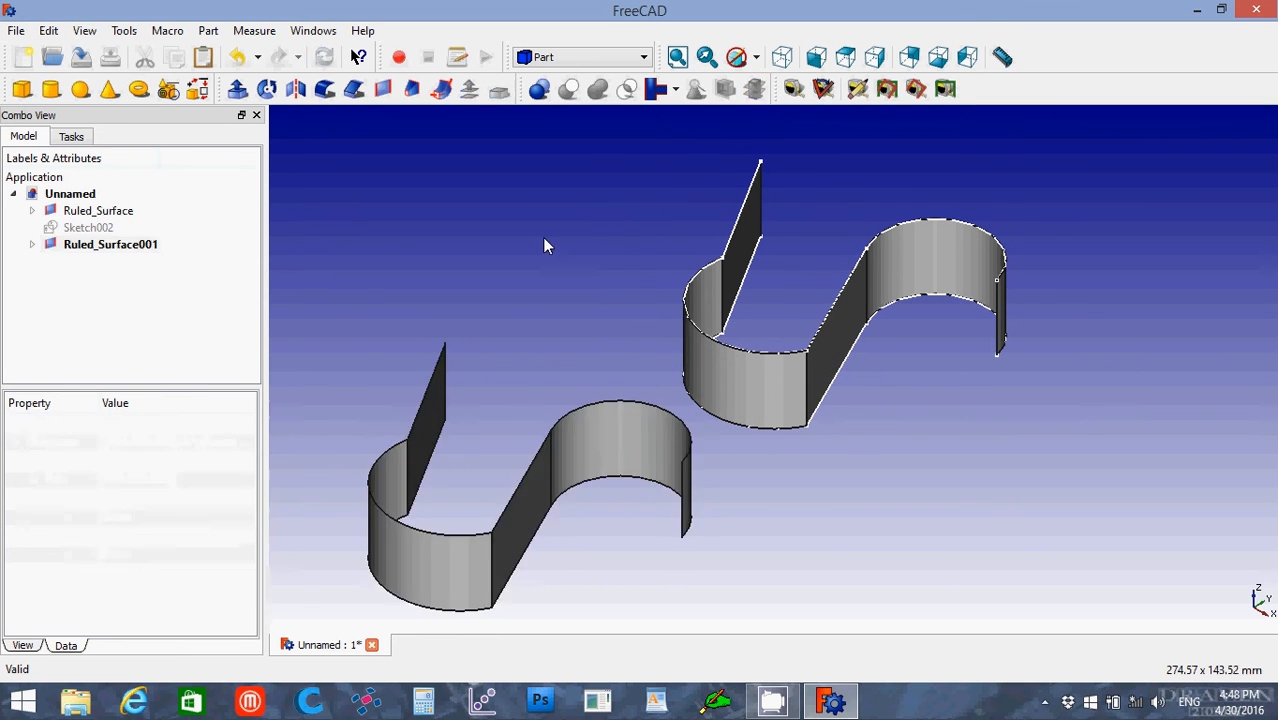
mouse_move(536, 247)
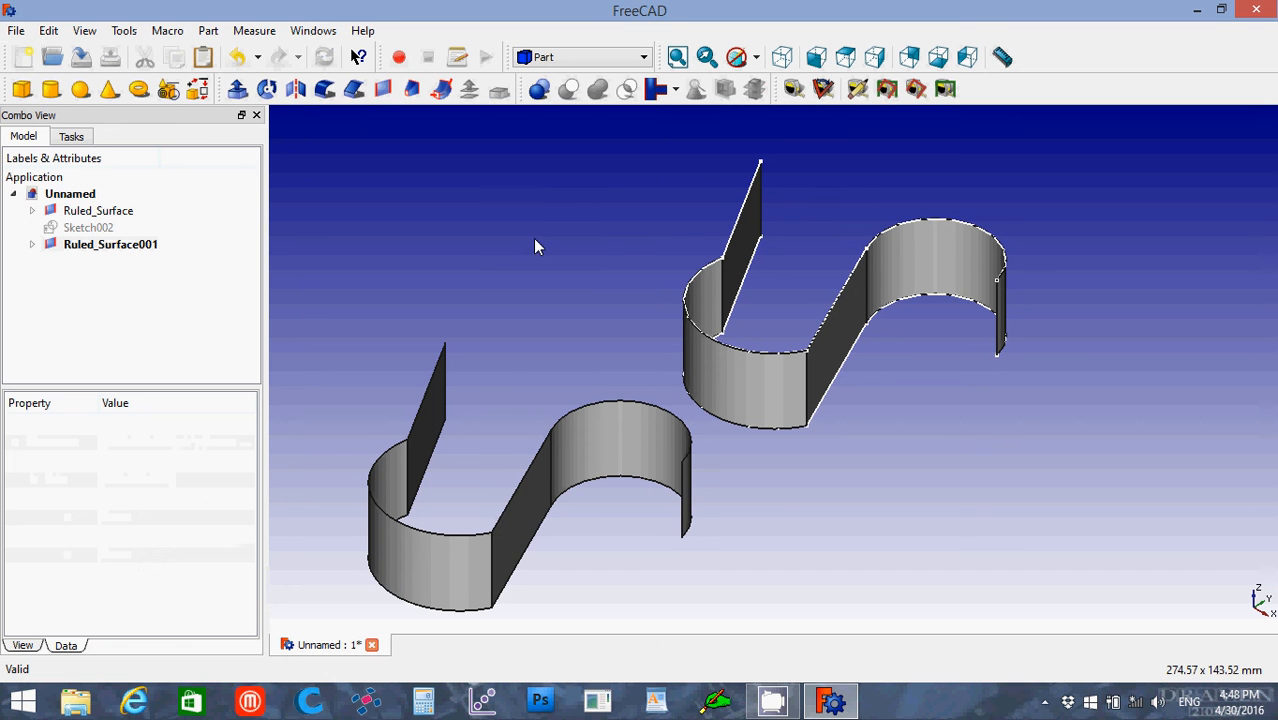
mouse_move(347, 243)
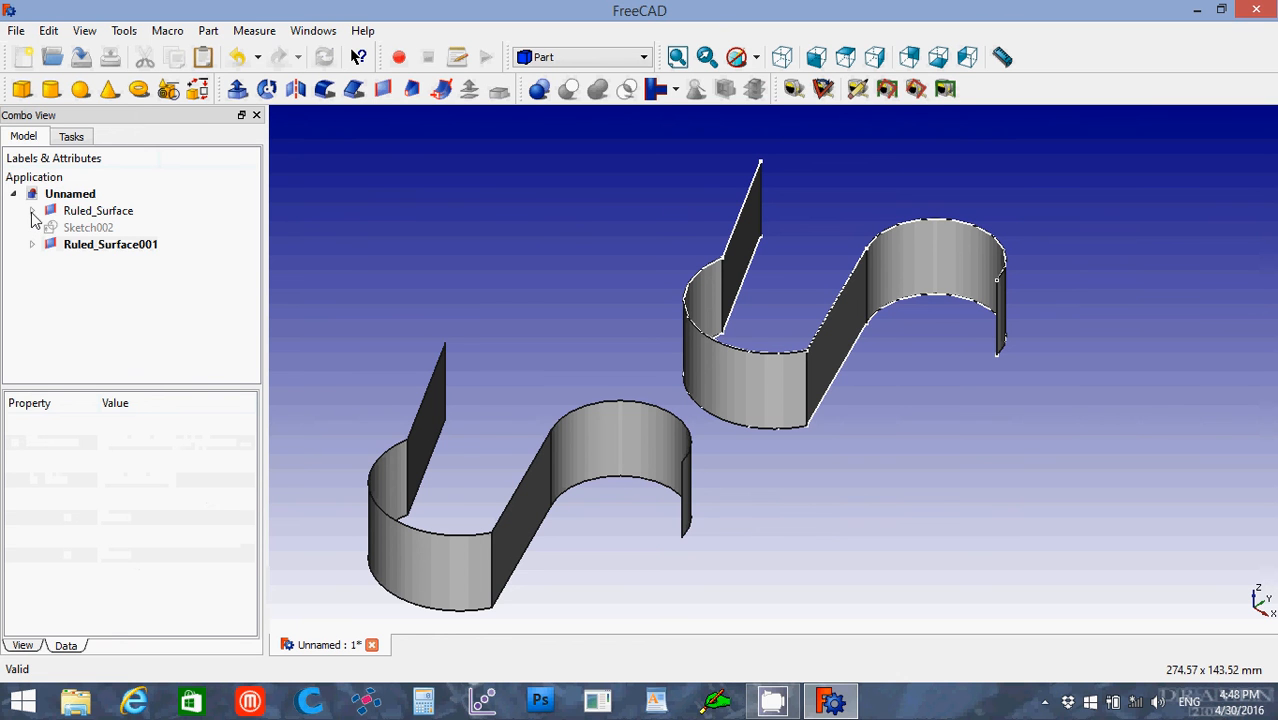
click(33, 210)
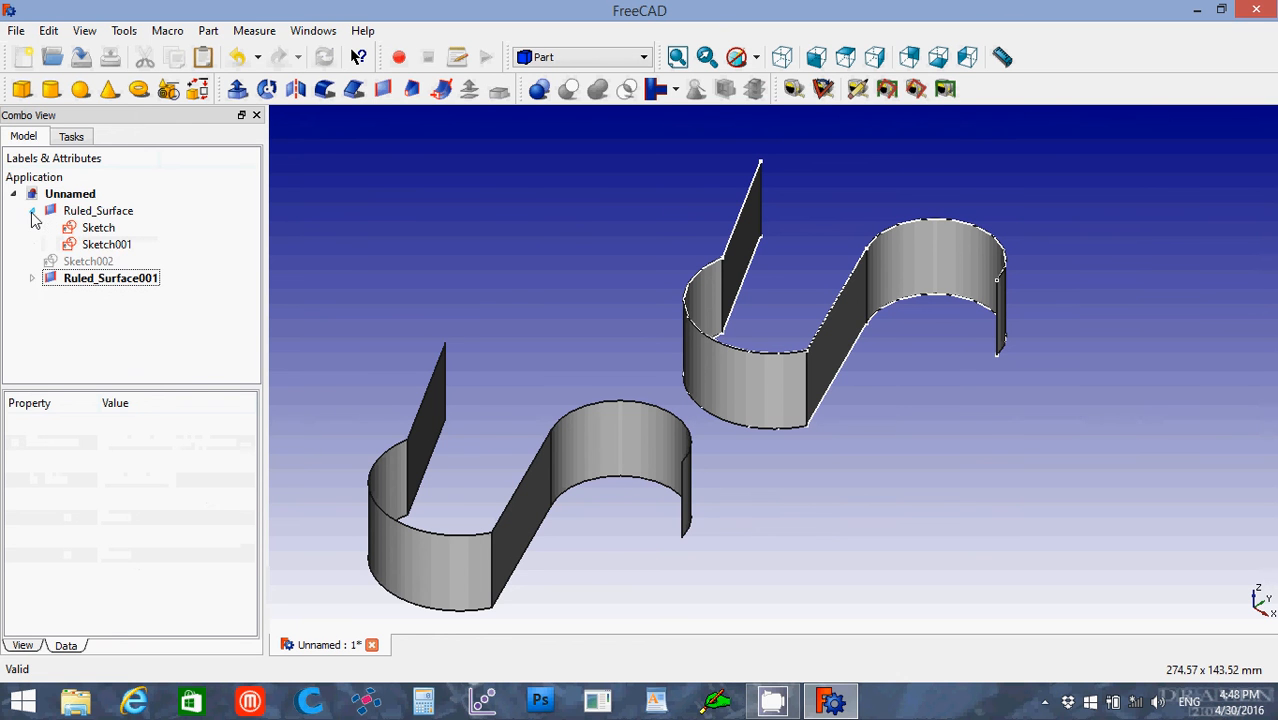
click(107, 244)
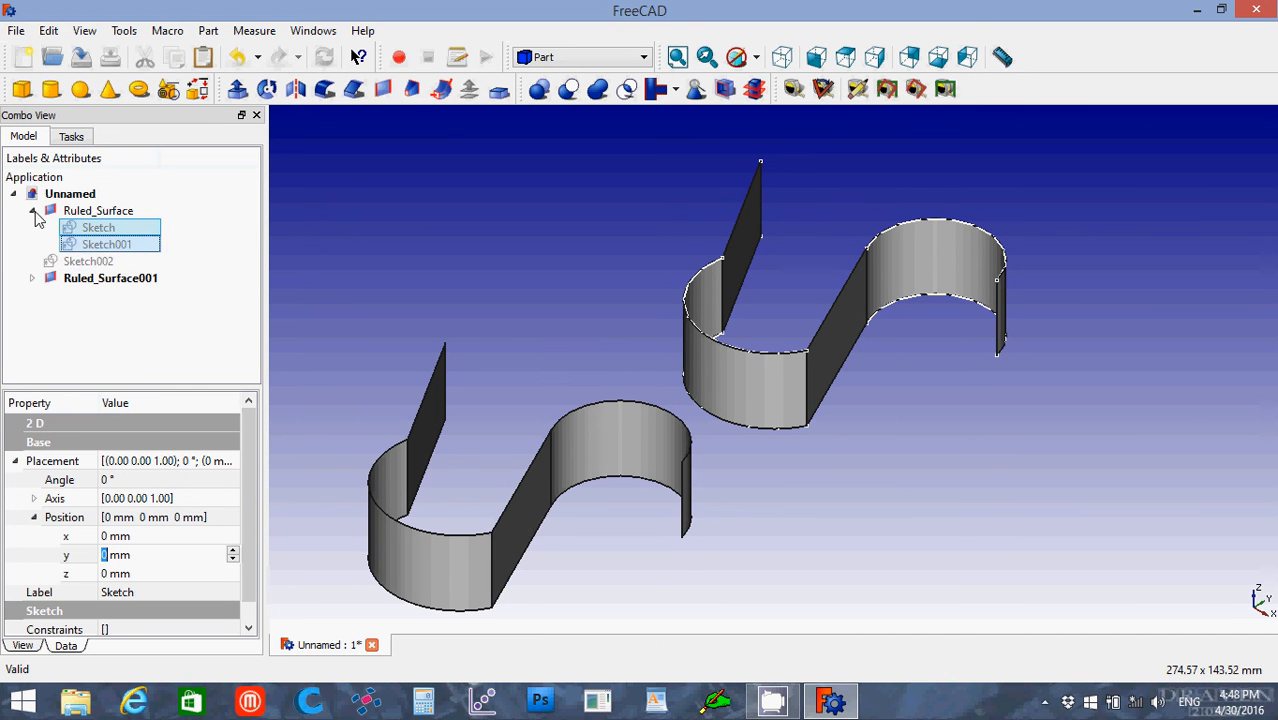
click(32, 210)
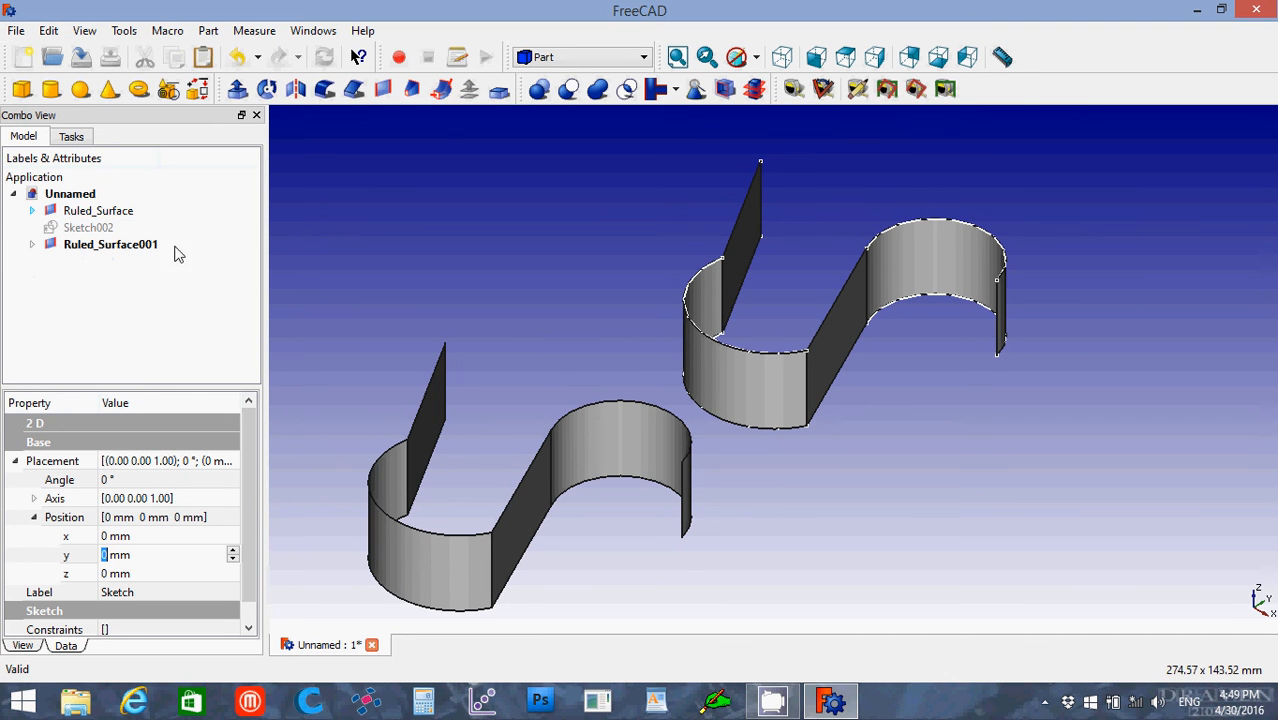
mouse_move(428, 255)
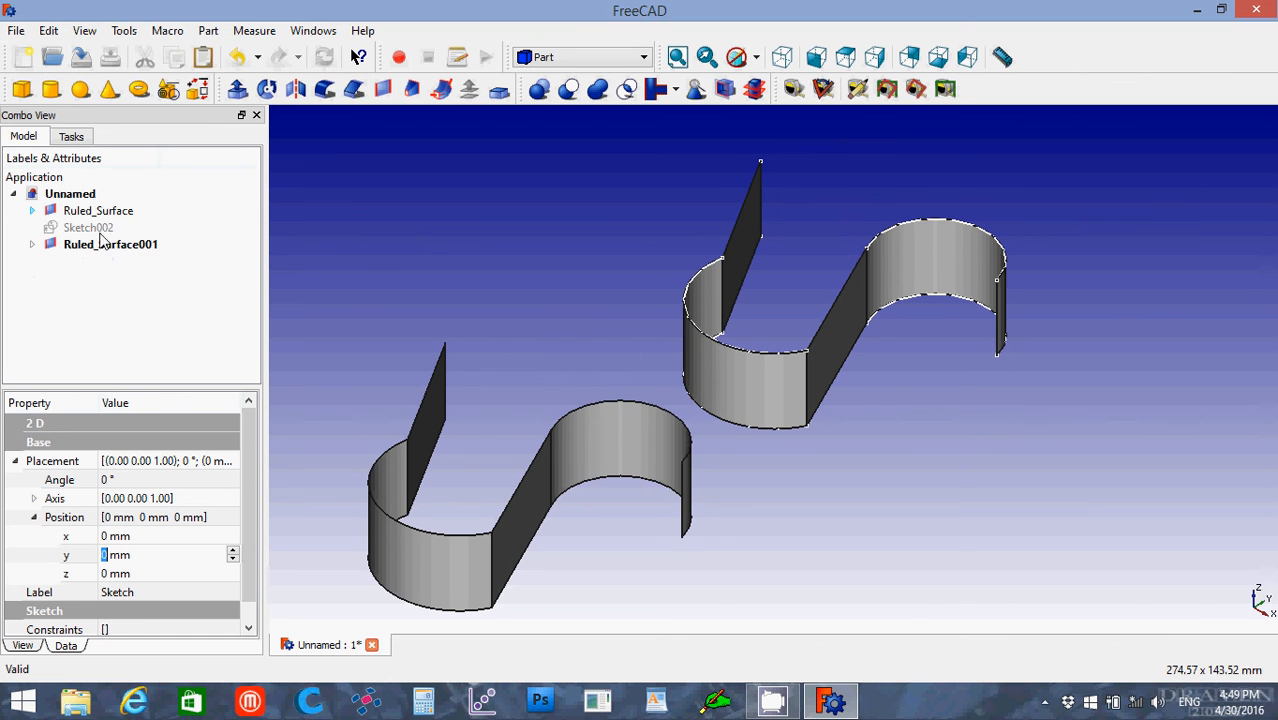
click(32, 244)
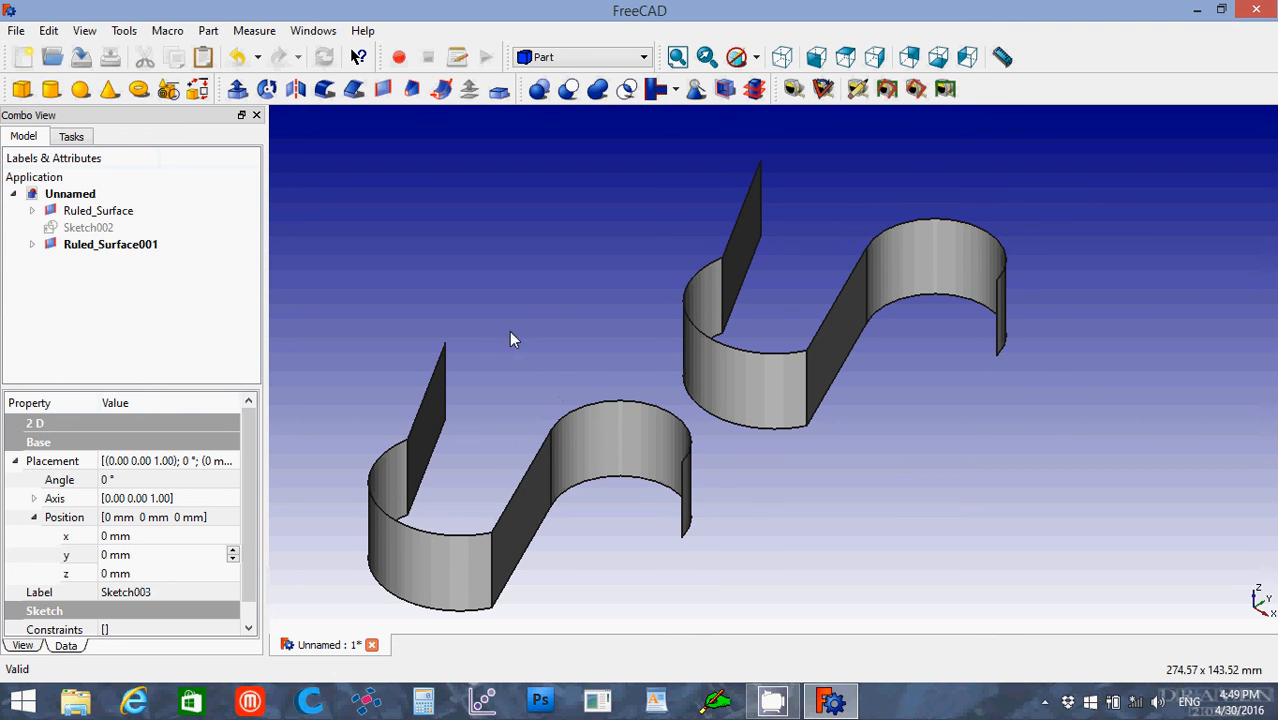
mouse_move(513, 331)
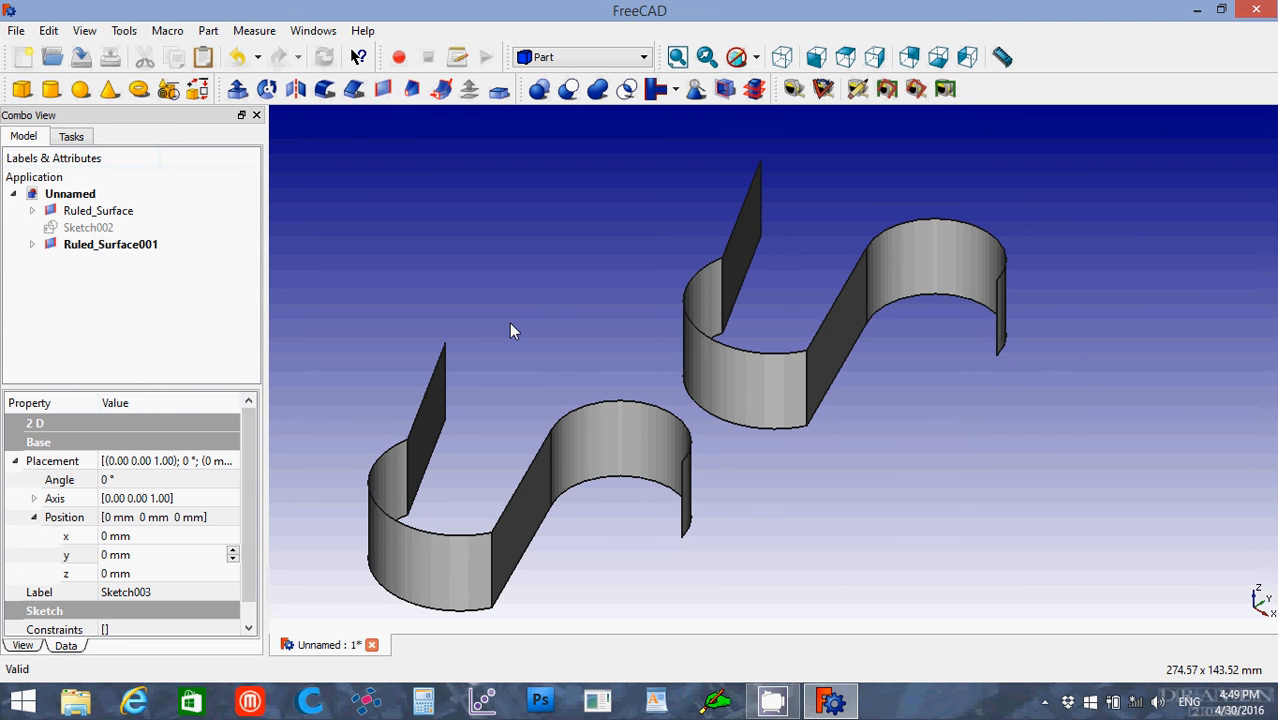
mouse_move(513, 327)
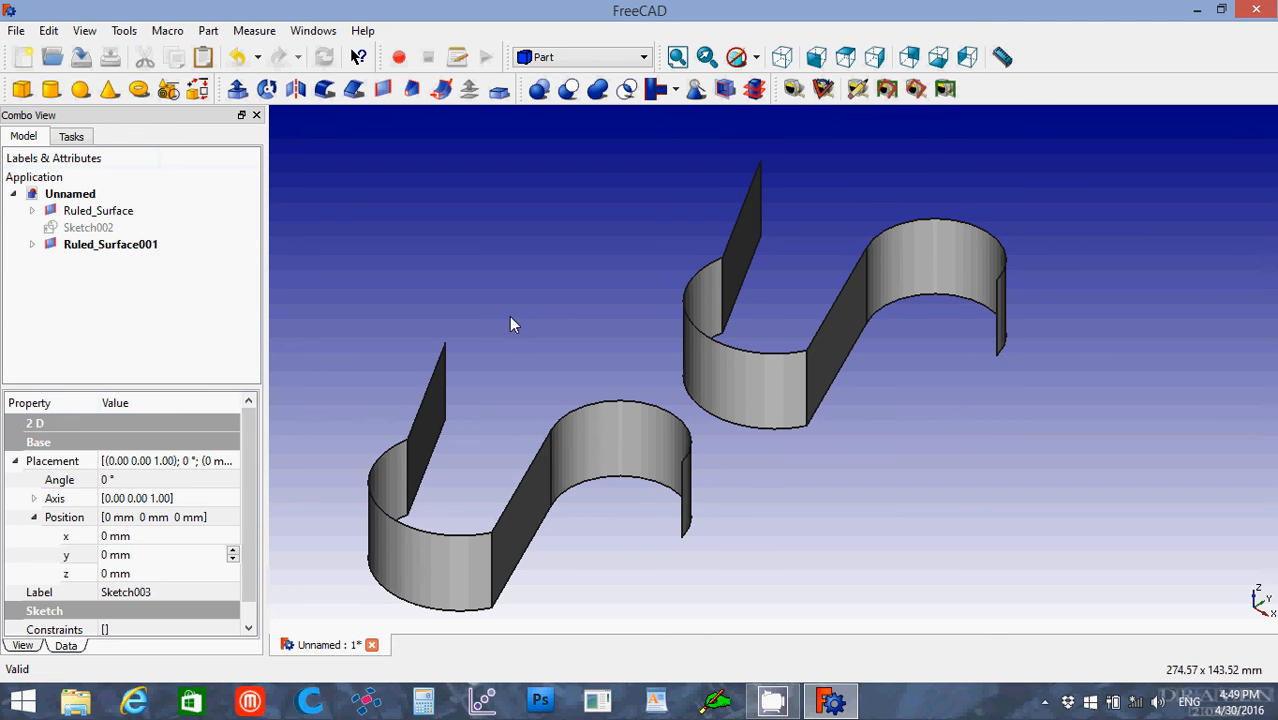
mouse_move(343, 190)
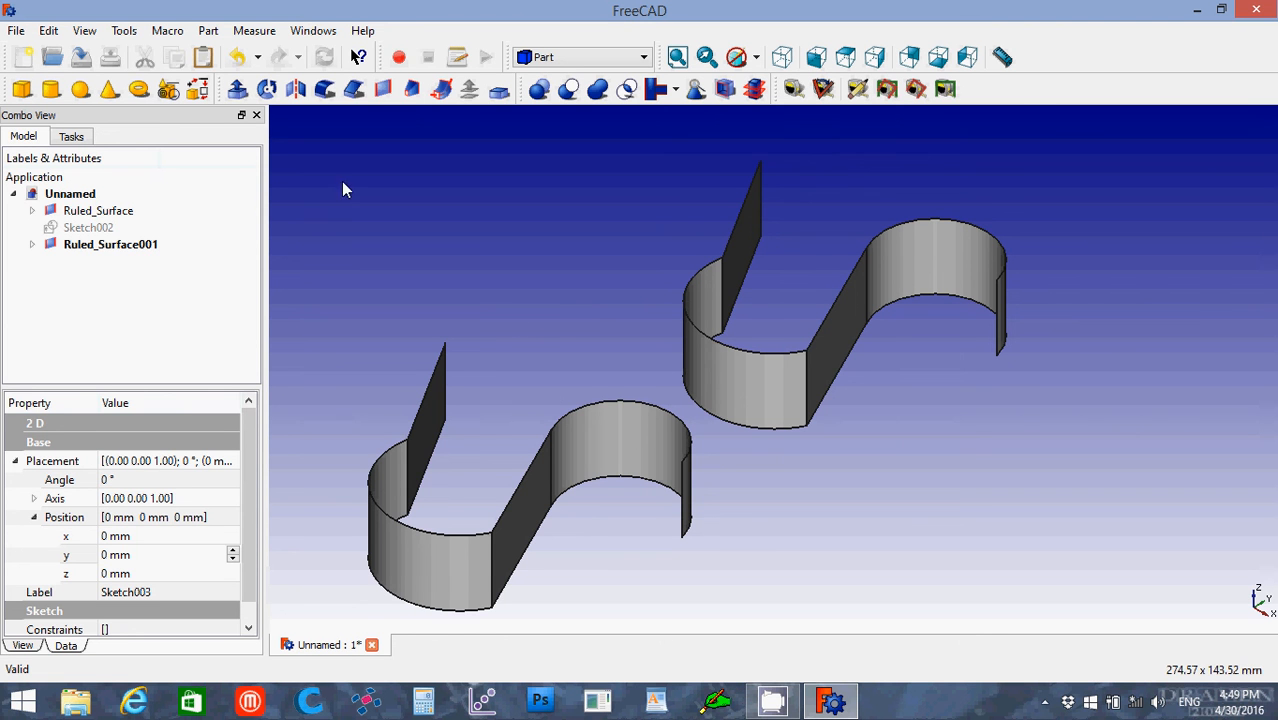
mouse_move(238, 89)
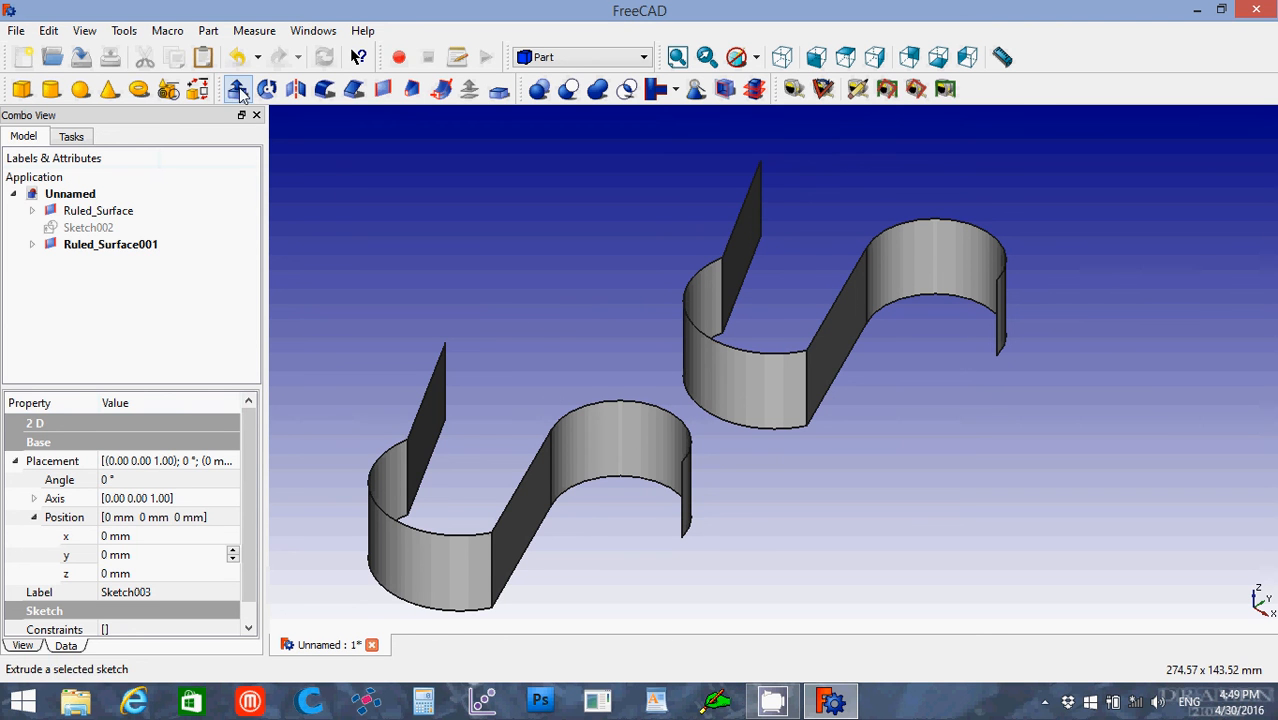
mouse_move(238, 89)
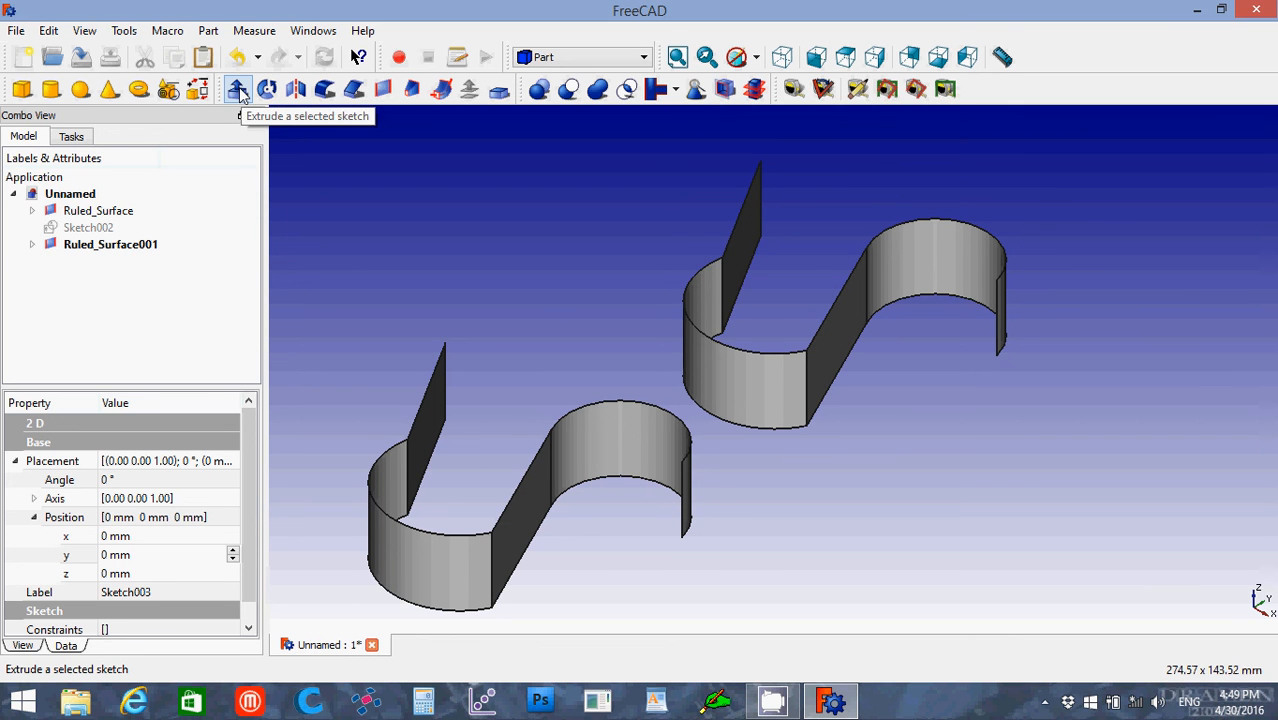
mouse_move(125, 218)
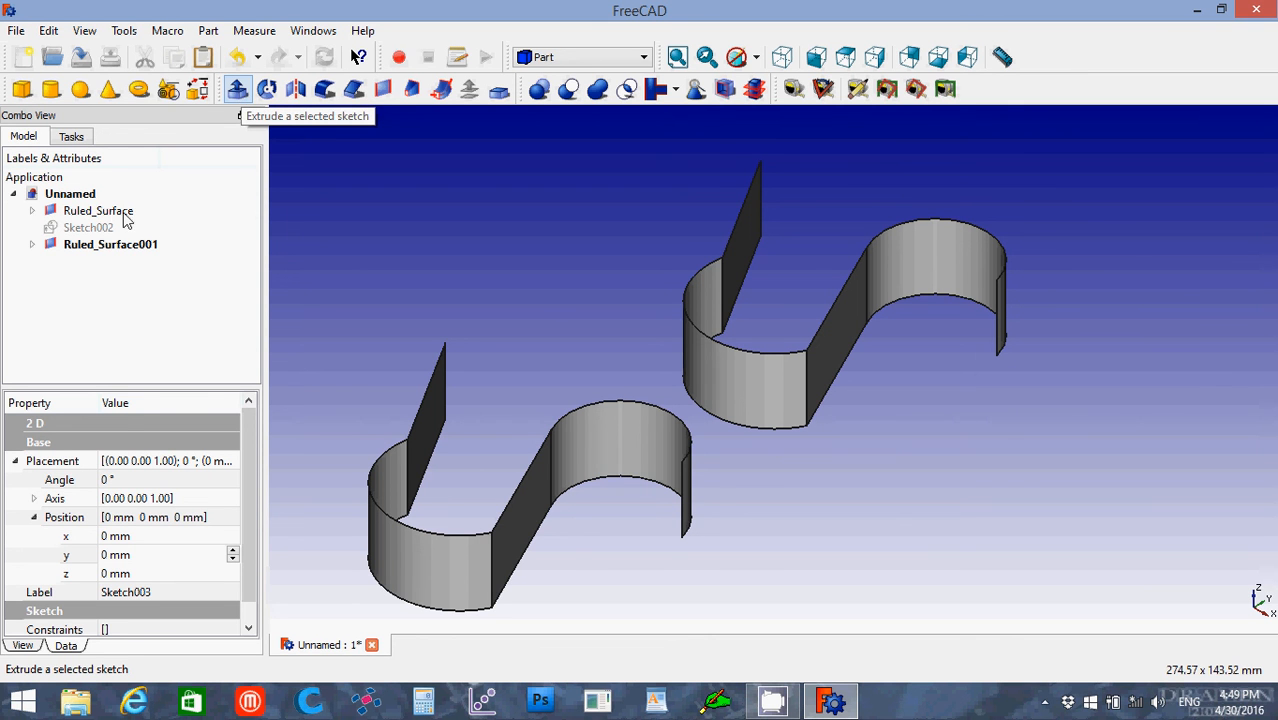
mouse_move(120, 220)
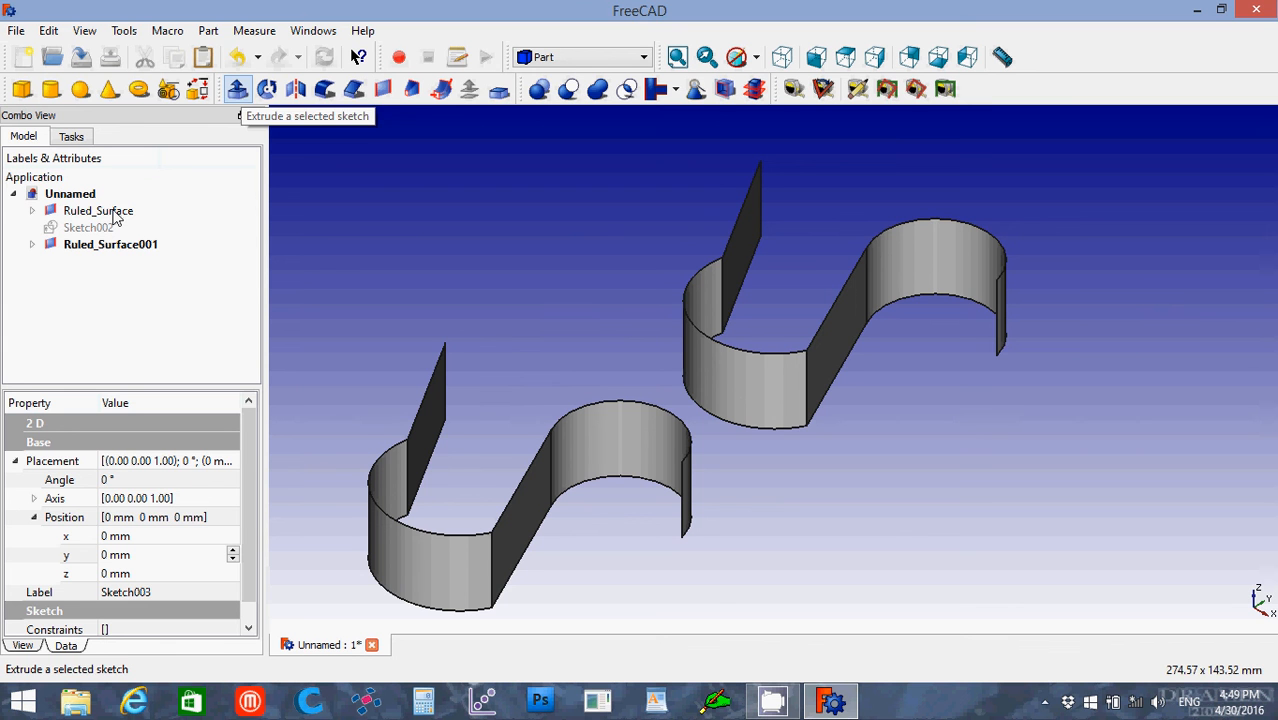
Start an Extrude of the original Ruled_Surface.
click(98, 210)
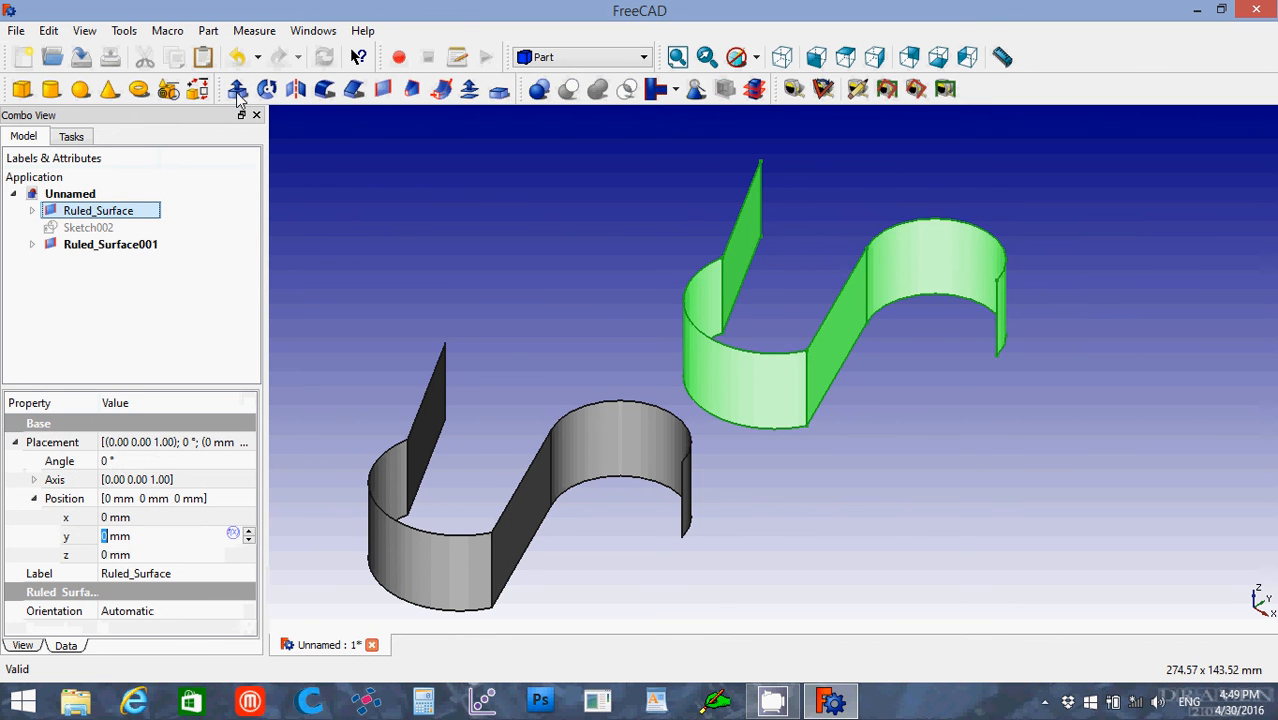
click(237, 89)
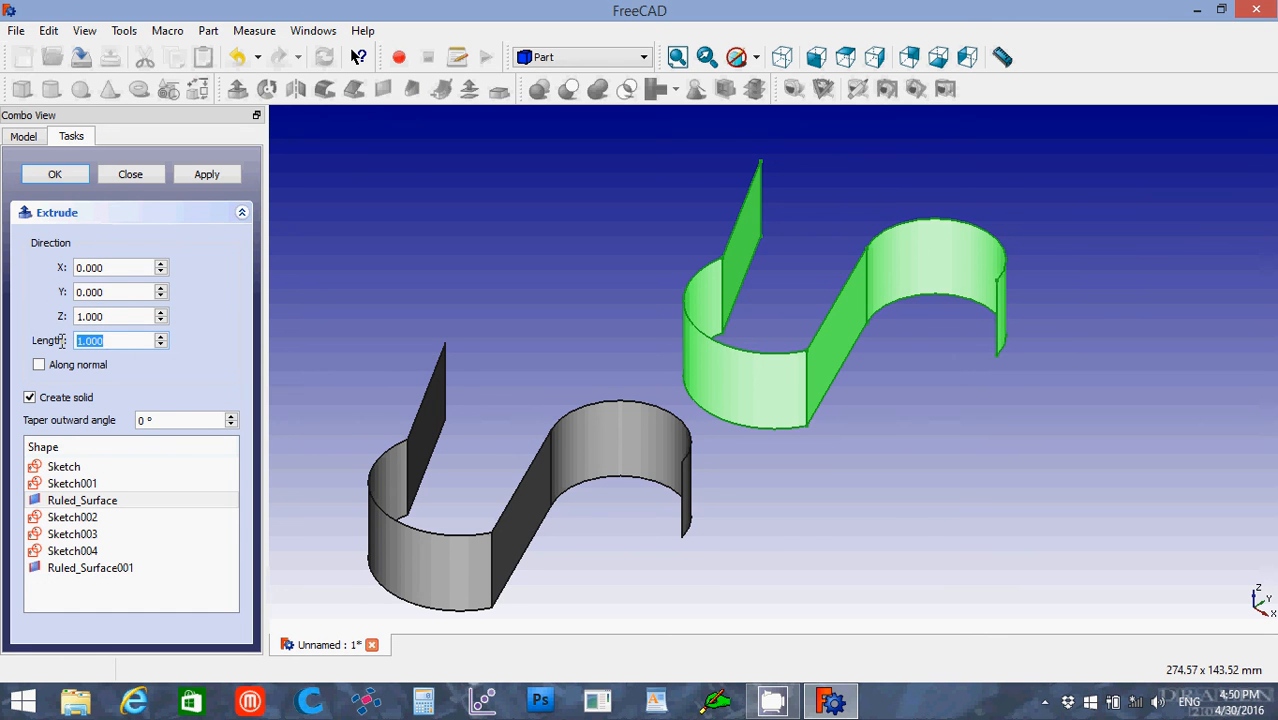
Set the extrusion length to 5 with direction along Y.
text(5)
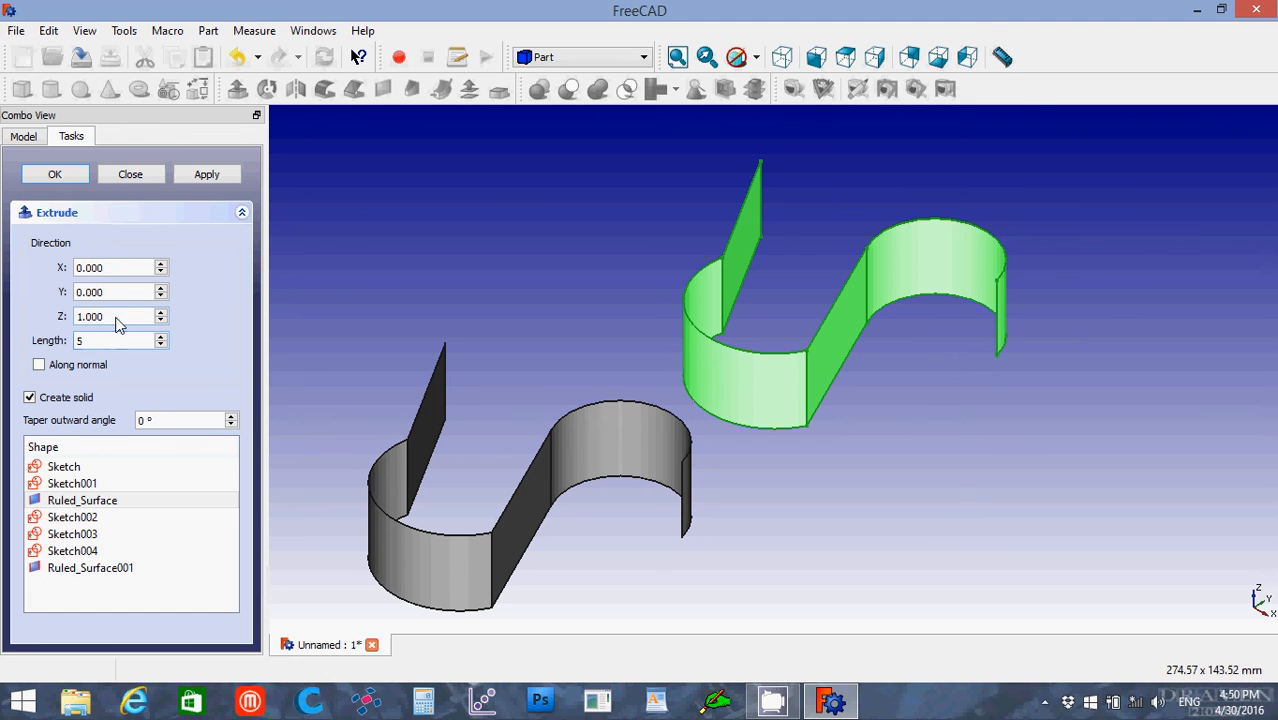
text(0)
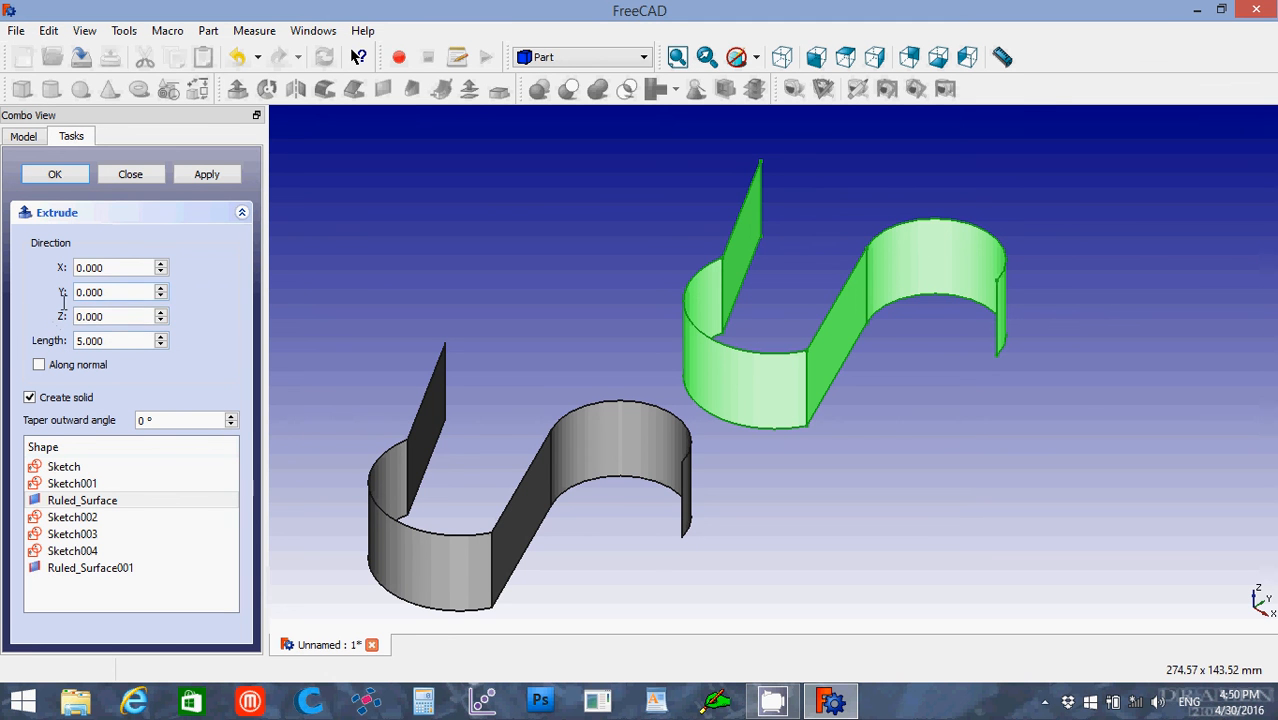
text(1)
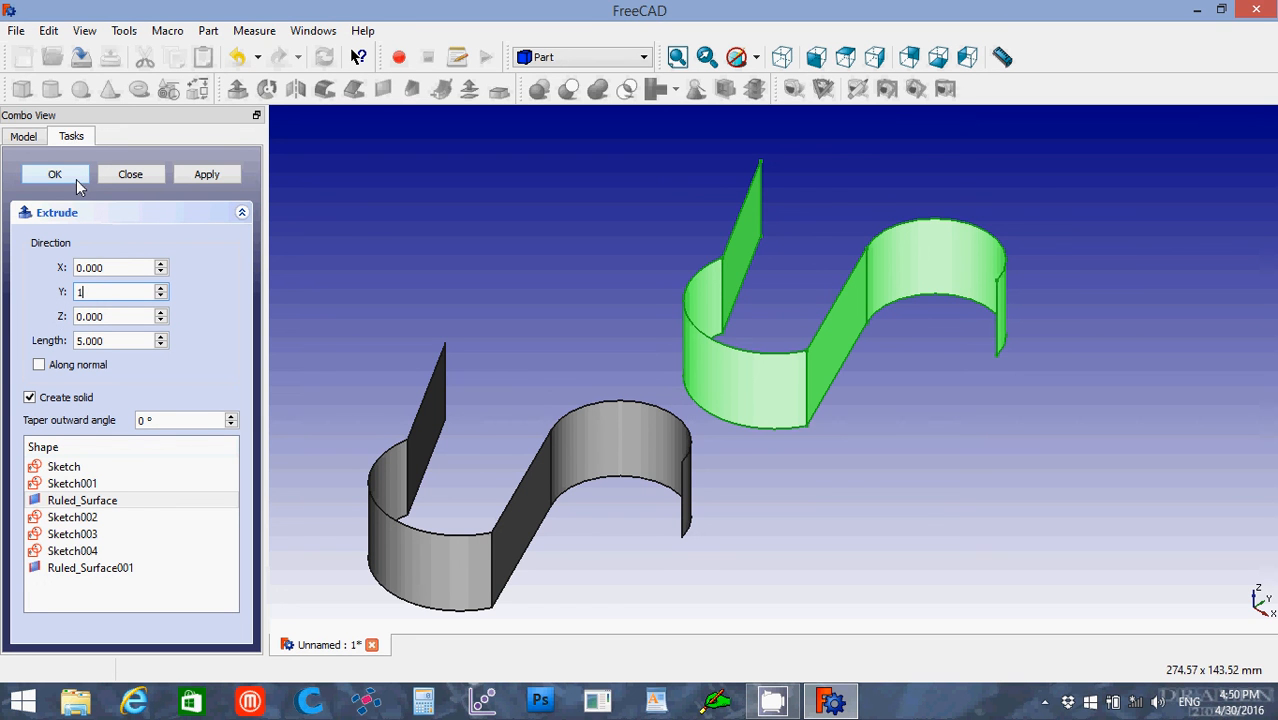
mouse_move(207, 174)
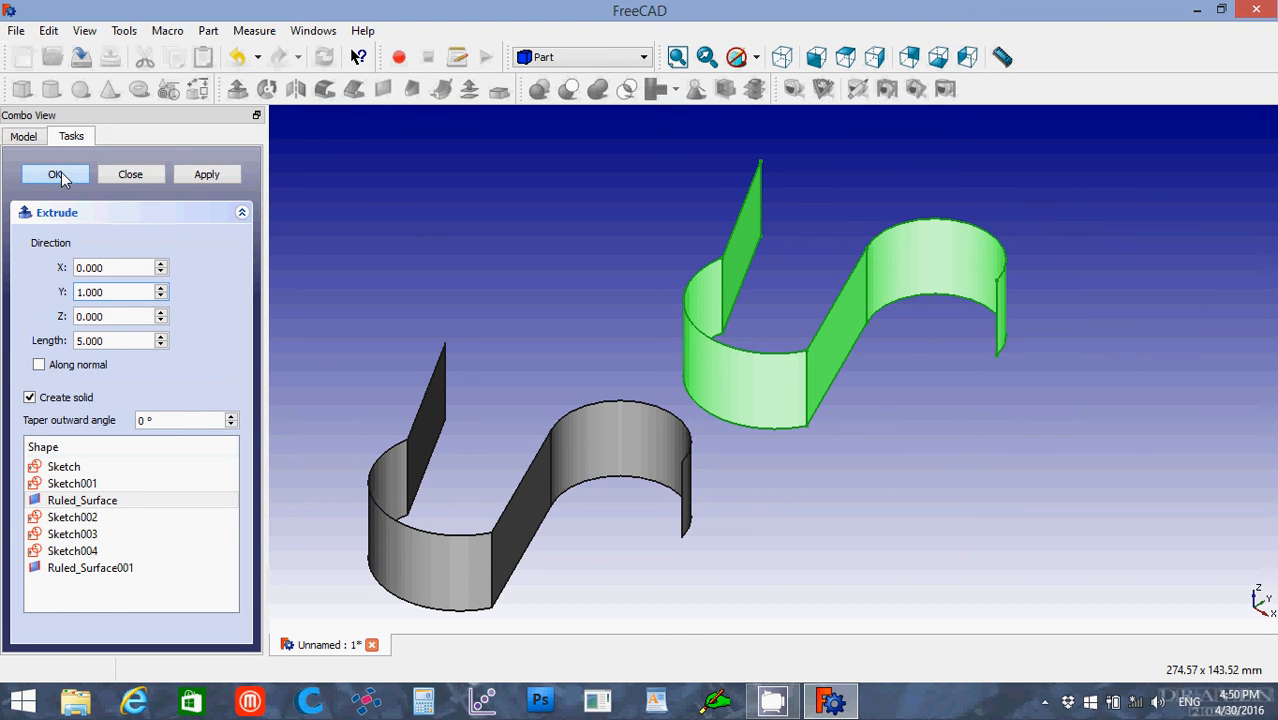
Confirm the Y-direction extrusion, switch to axonometric view, and select Ruled_Surface001.
click(55, 174)
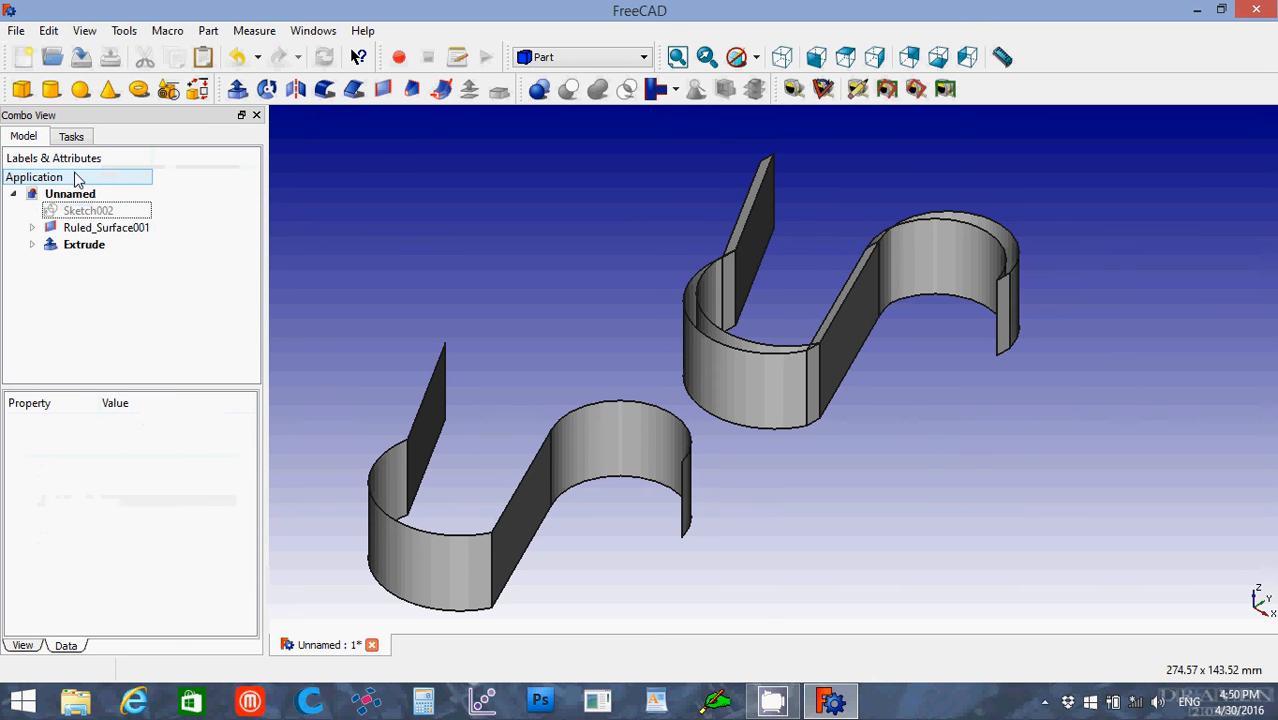
mouse_move(963, 190)
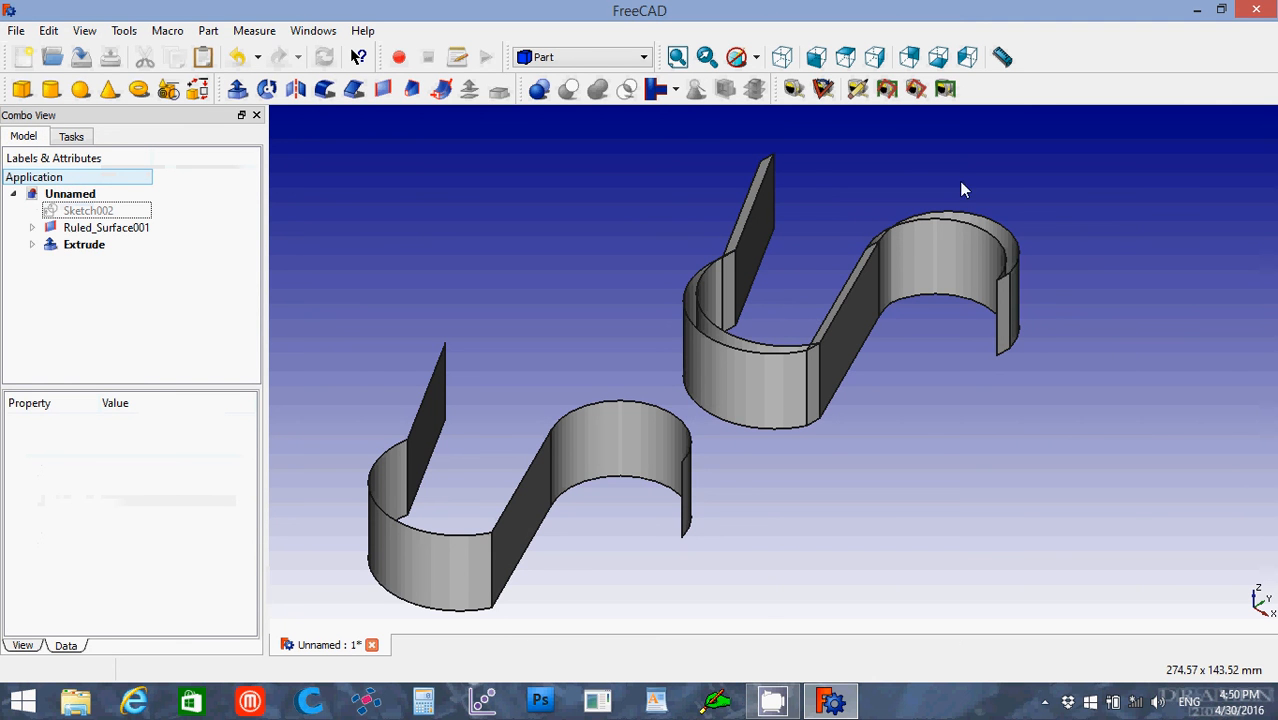
mouse_move(845, 27)
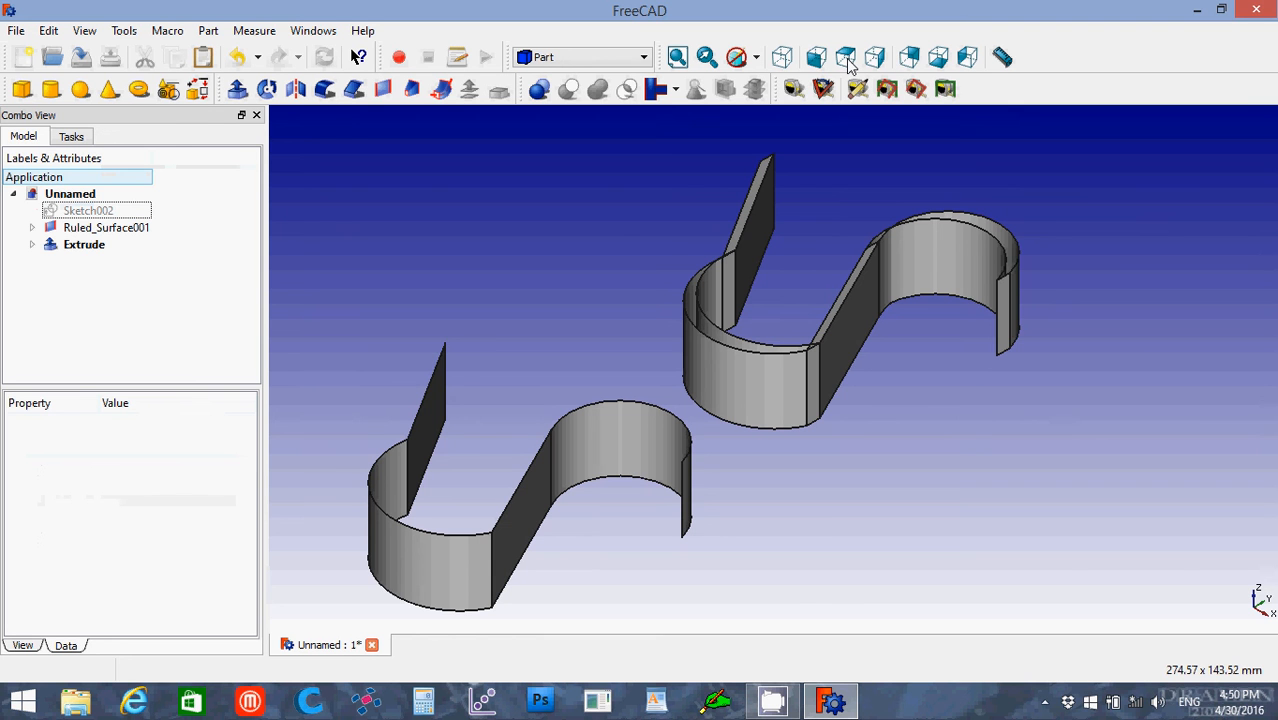
click(846, 57)
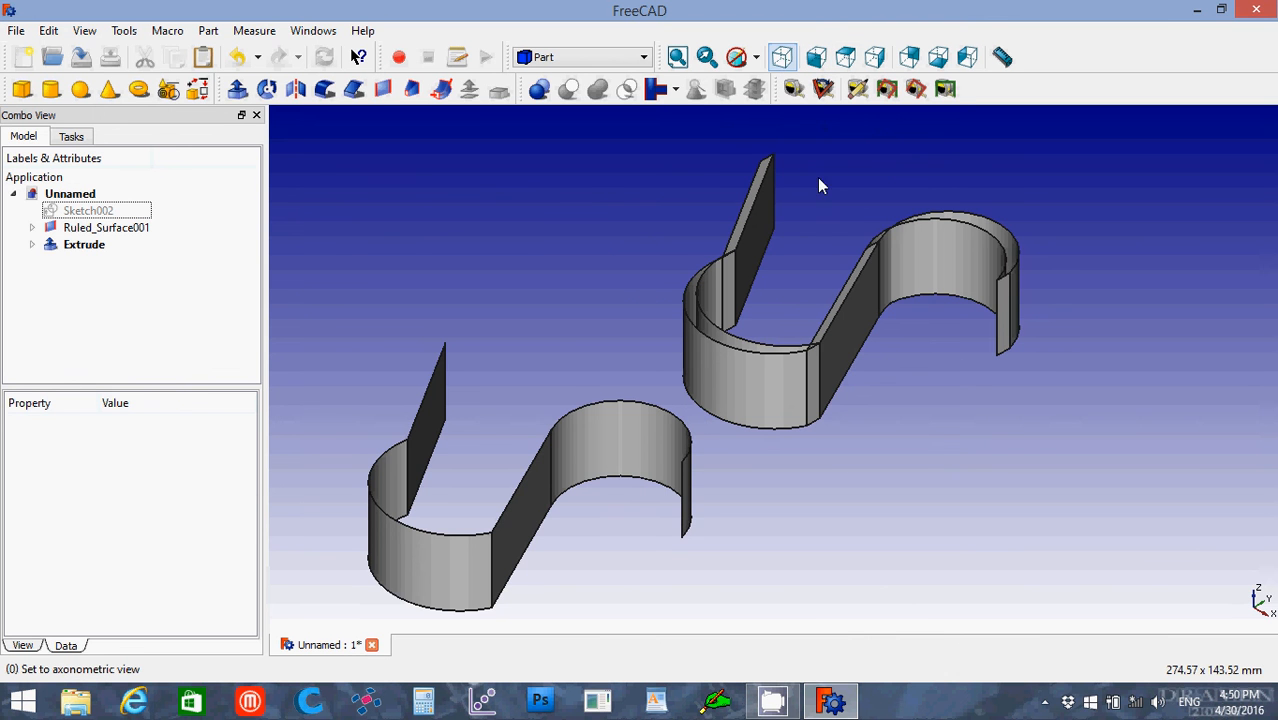
mouse_move(91, 311)
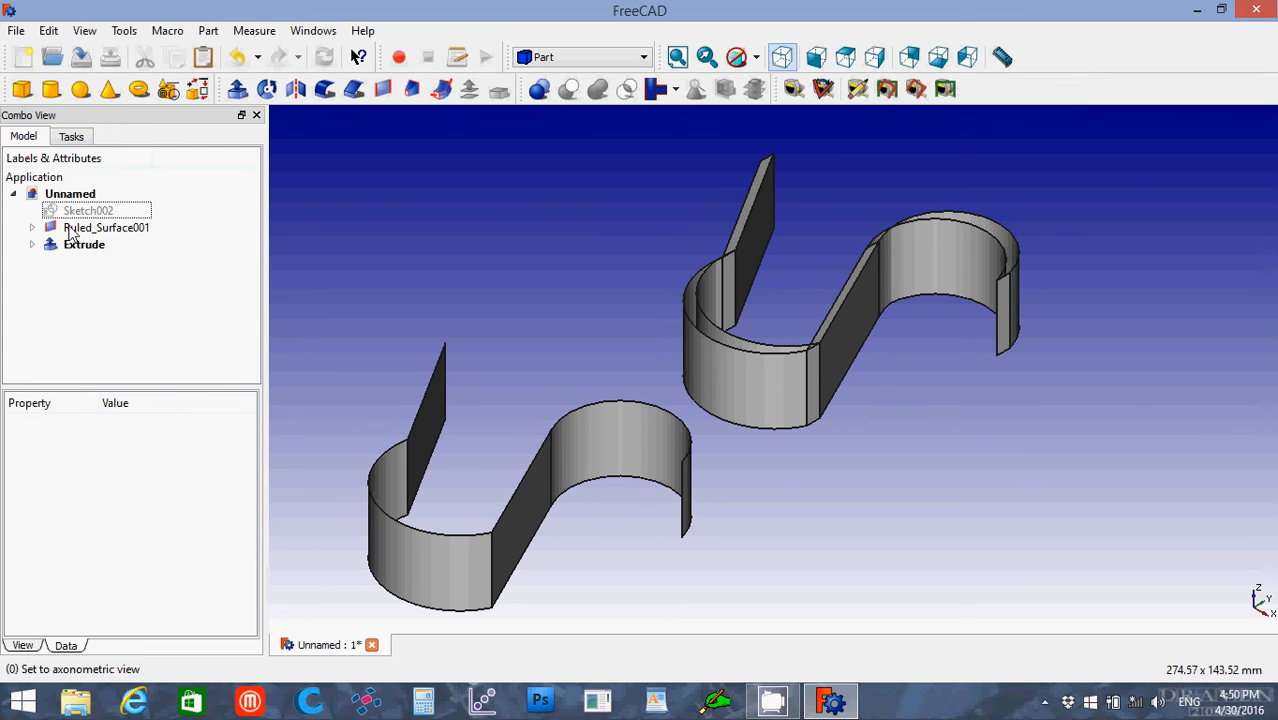
click(105, 227)
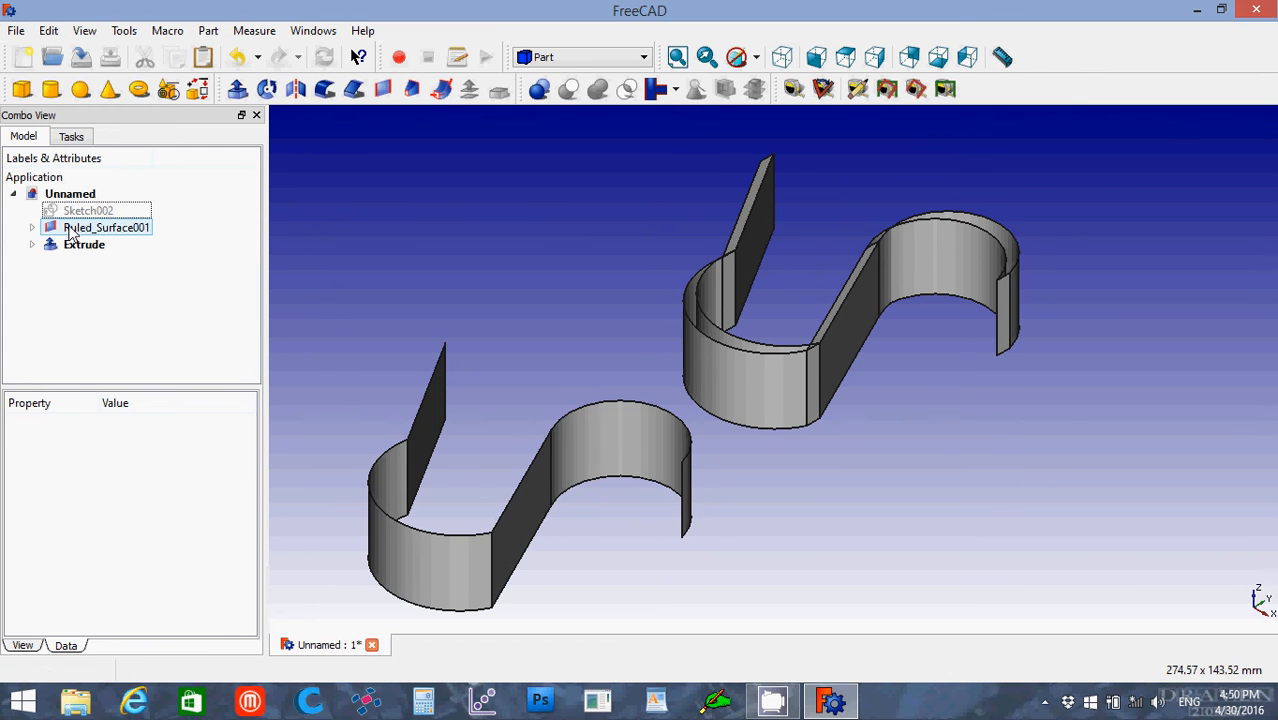
click(106, 227)
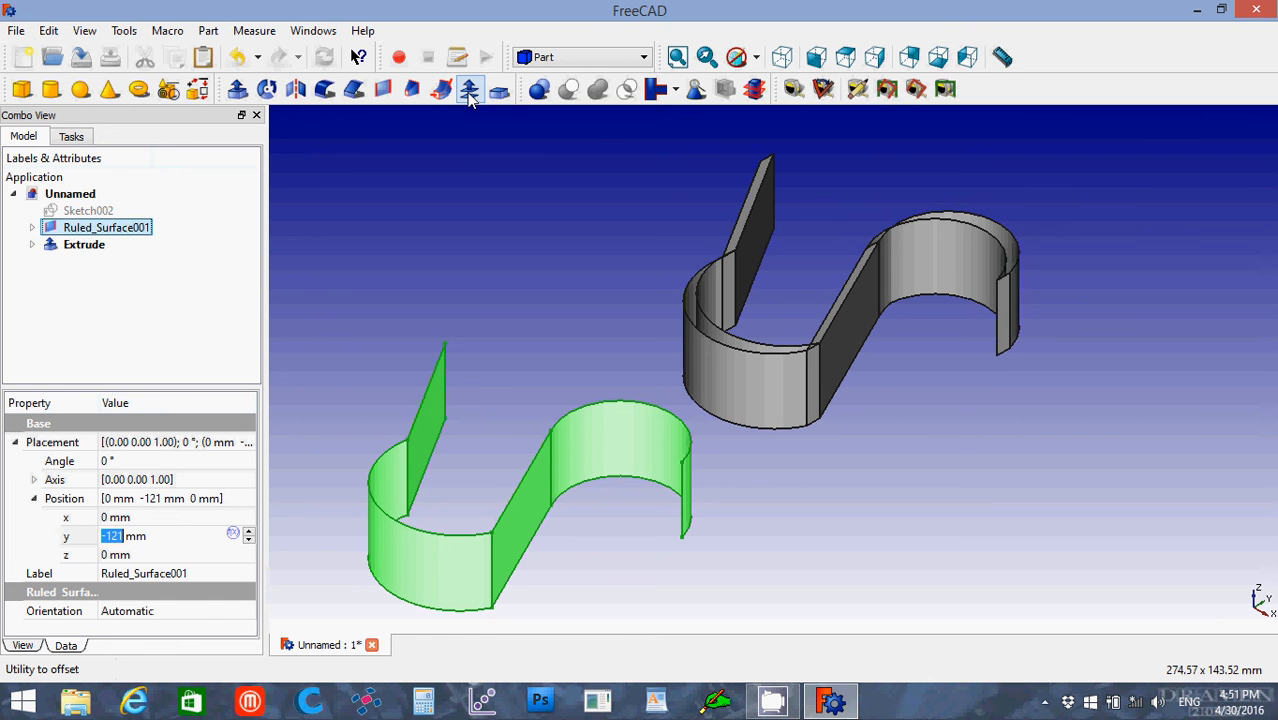
mouse_move(470, 90)
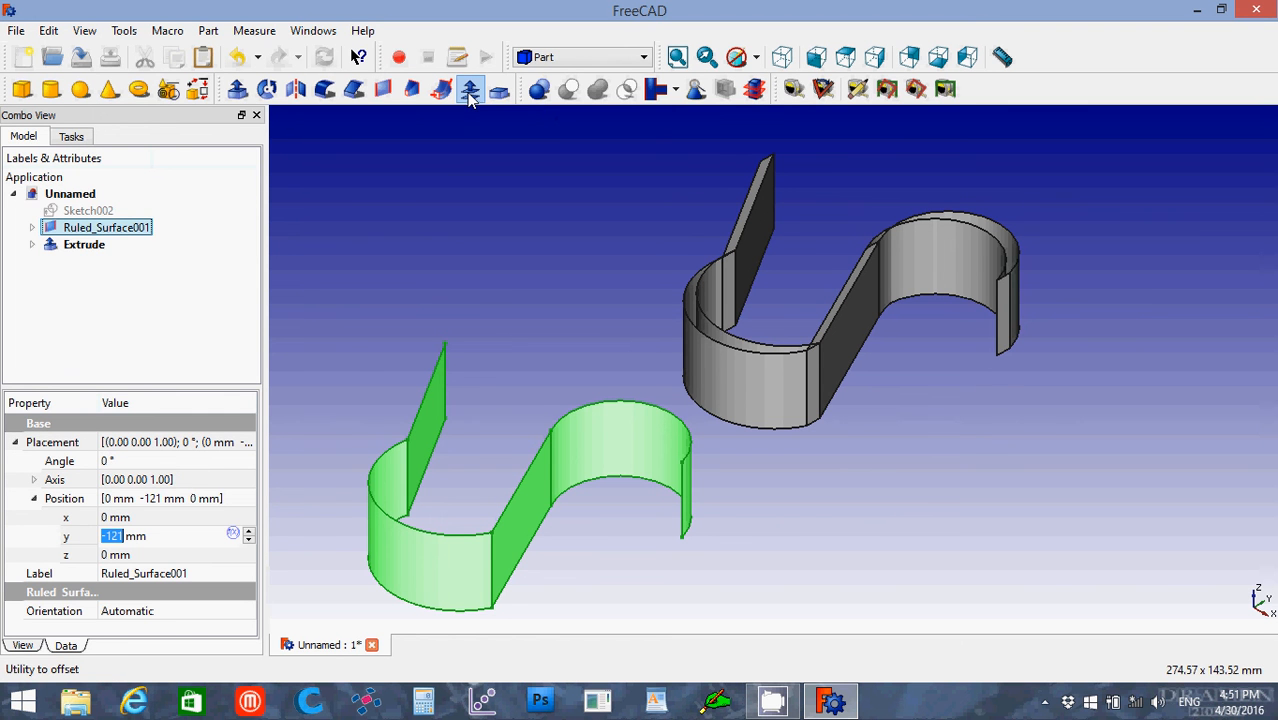
click(470, 89)
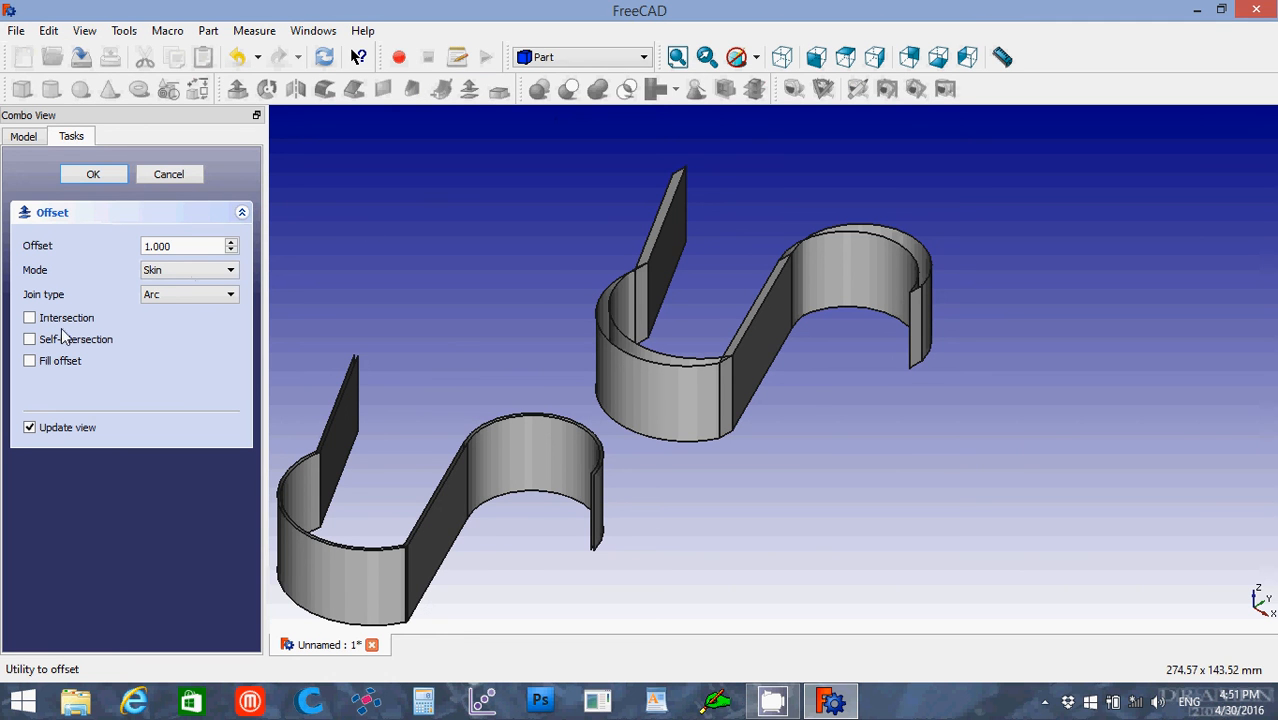
mouse_move(97, 330)
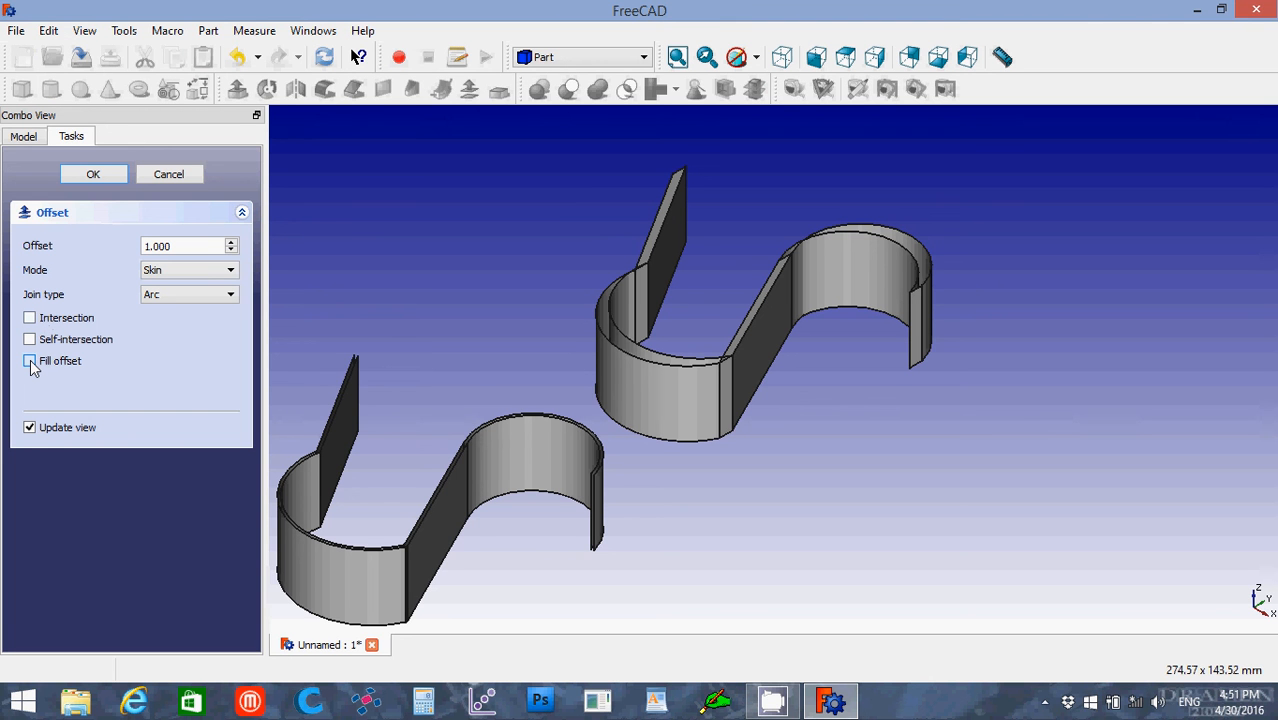
click(29, 361)
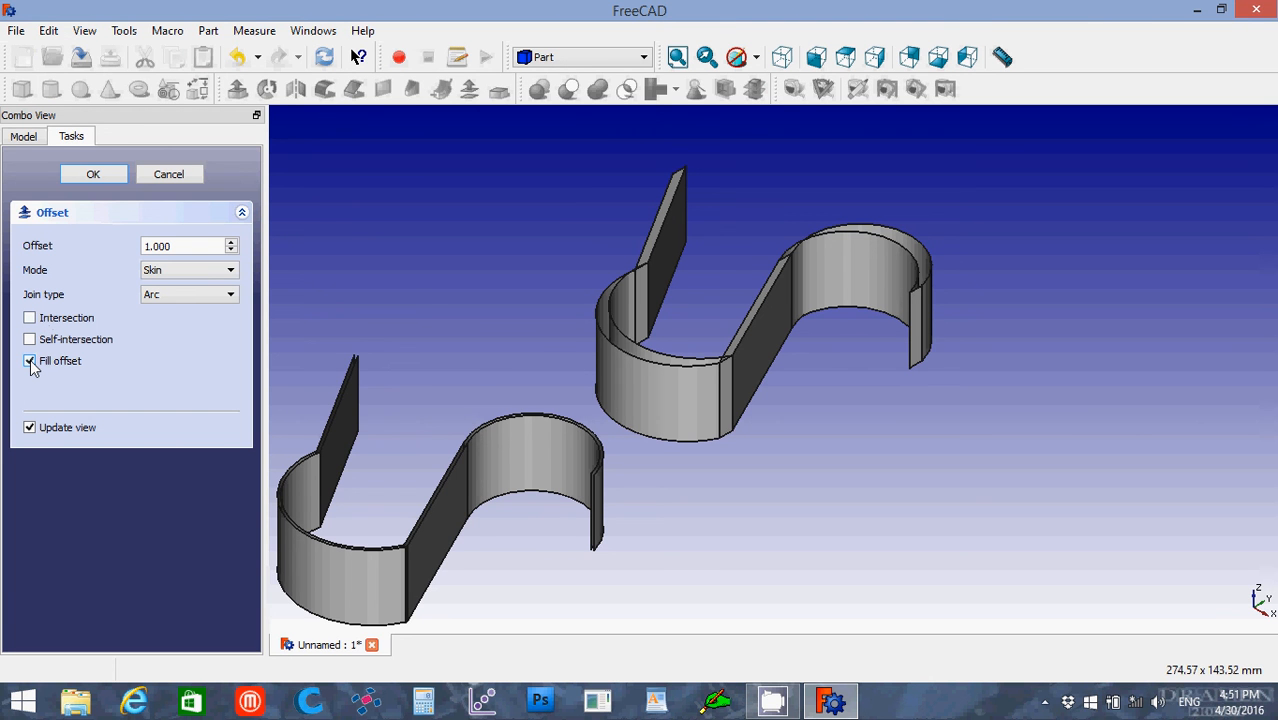
click(180, 246)
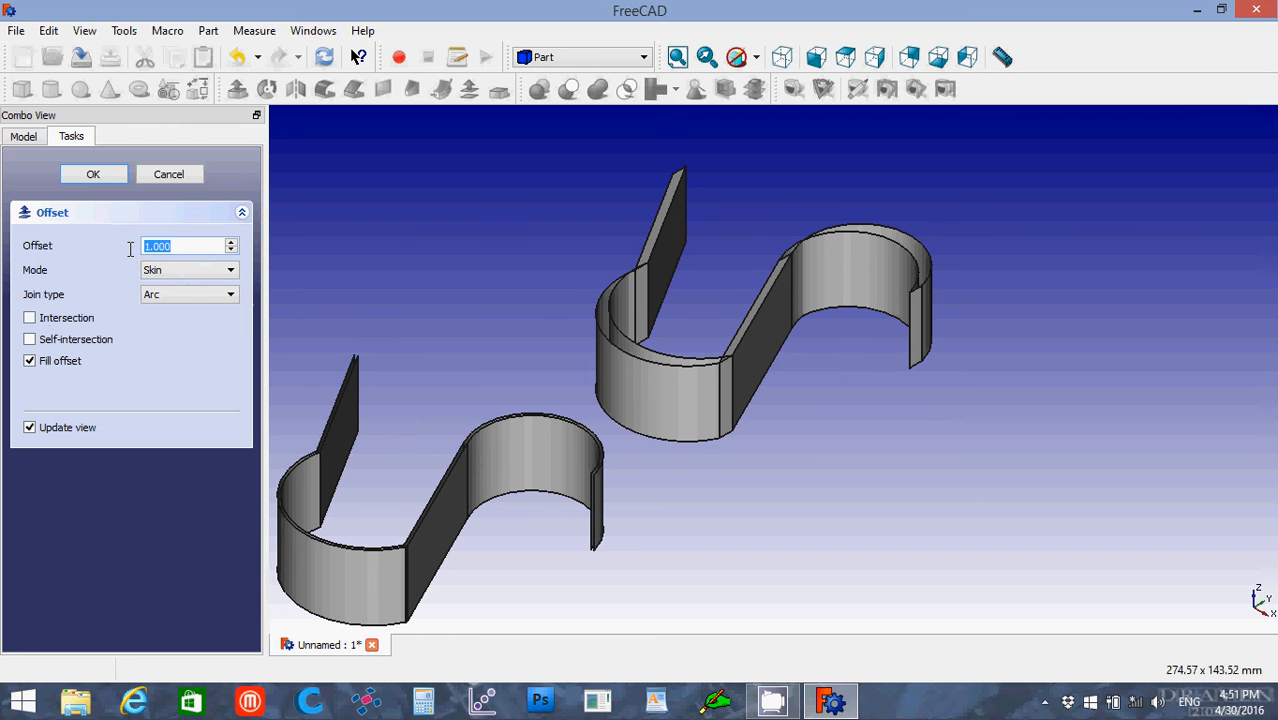
mouse_move(97, 250)
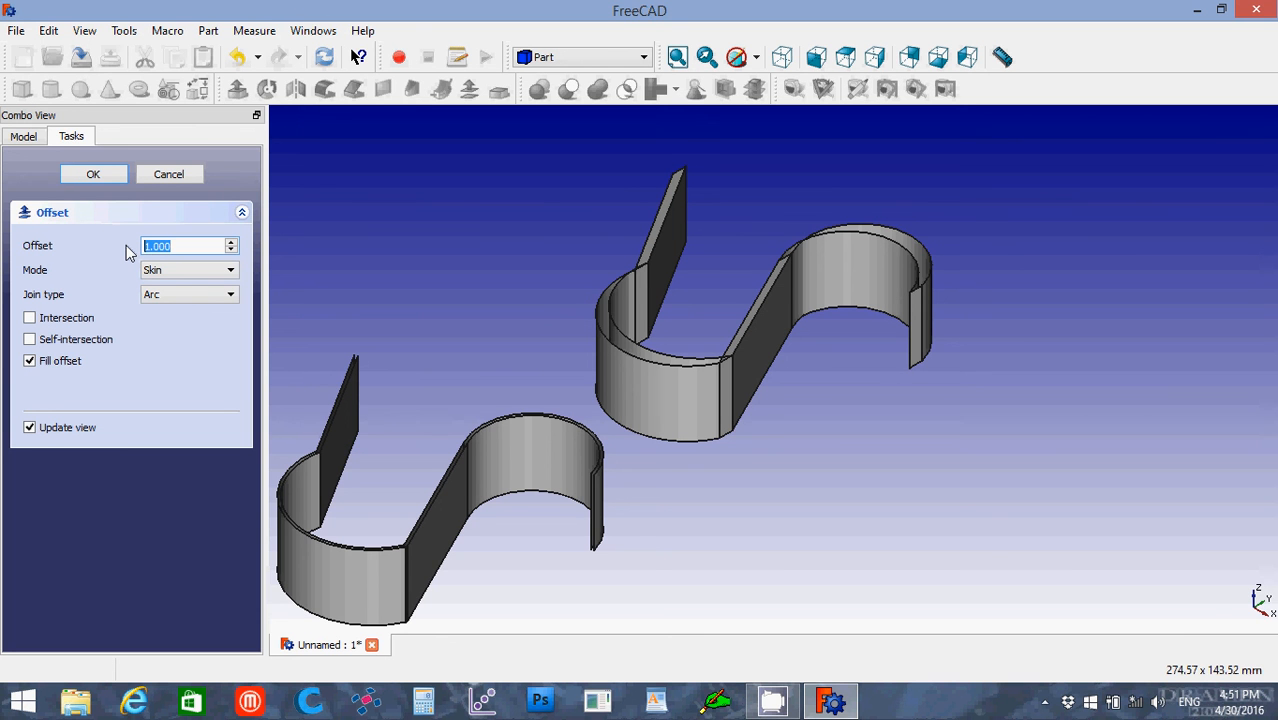
text(5)
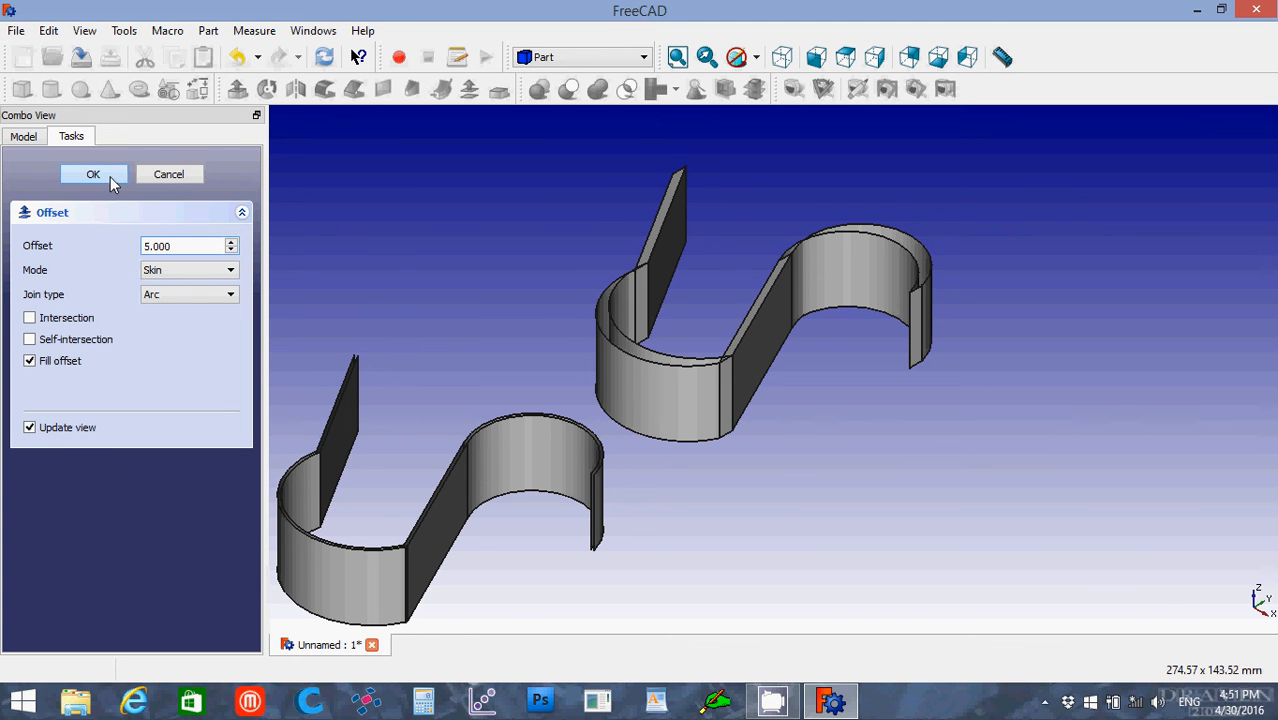
click(93, 173)
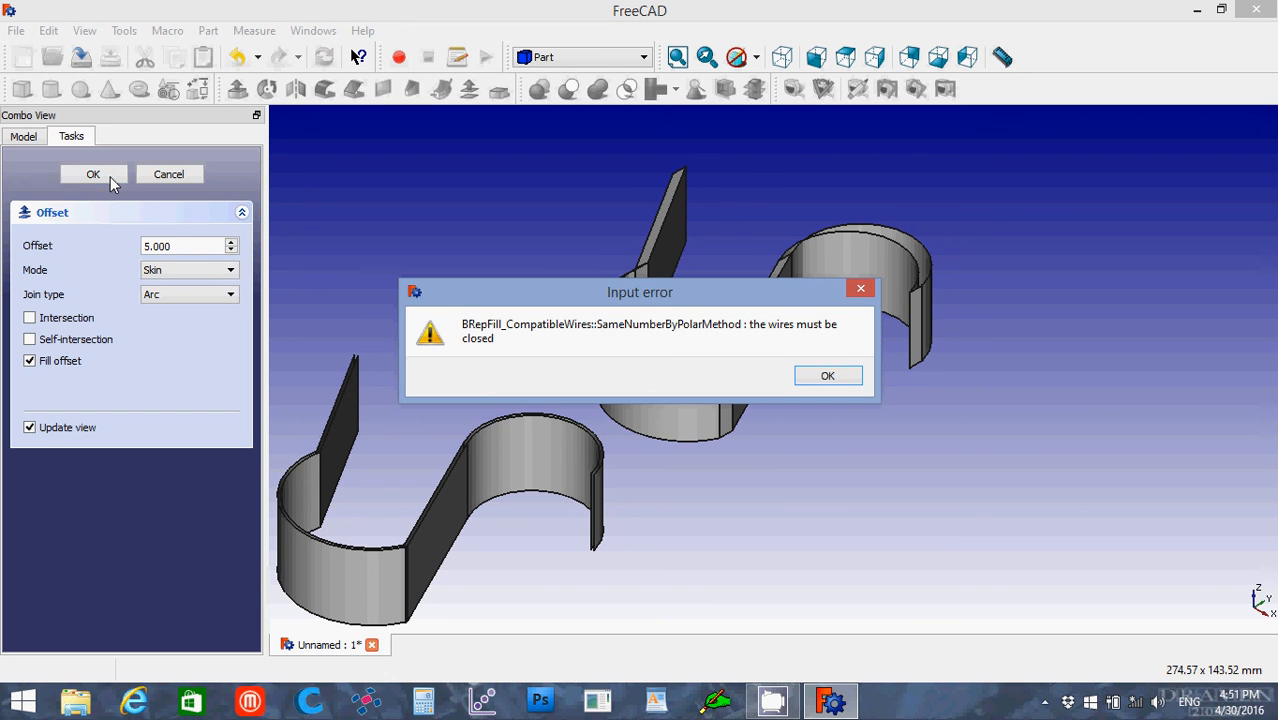
mouse_move(793, 340)
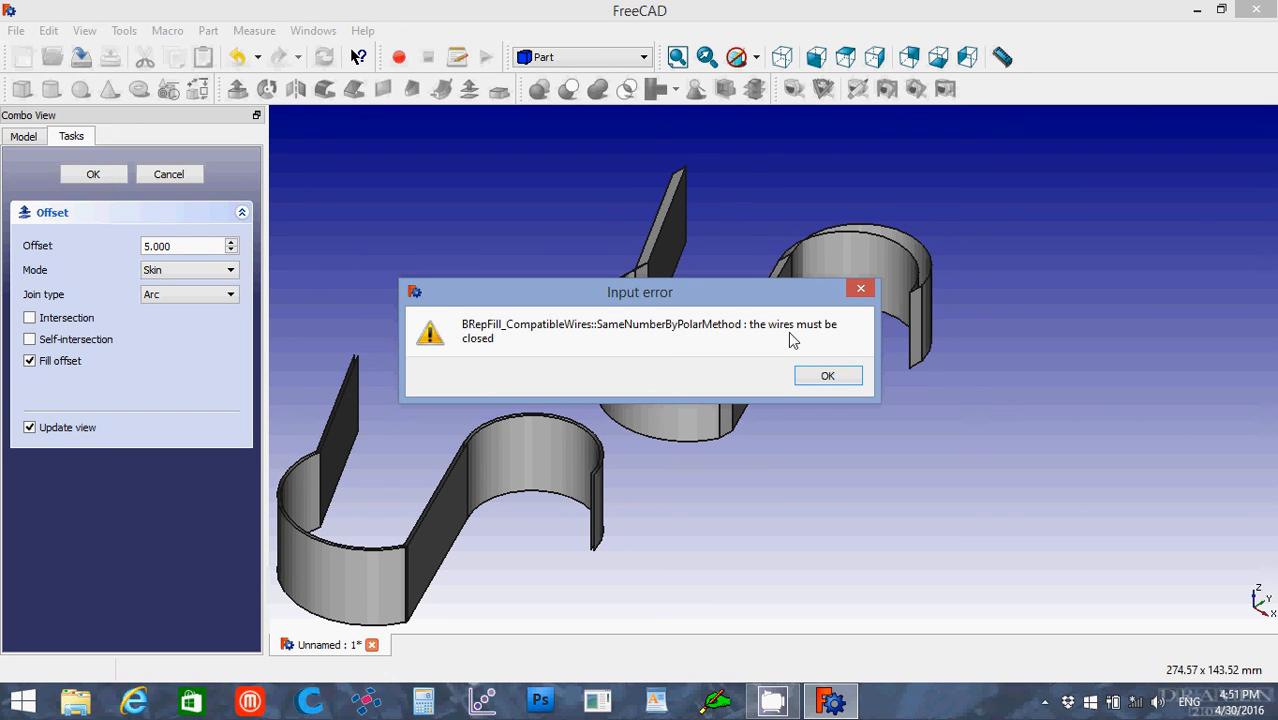
mouse_move(837, 355)
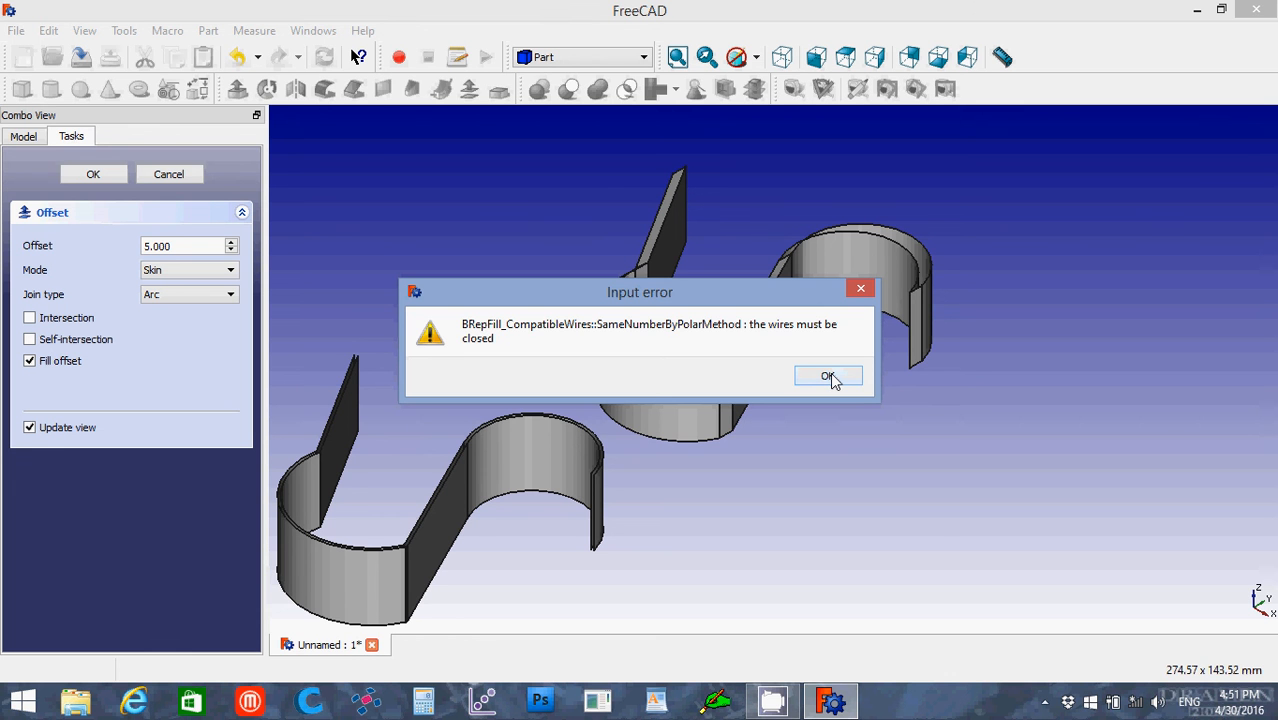
click(828, 376)
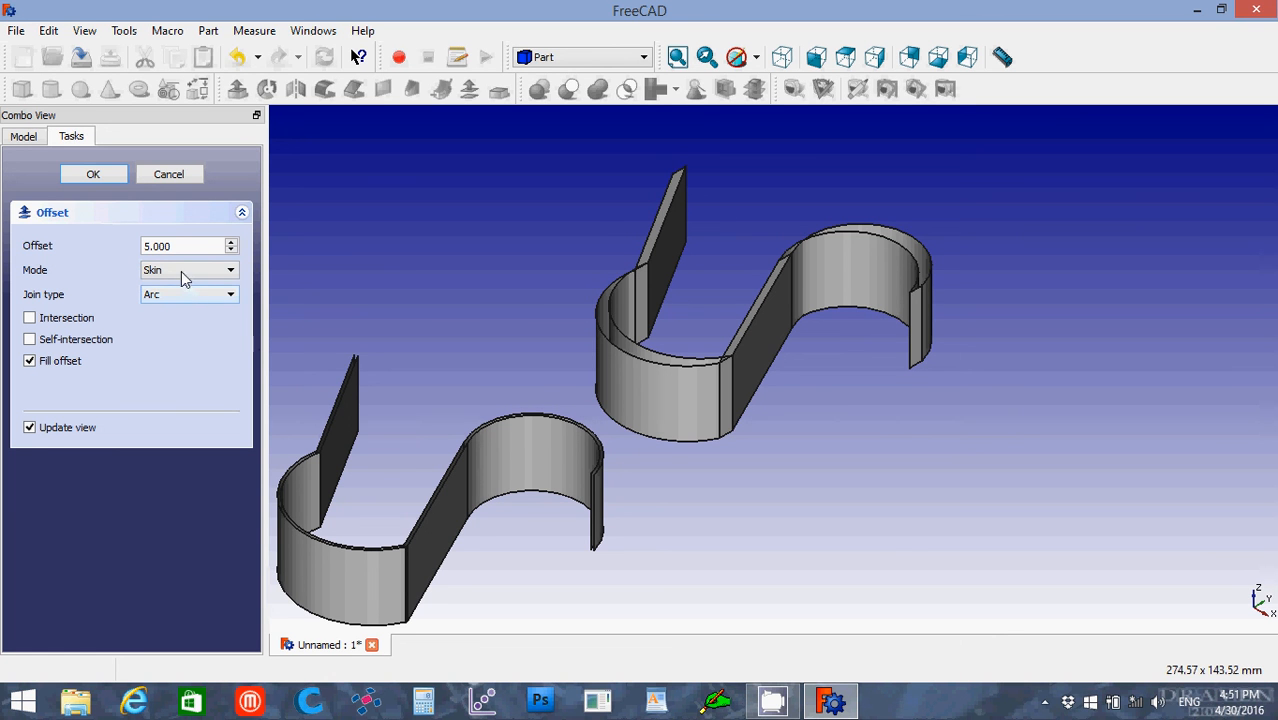
click(188, 270)
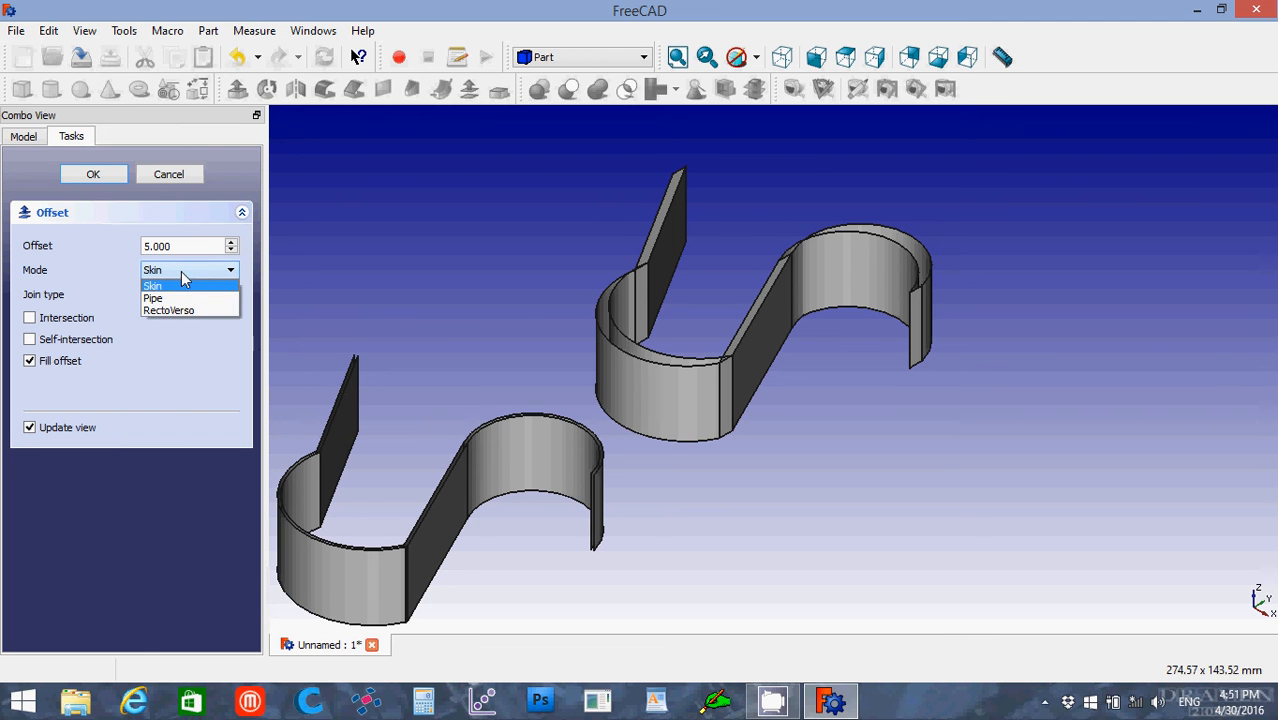
click(153, 285)
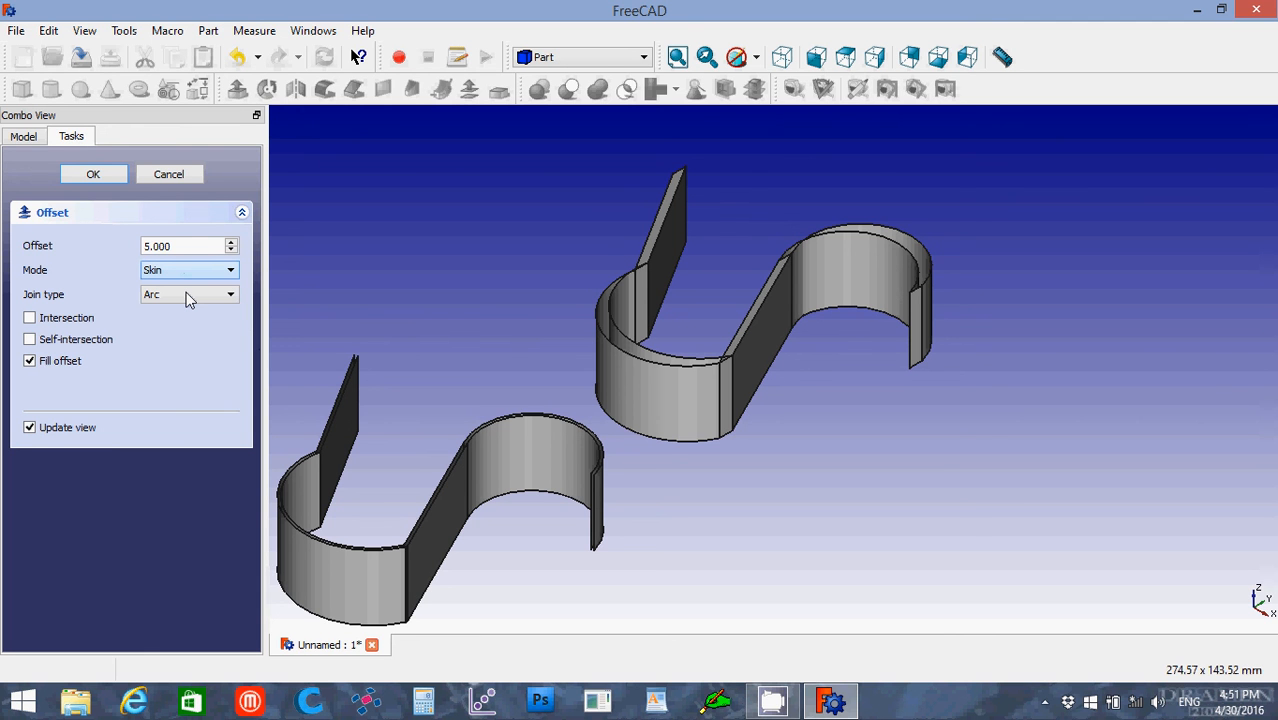
click(189, 270)
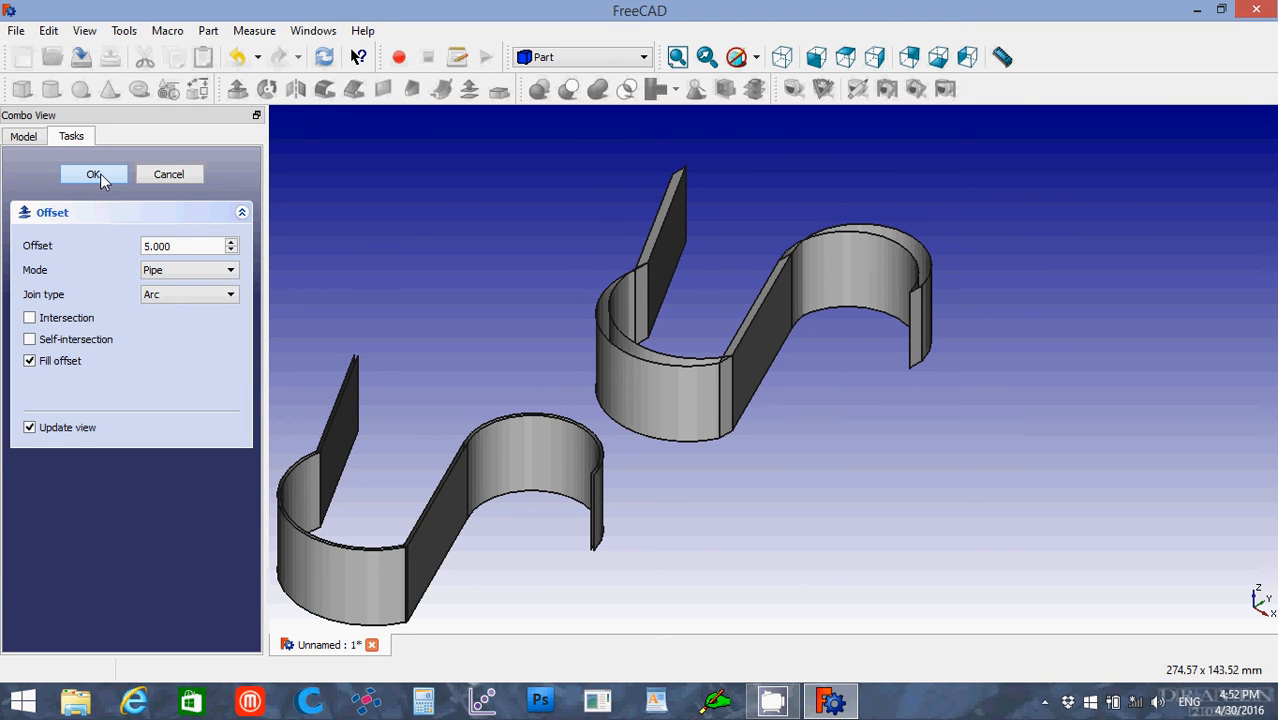
click(93, 173)
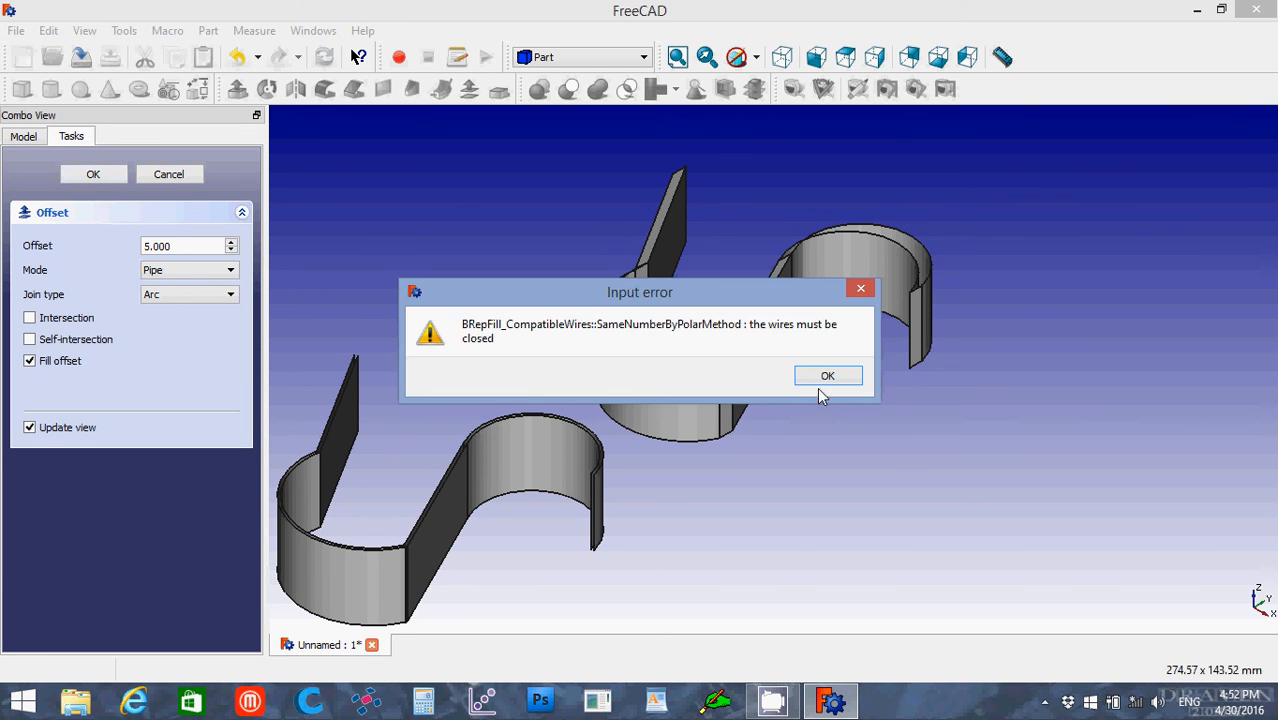
click(827, 375)
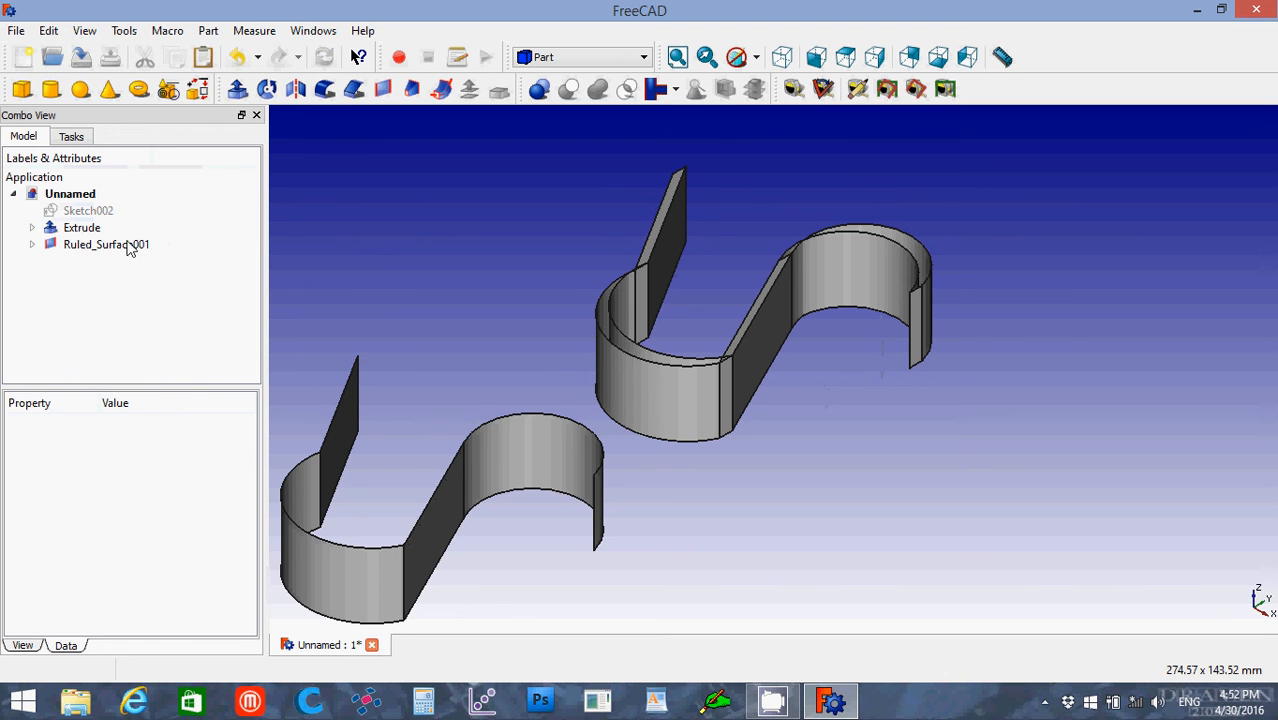
Attempt operations on Ruled_Surface001 and a left curved face, dismissing both rejection warnings.
click(106, 244)
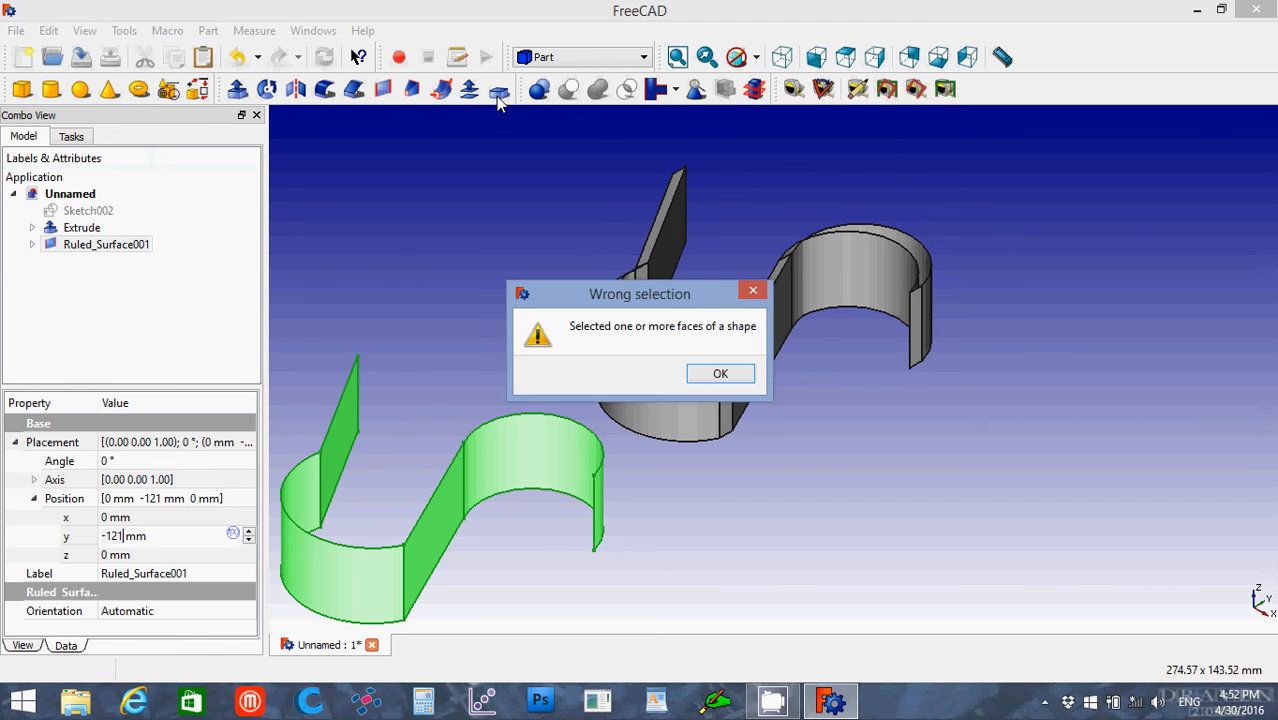
click(720, 373)
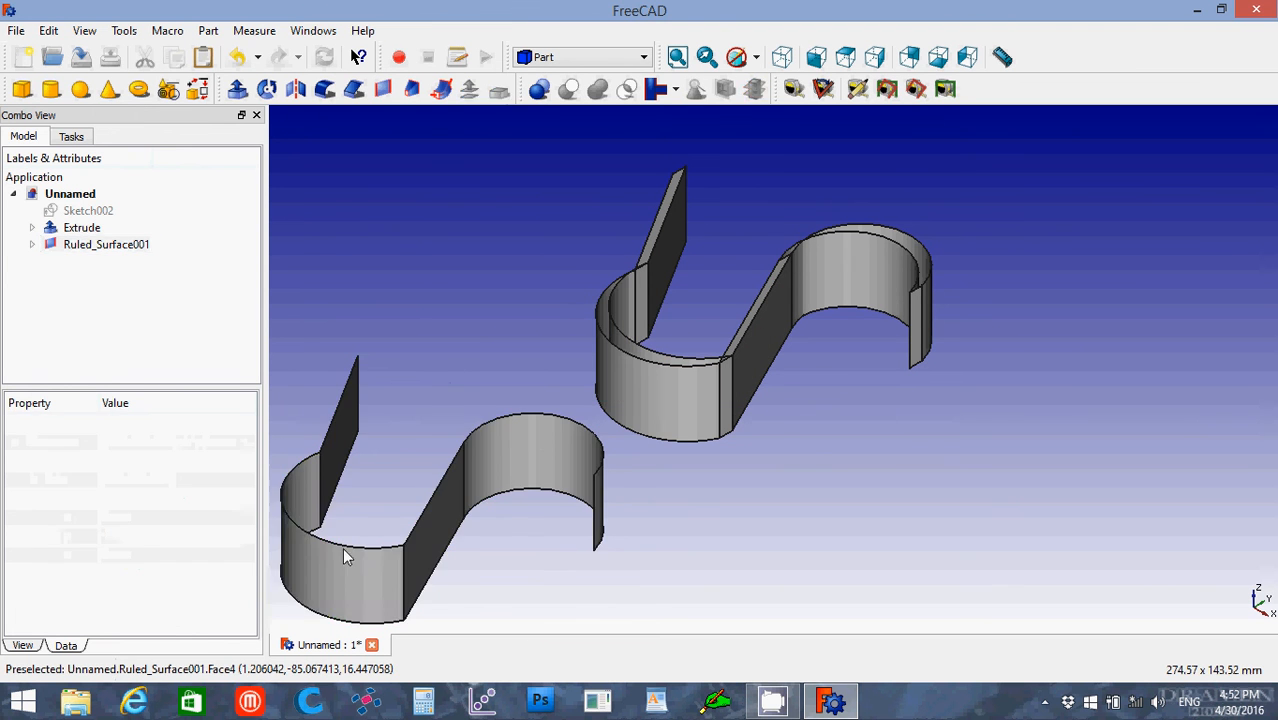
click(350, 550)
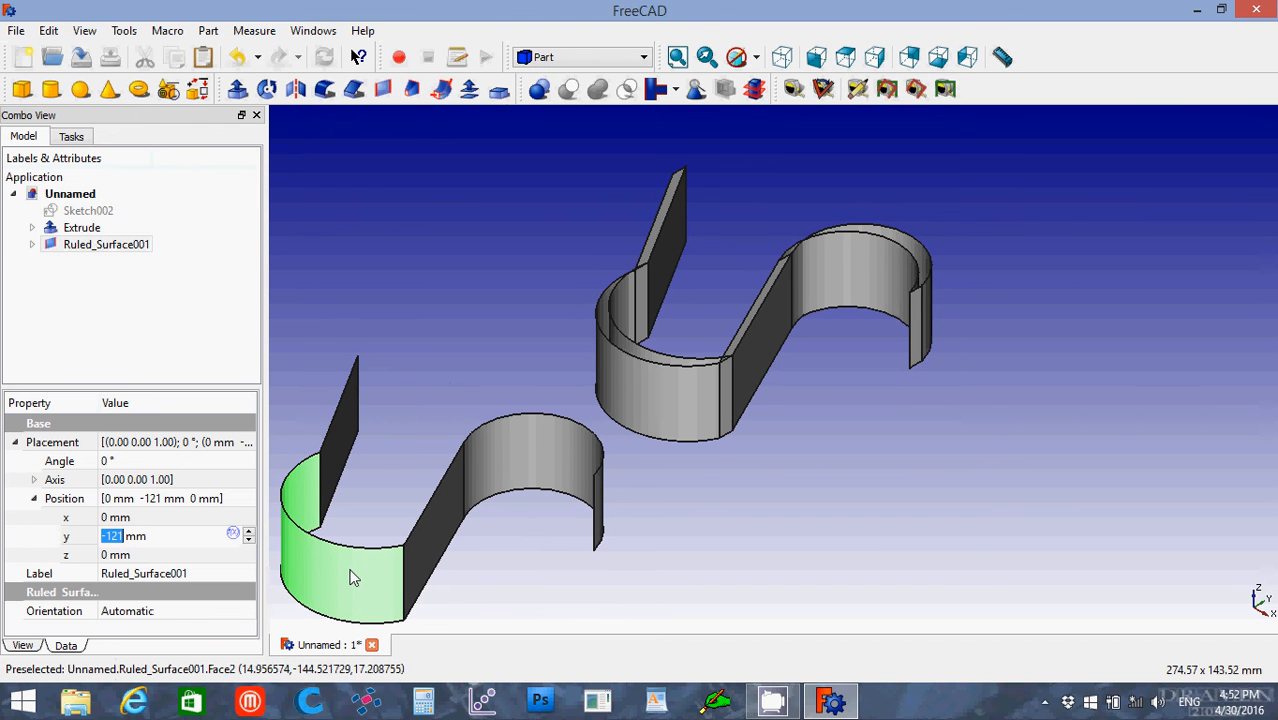
mouse_move(430, 565)
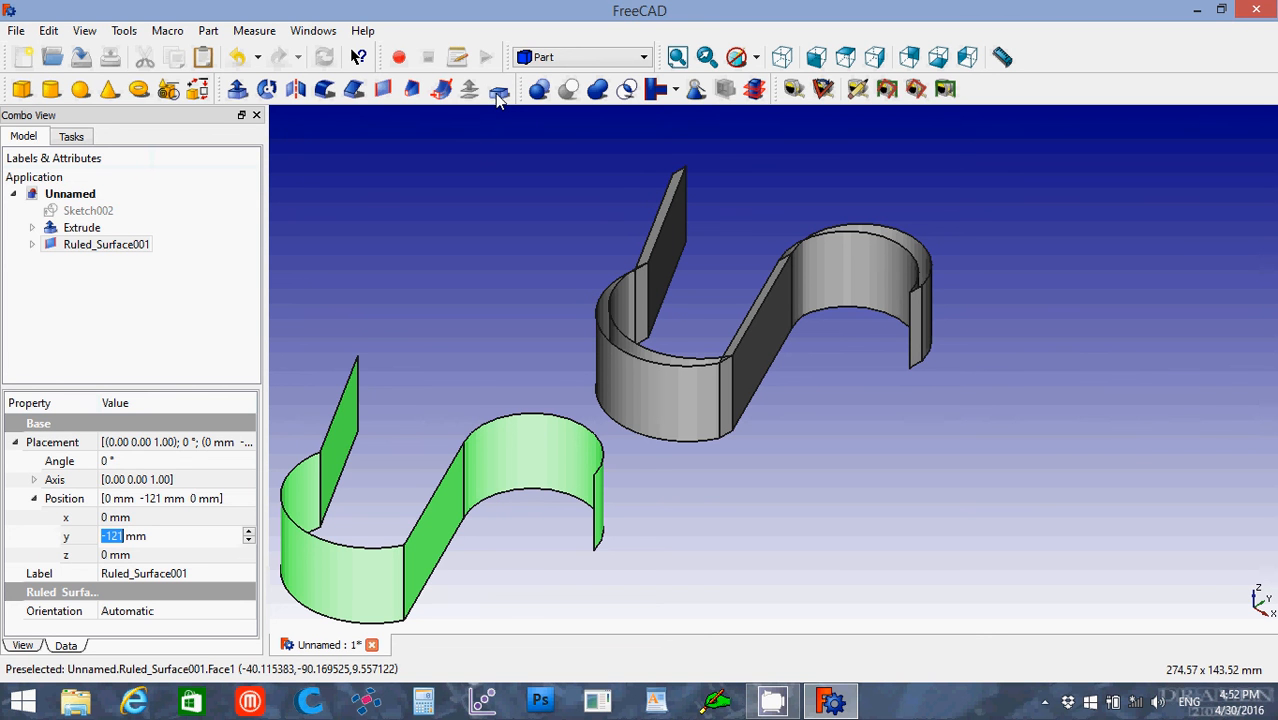
click(499, 89)
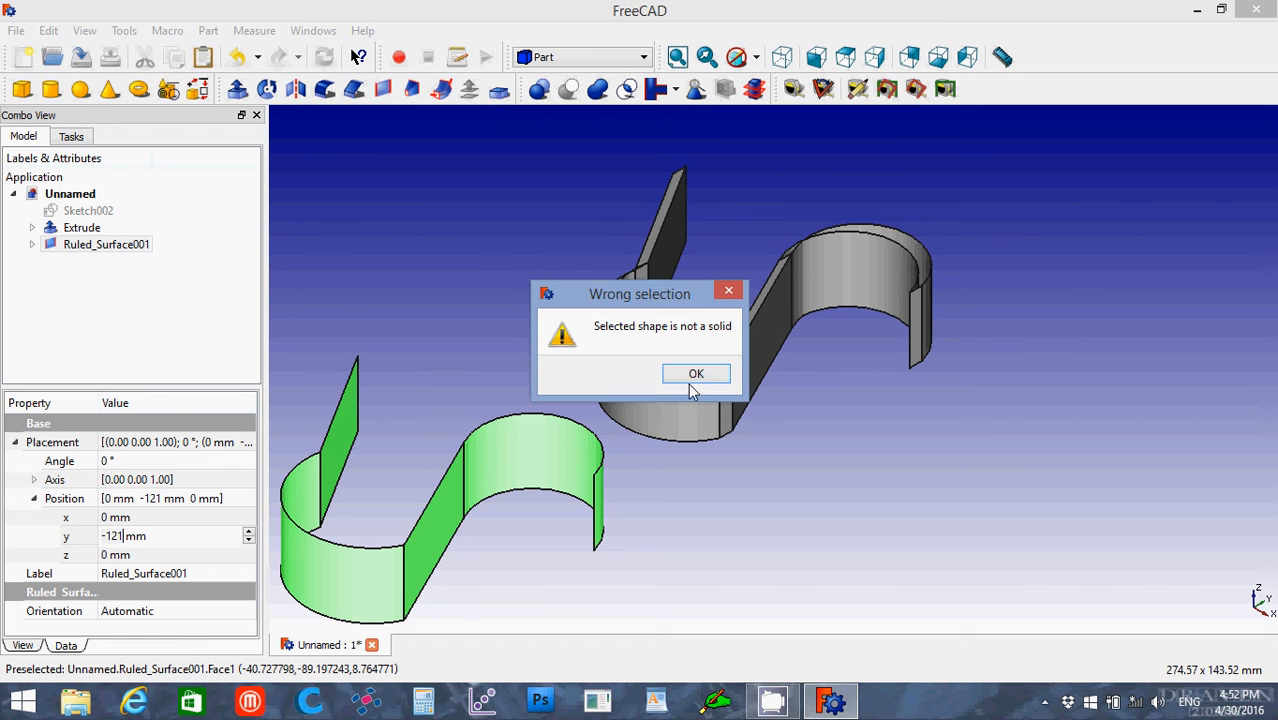
mouse_move(717, 380)
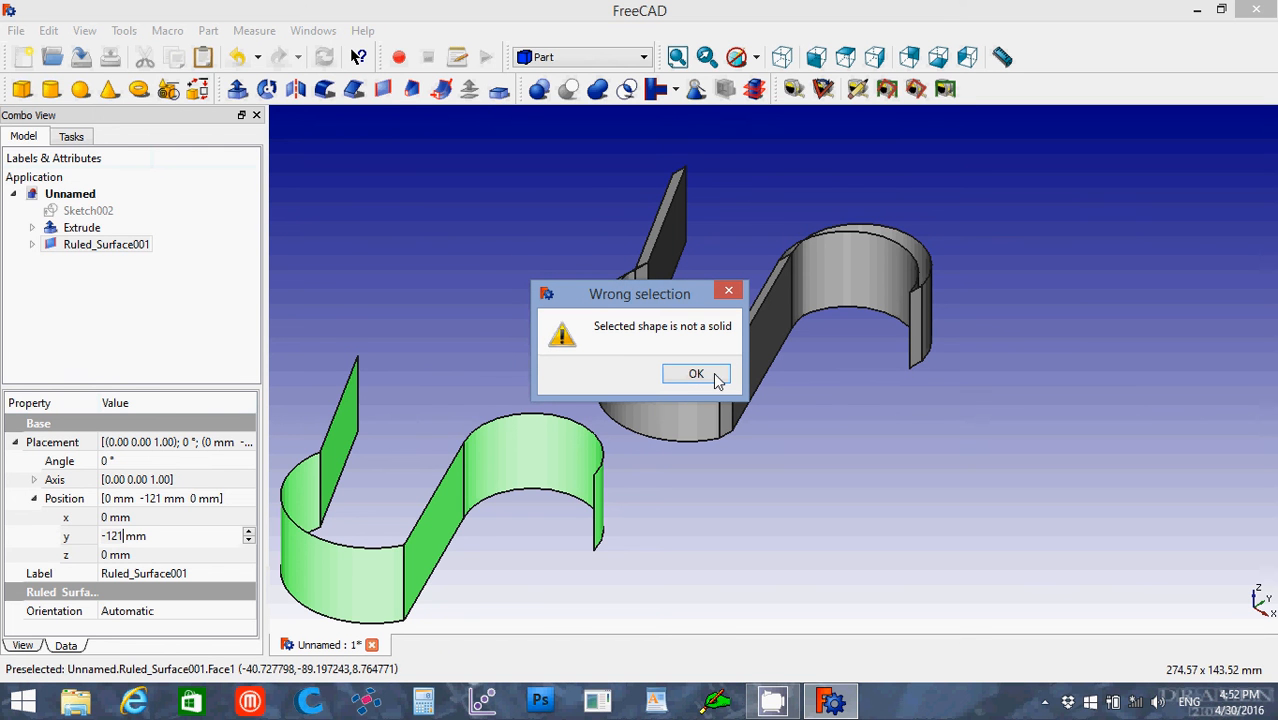
mouse_move(710, 378)
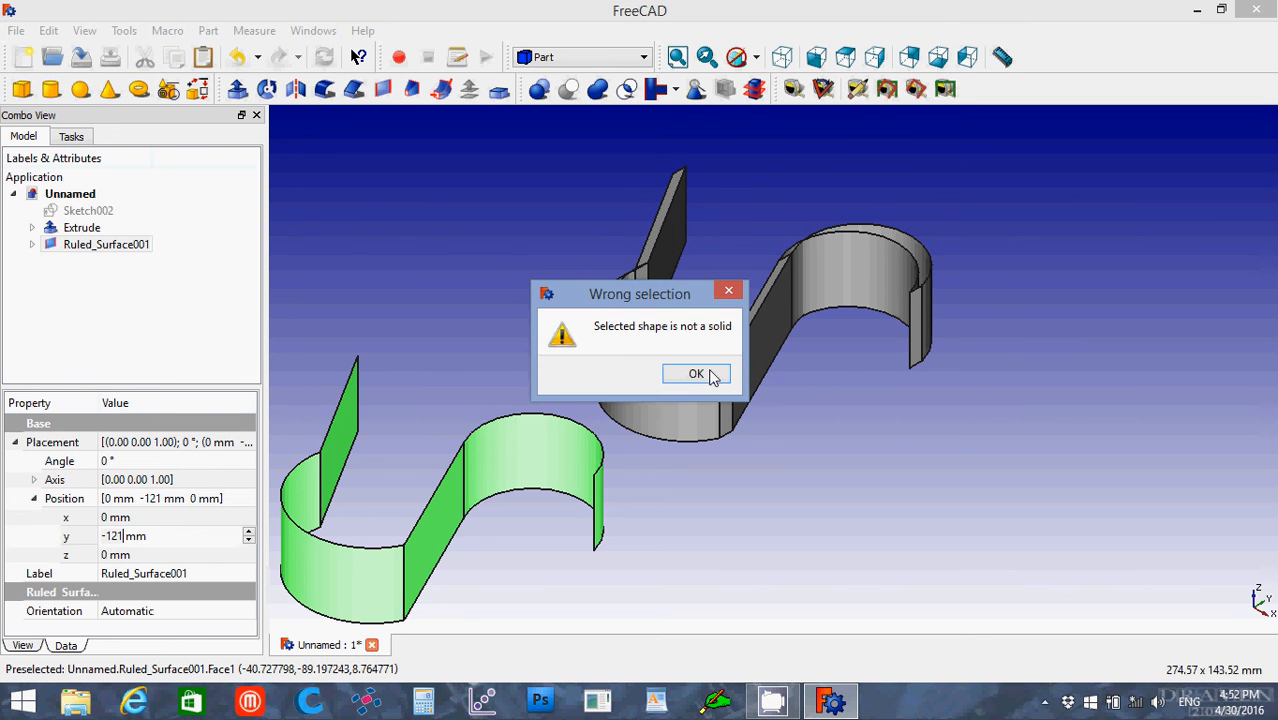
click(696, 373)
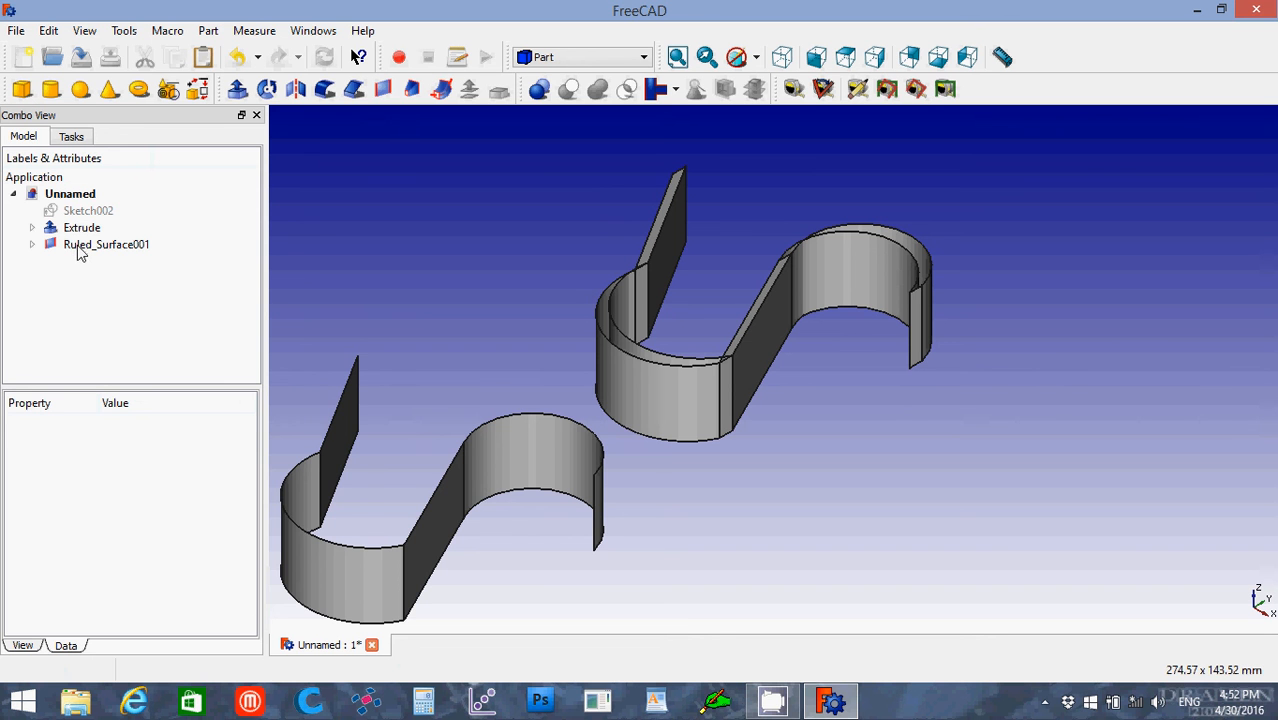
Hide Extrude and Ruled_Surface001, show Sketch002, and switch to Part Design.
click(106, 244)
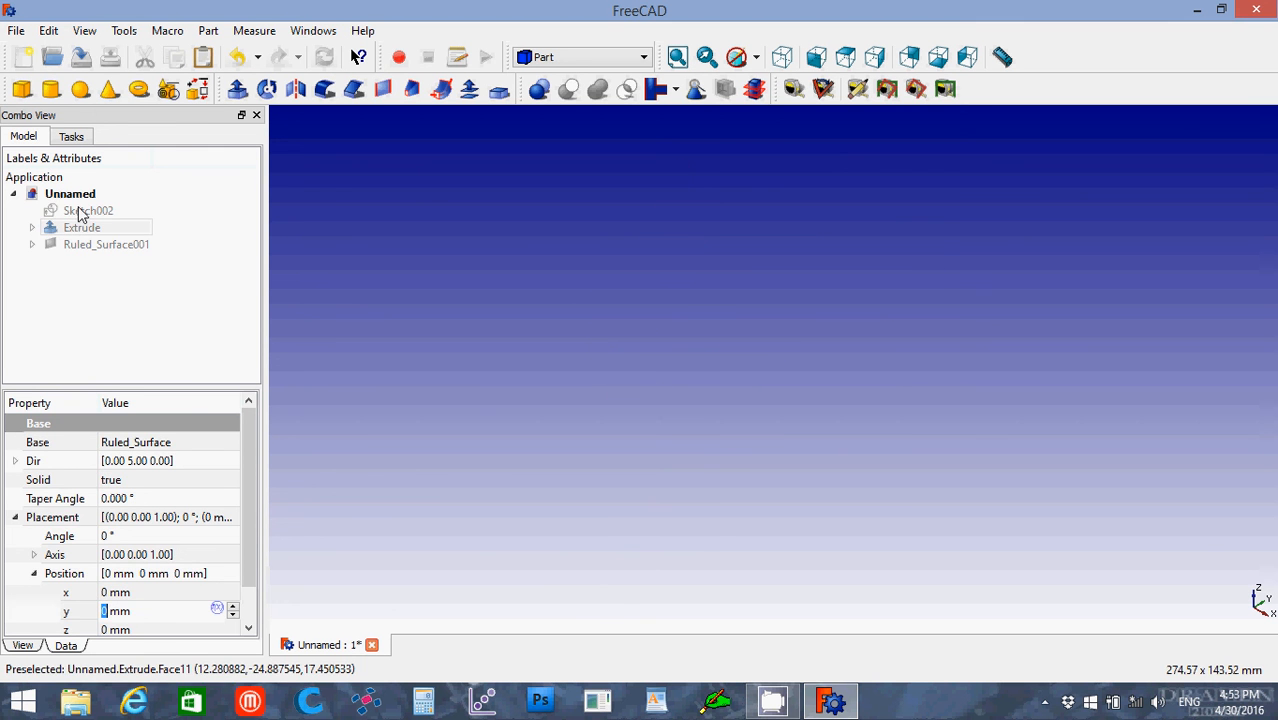
click(88, 210)
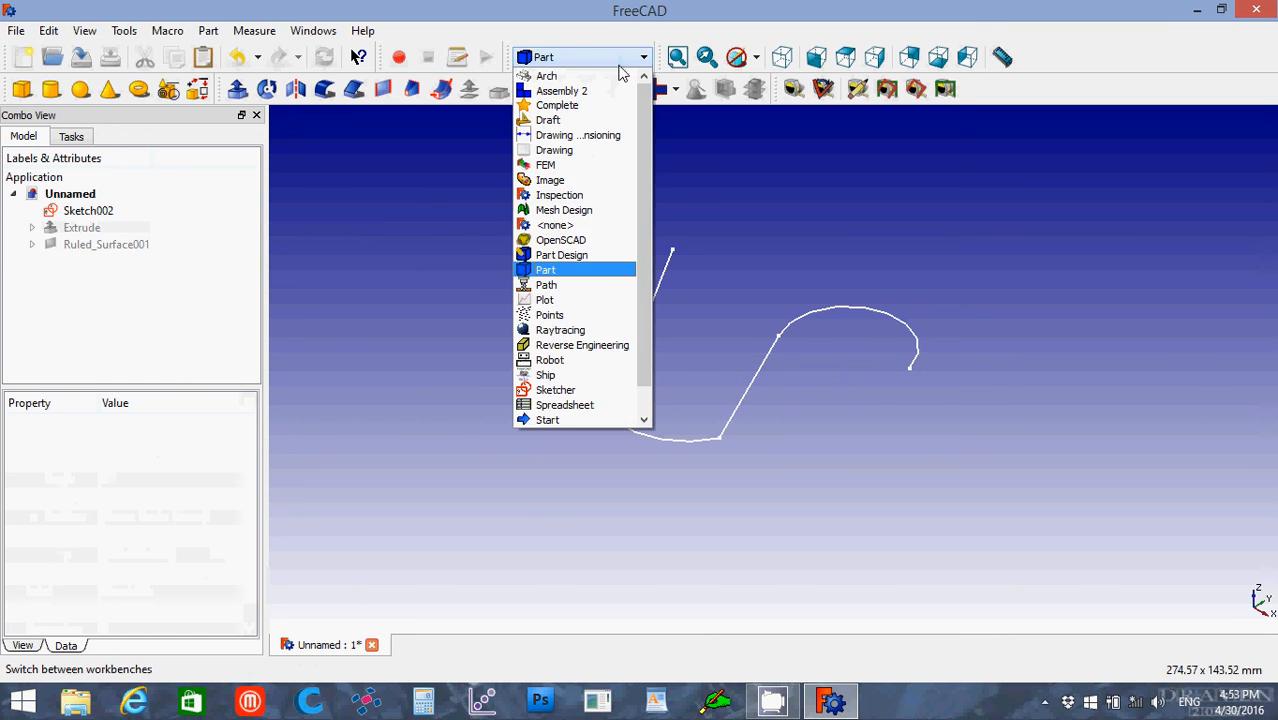
mouse_move(561, 254)
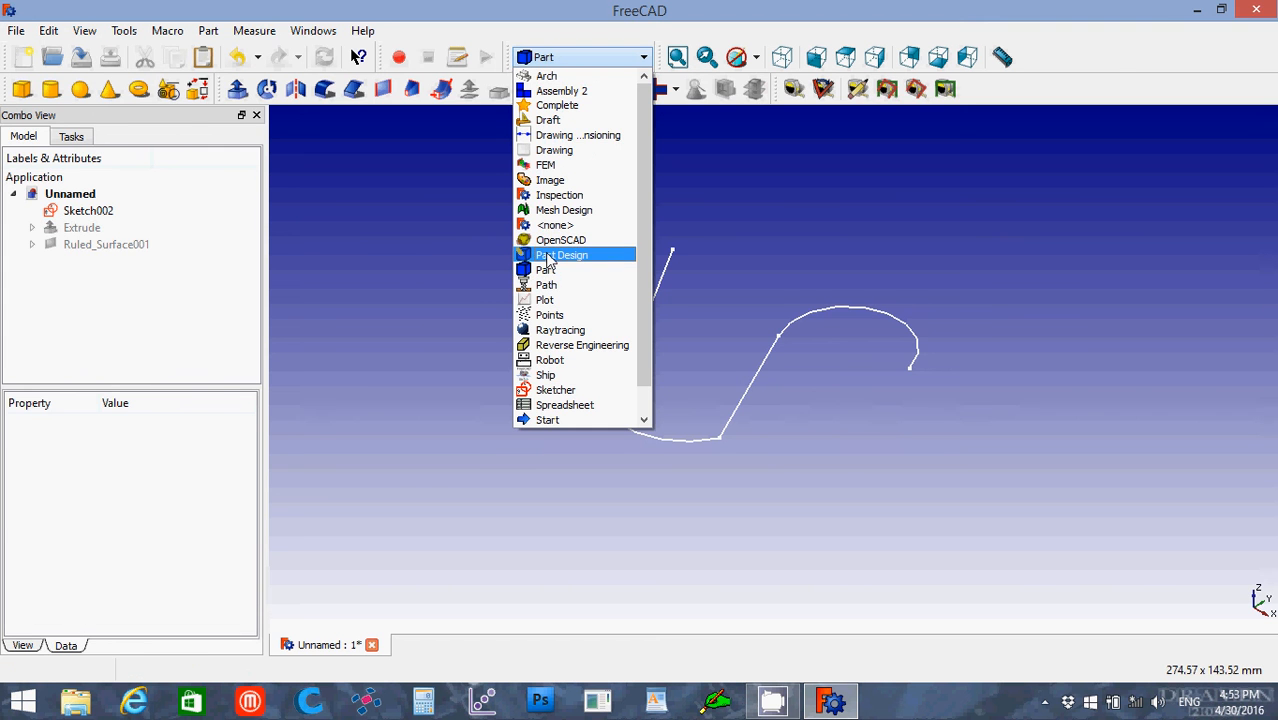
click(562, 254)
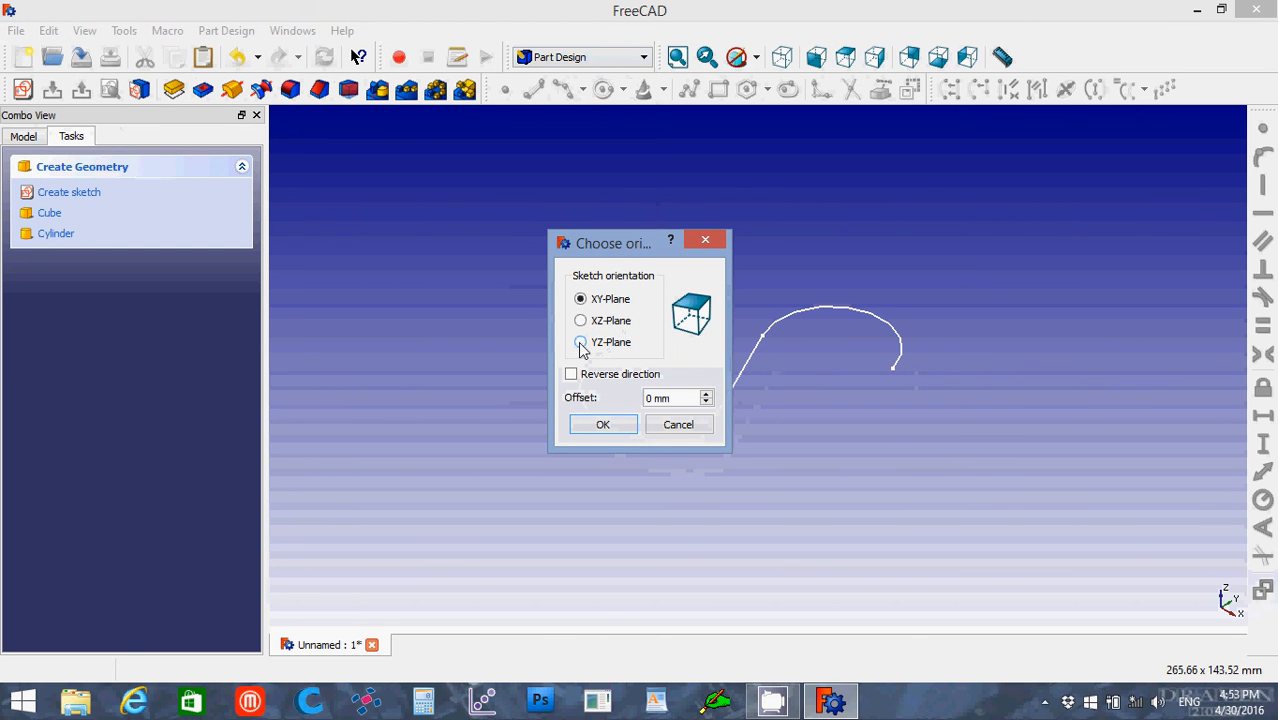
Create a new Part Design sketch oriented on the YZ-Plane.
click(602, 424)
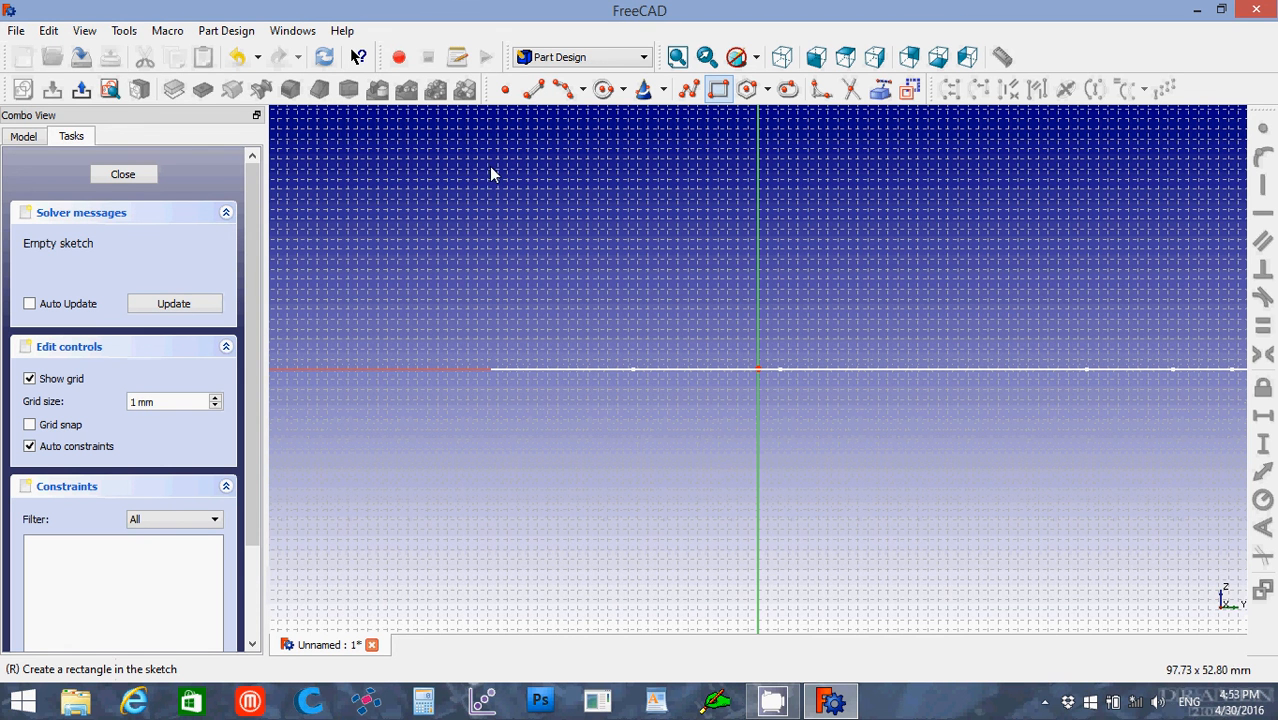
mouse_move(490, 163)
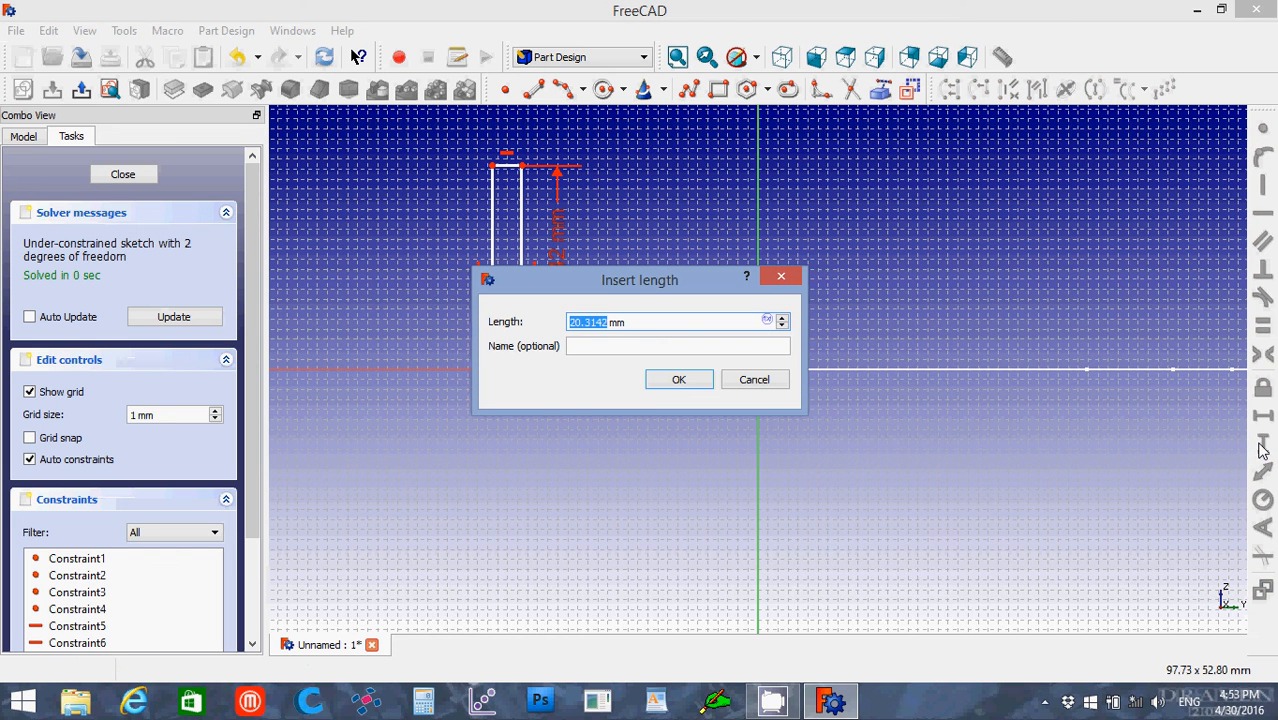
Constrain the drawn rectangle to 25 mm vertical and 5 mm horizontal distances.
text(25 mm)
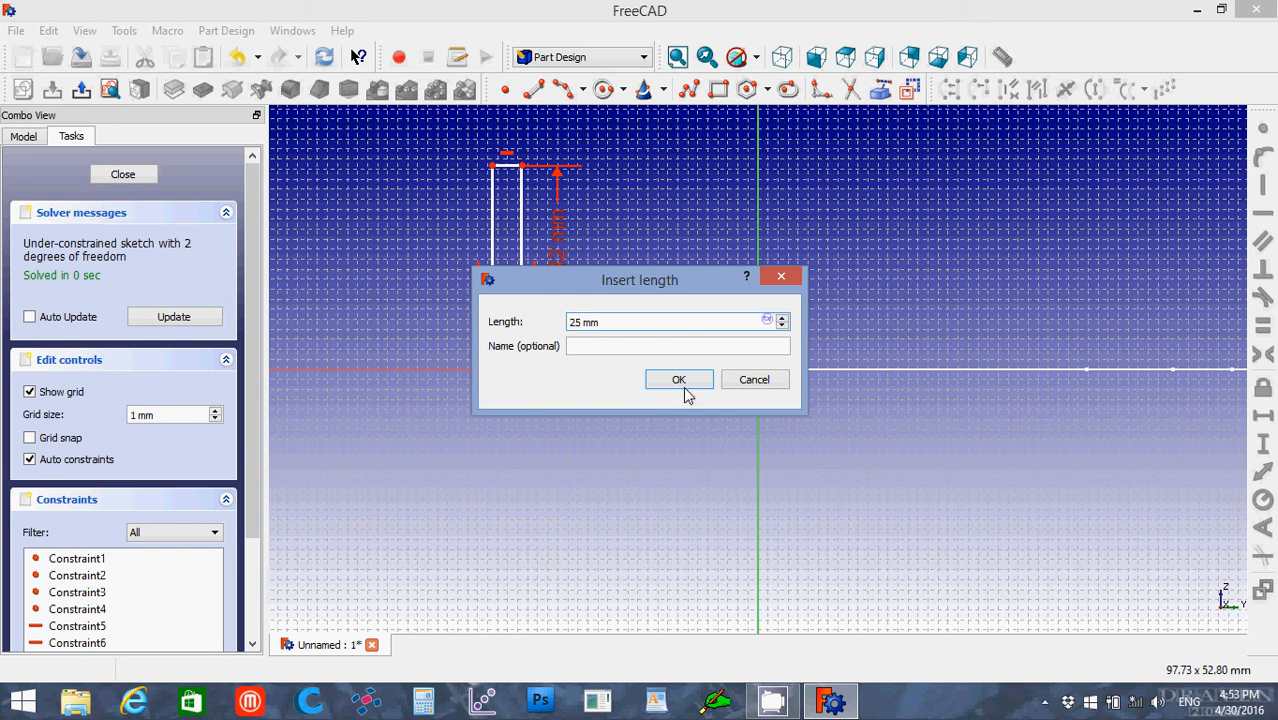
click(678, 379)
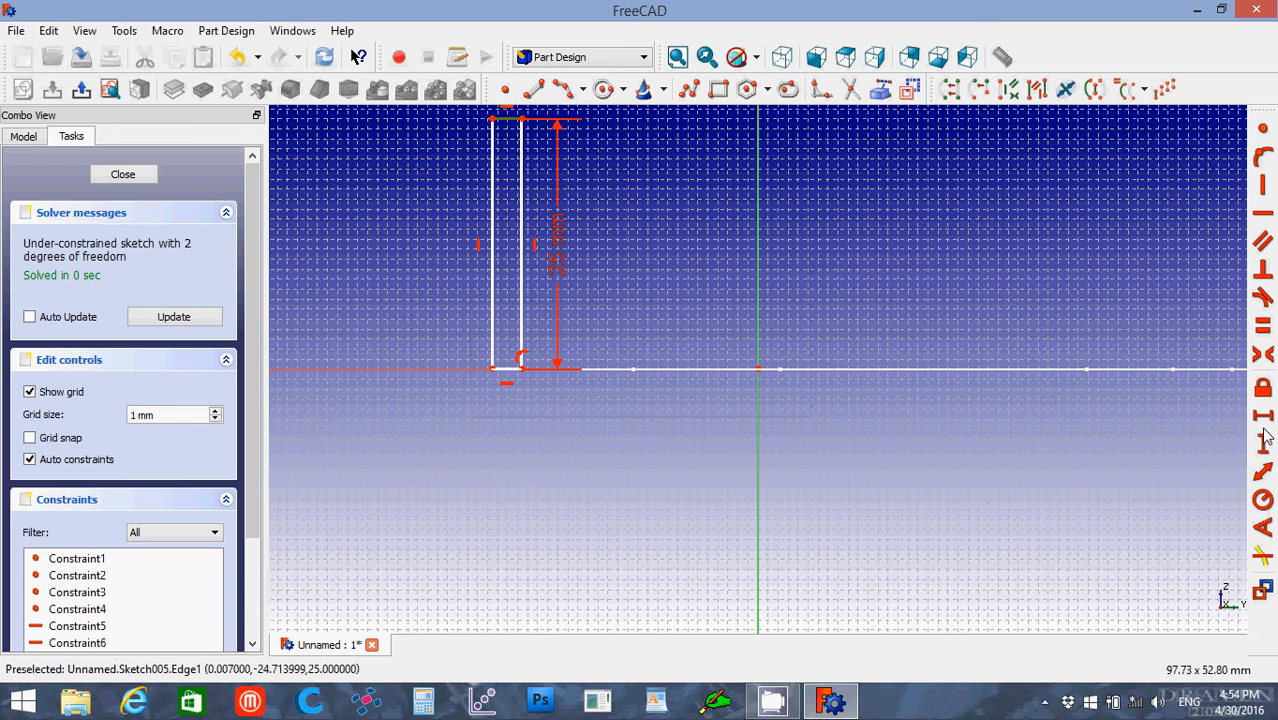
mouse_move(1268, 421)
text(5)
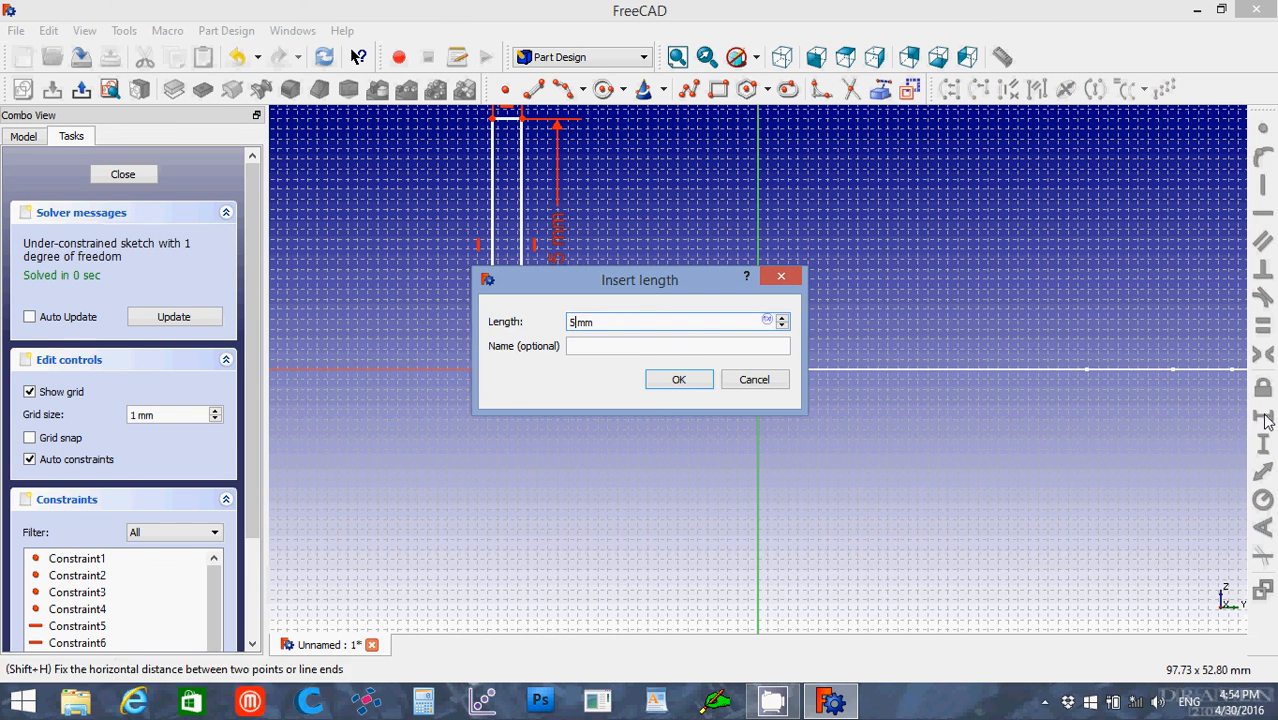
click(678, 379)
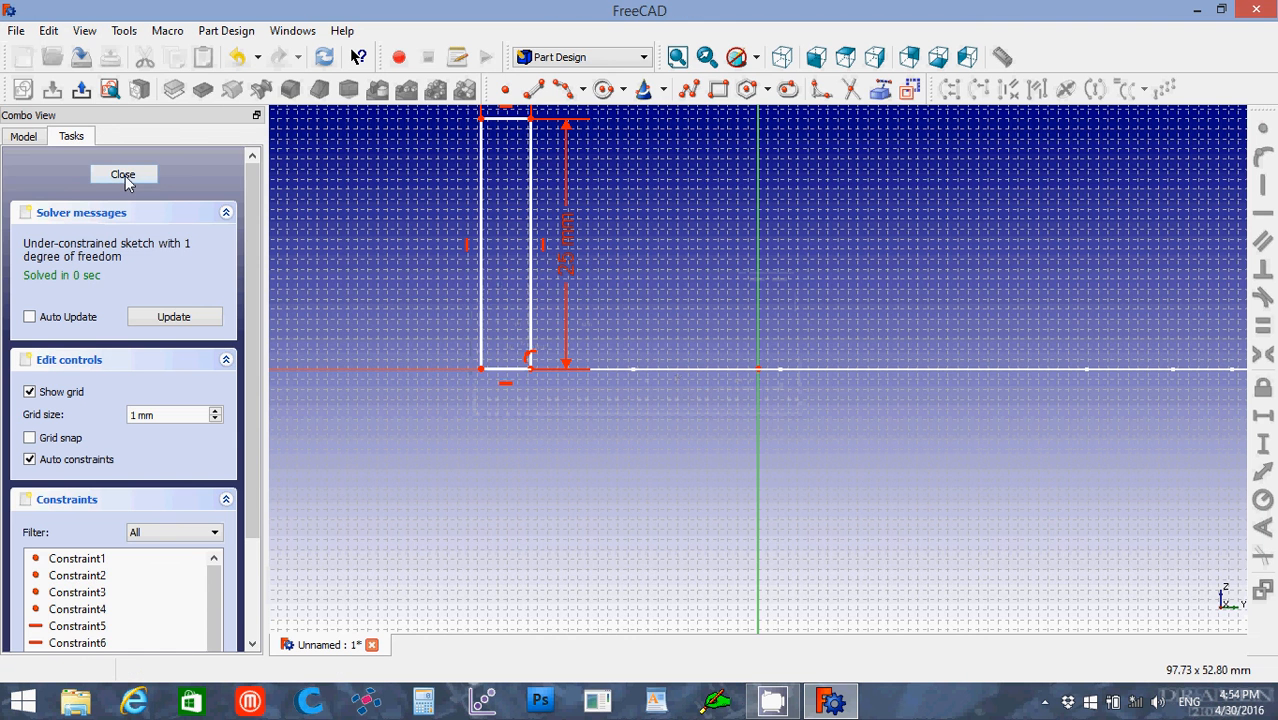
Close the Sketch005 rectangle sketch and view it with the path in axonometric.
click(123, 174)
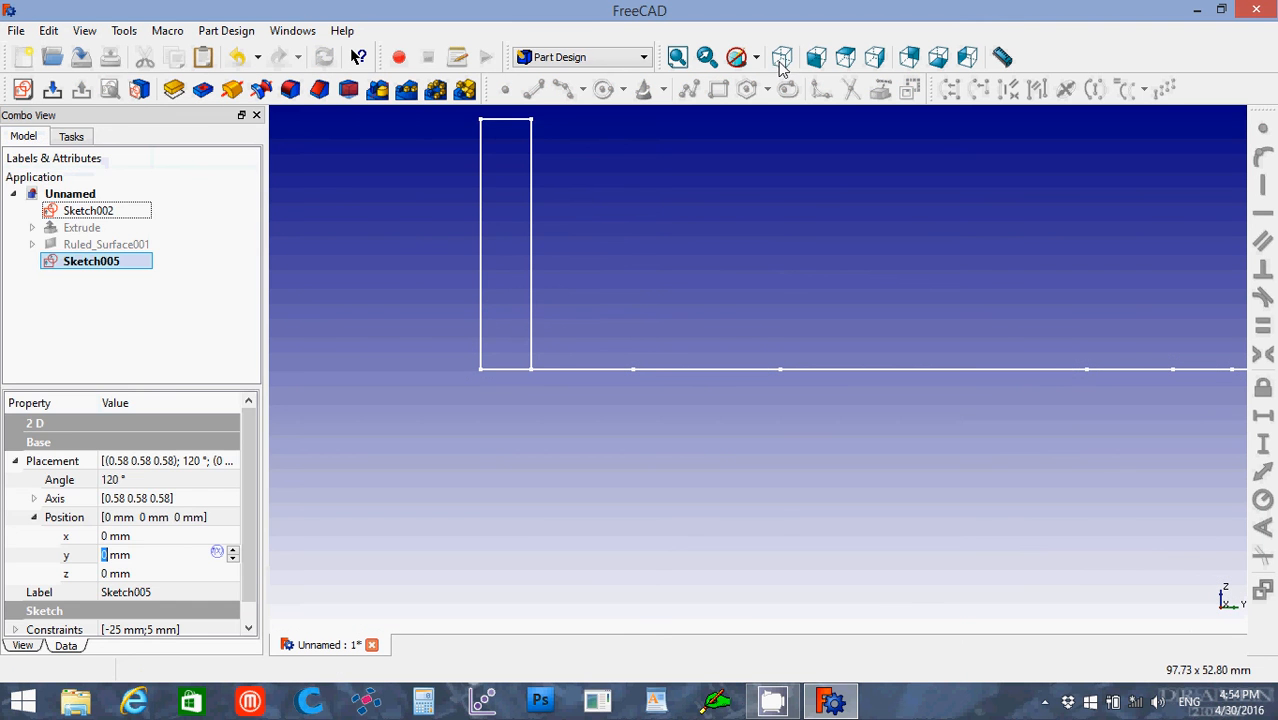
click(783, 57)
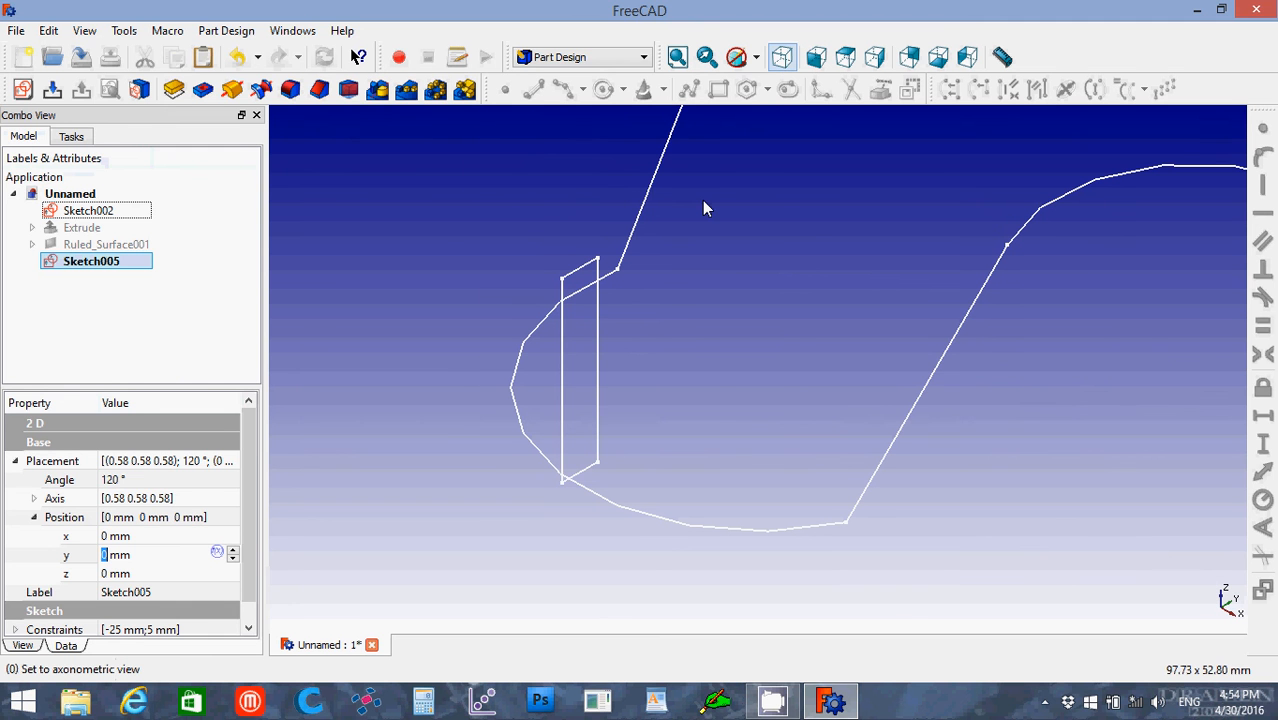
mouse_move(575, 425)
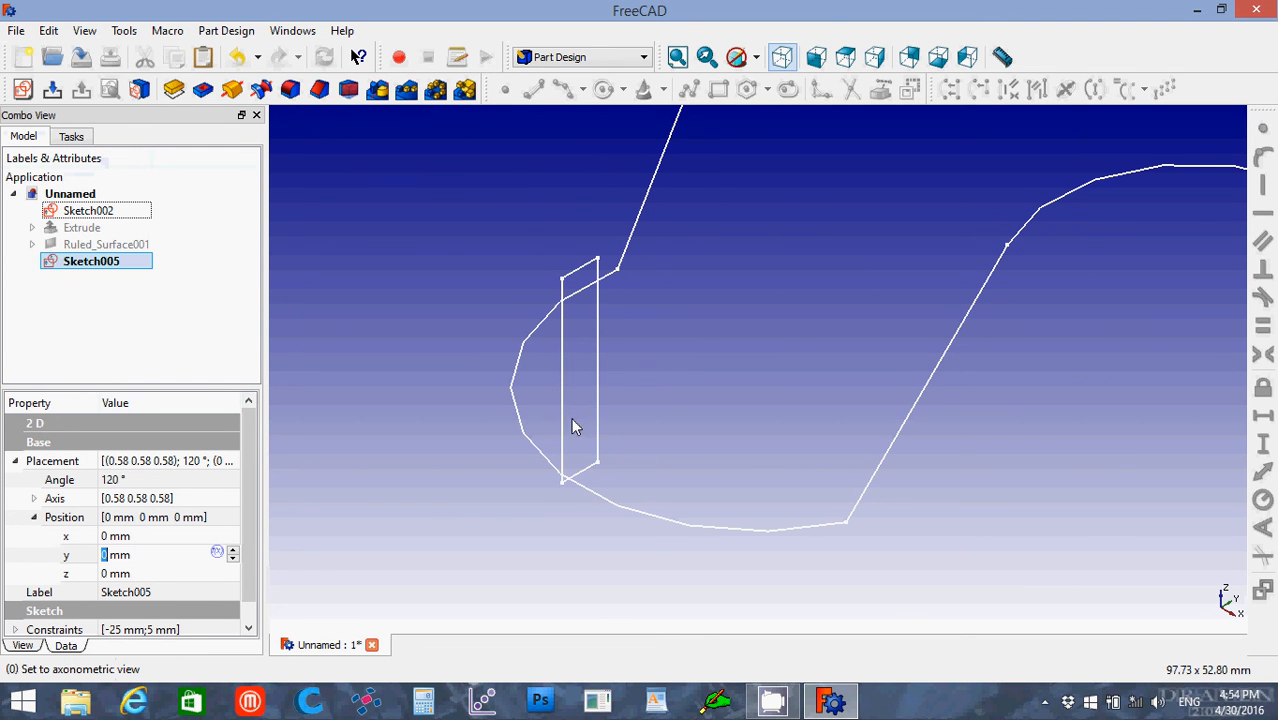
mouse_move(509, 497)
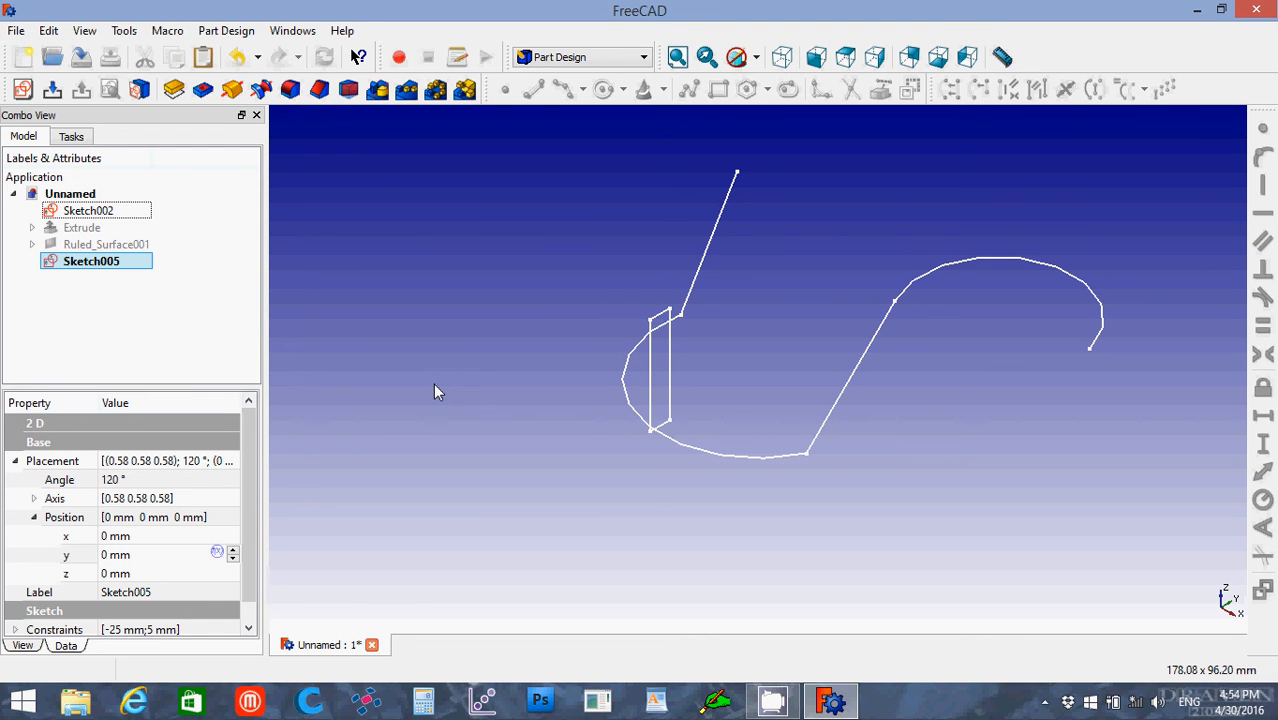
mouse_move(110, 267)
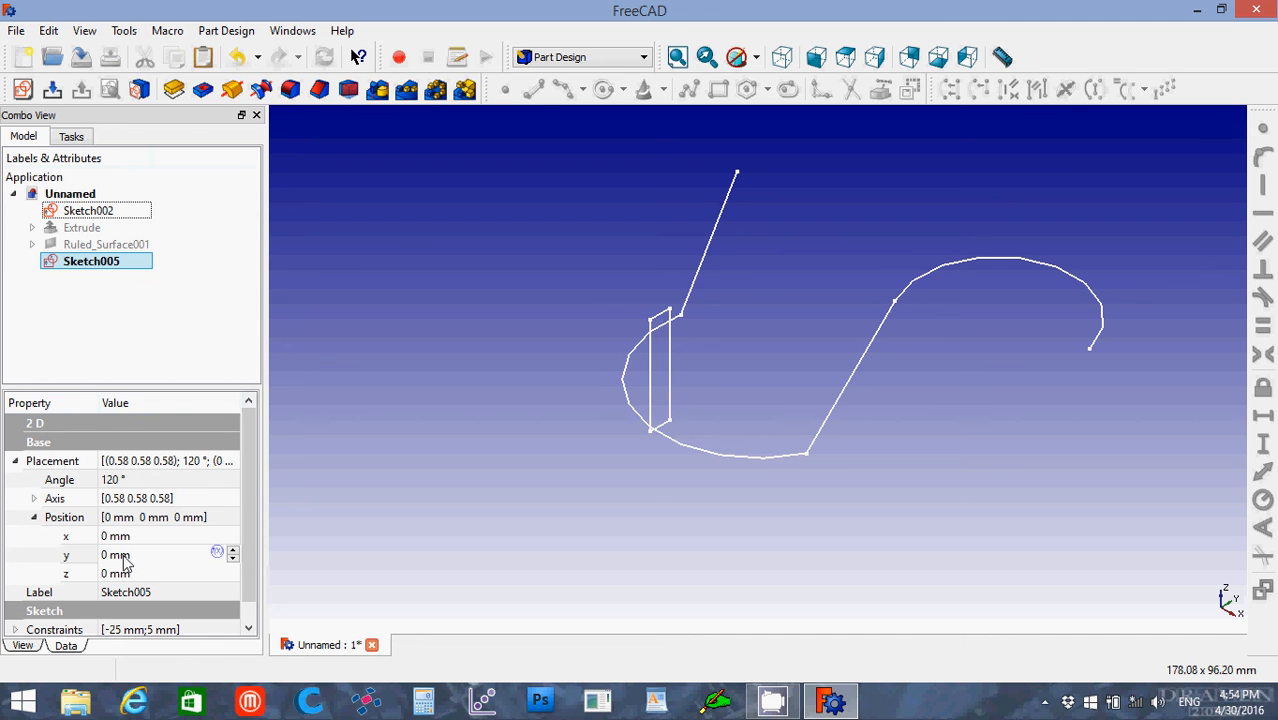
mouse_move(133, 560)
text(1)
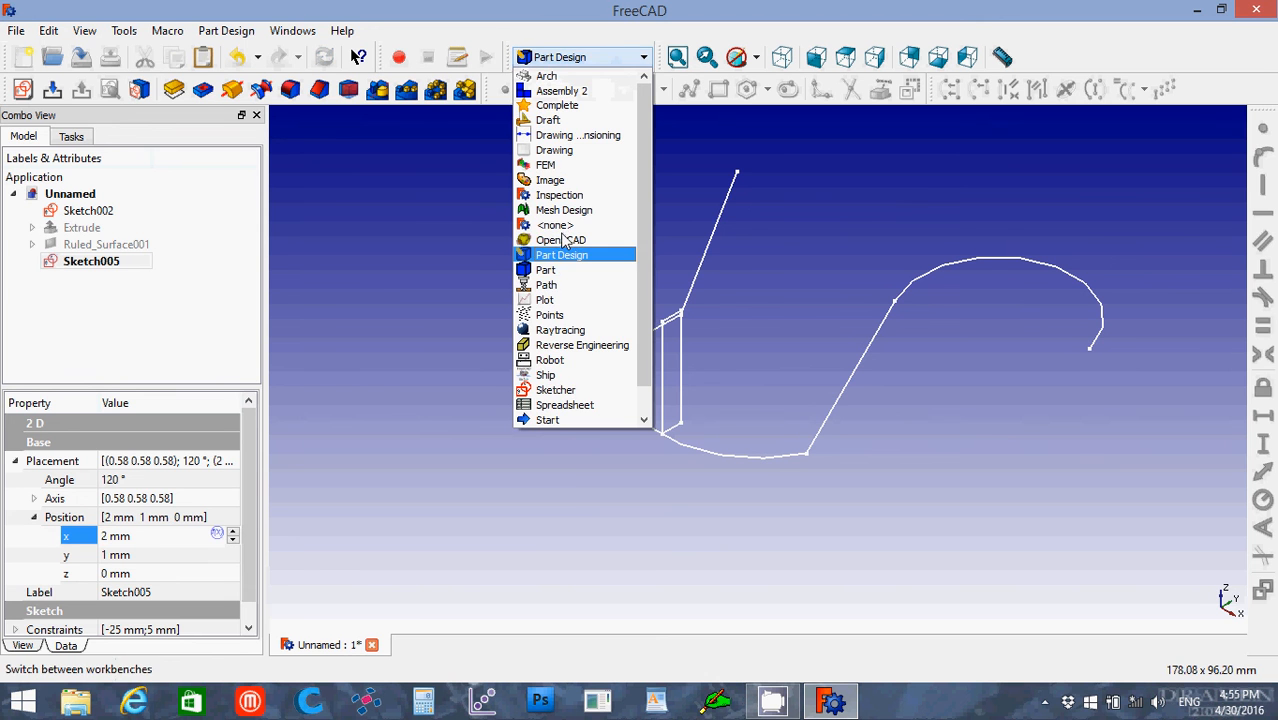
Sweep Sketch005 along the S-shaped Sketch002 path as a Frenet solid in Part workbench.
click(545, 269)
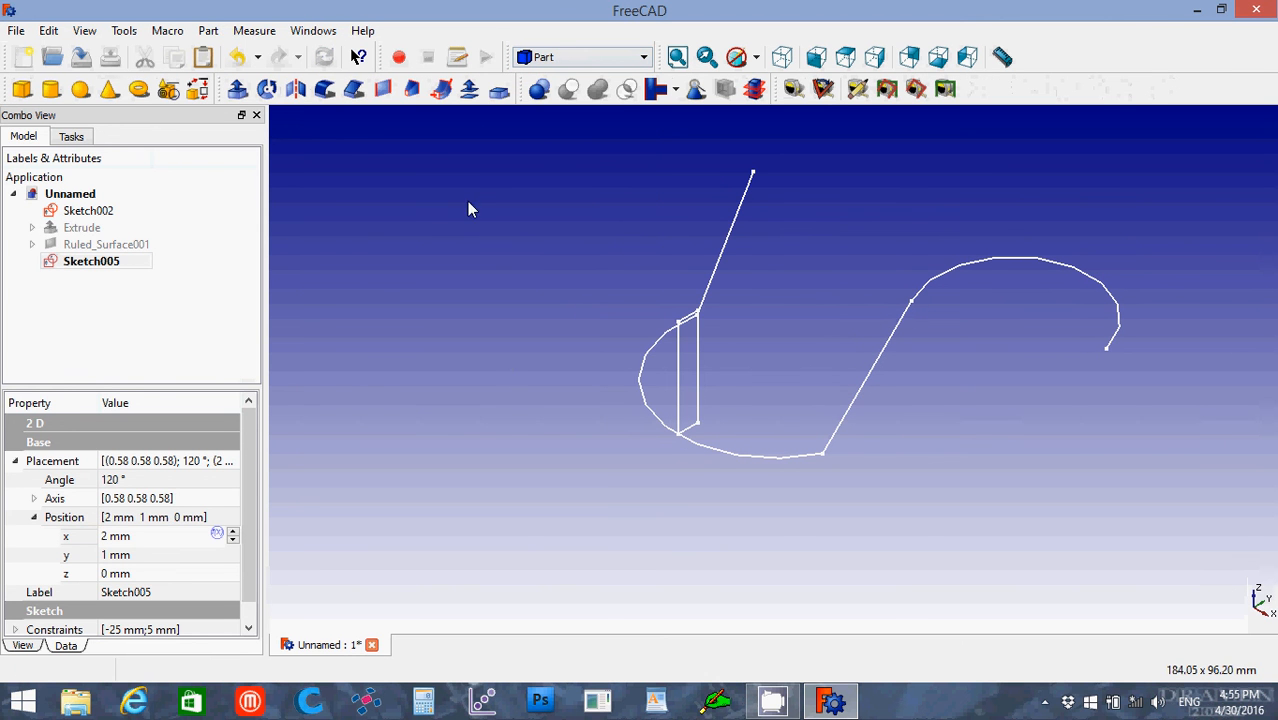
mouse_move(418, 68)
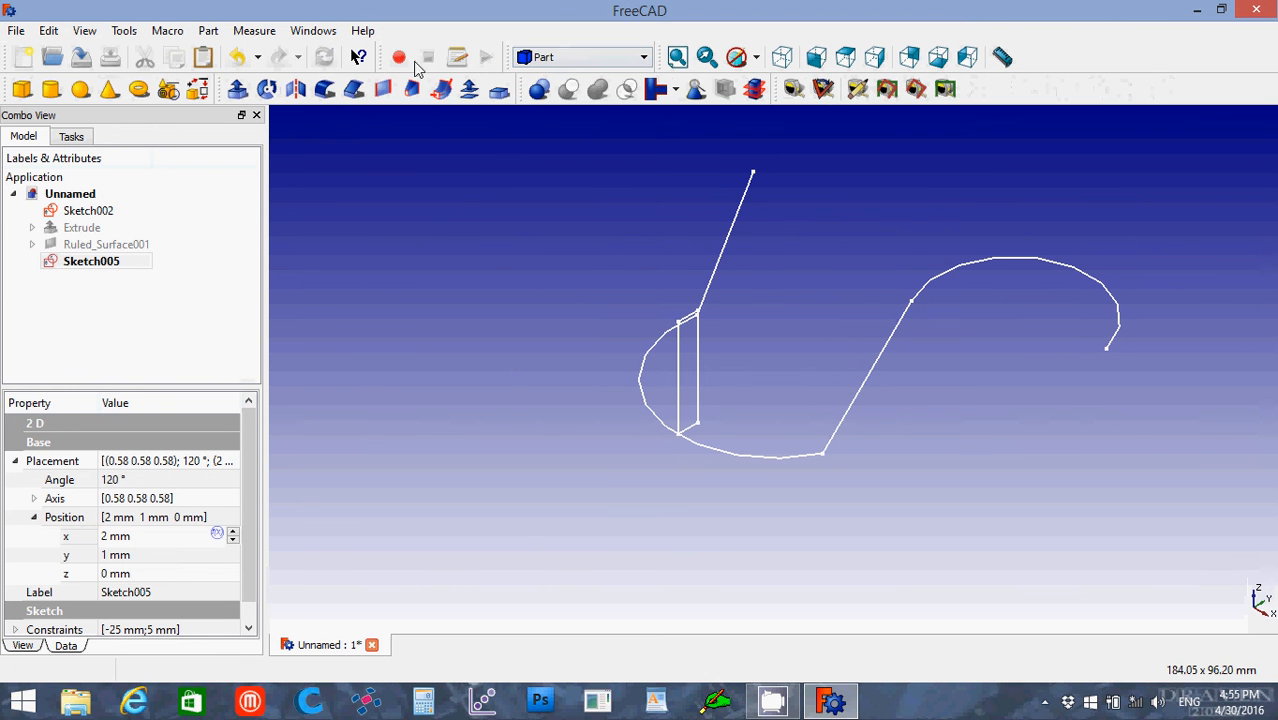
mouse_move(427, 103)
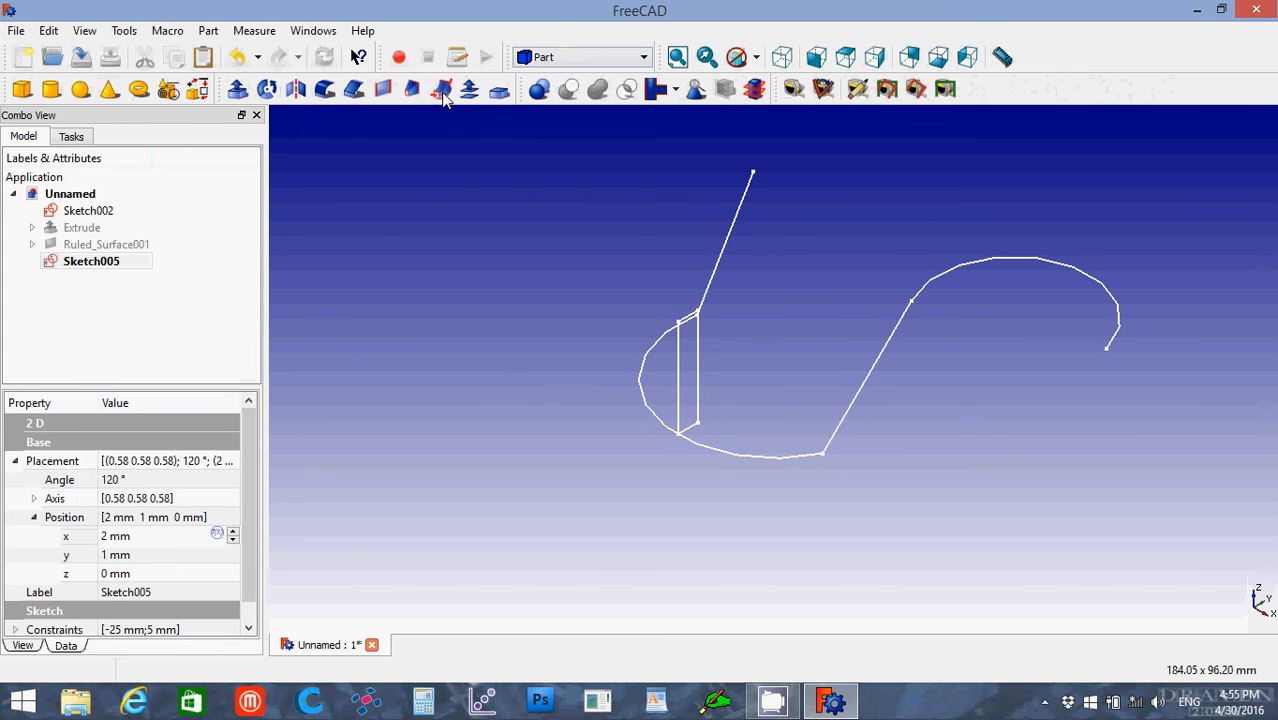
click(442, 89)
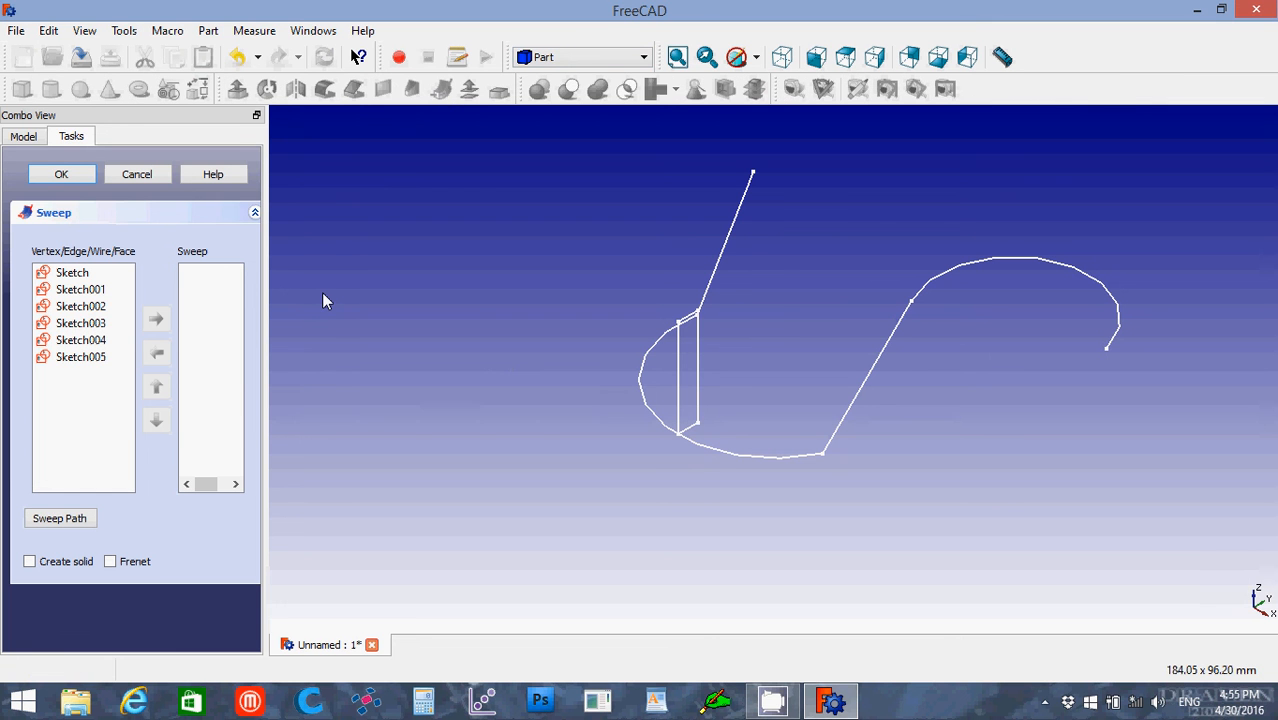
click(80, 357)
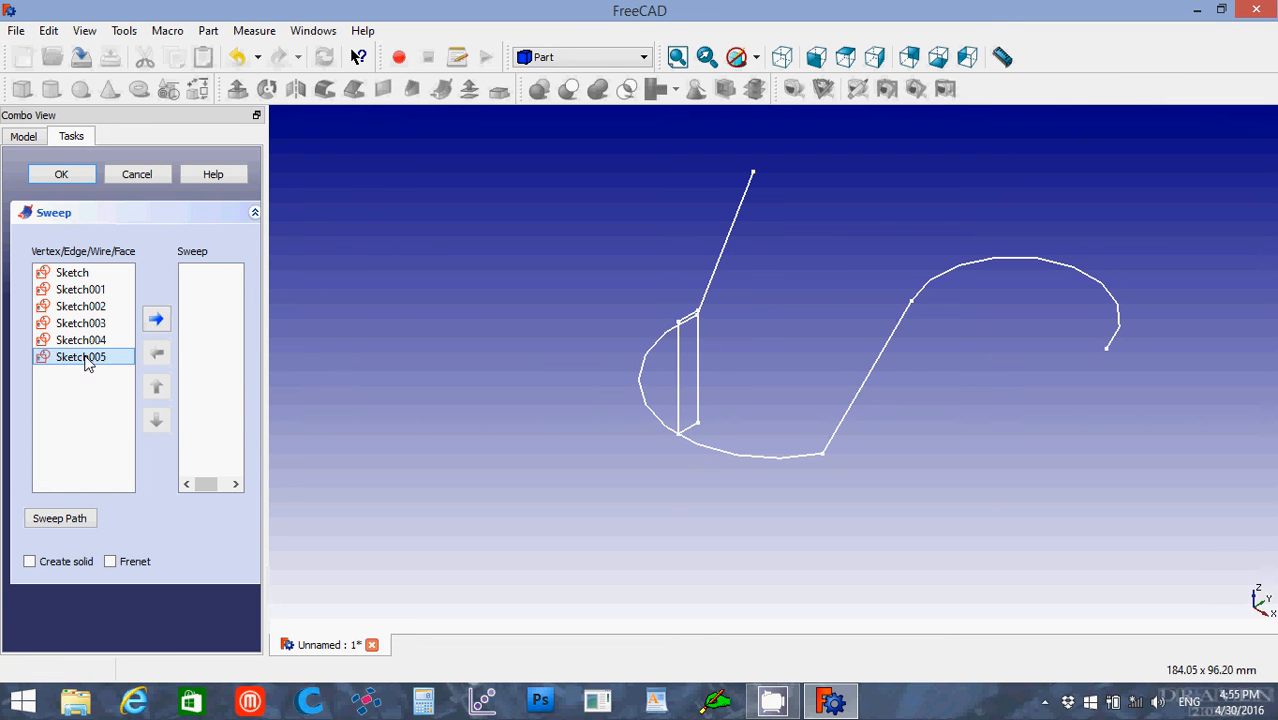
click(156, 318)
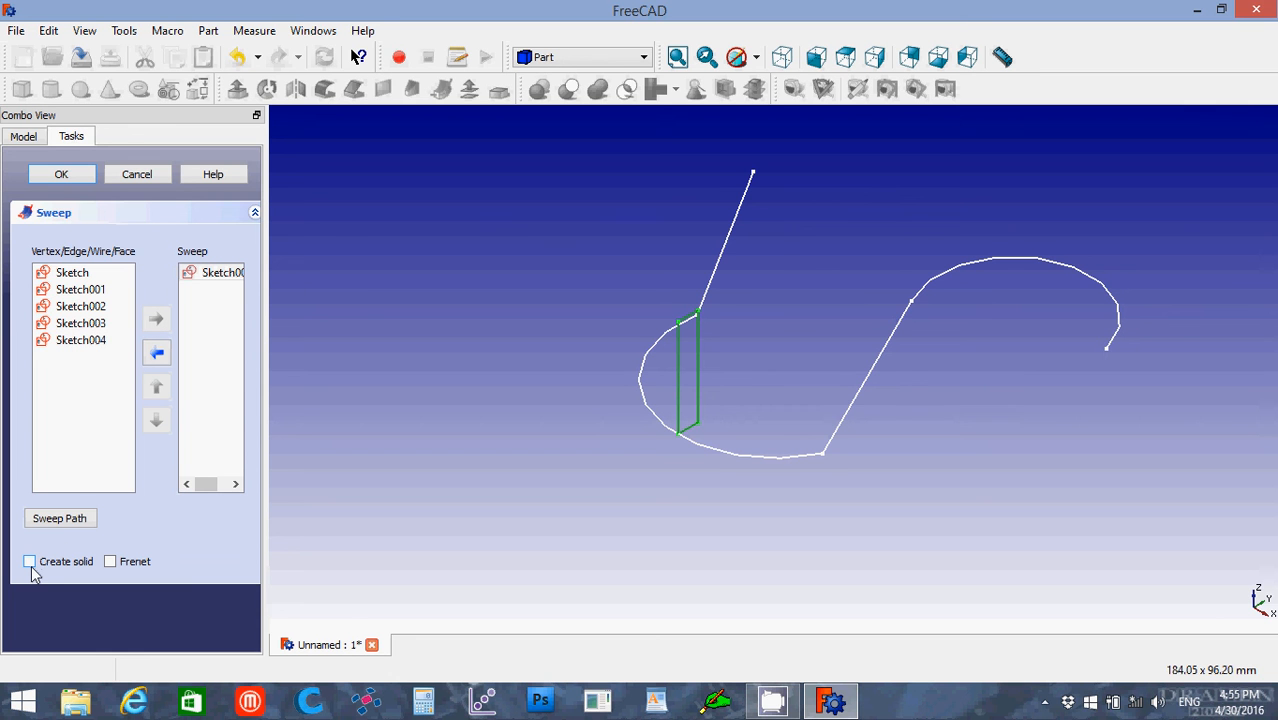
click(29, 561)
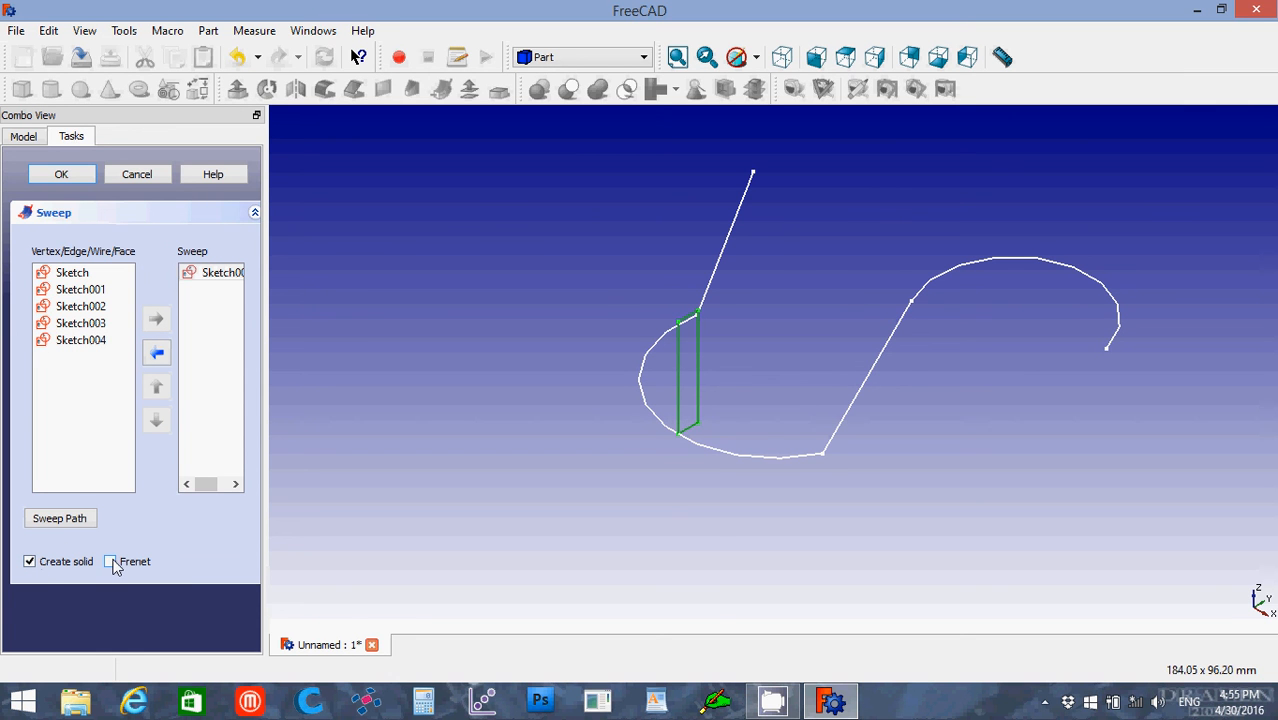
click(110, 561)
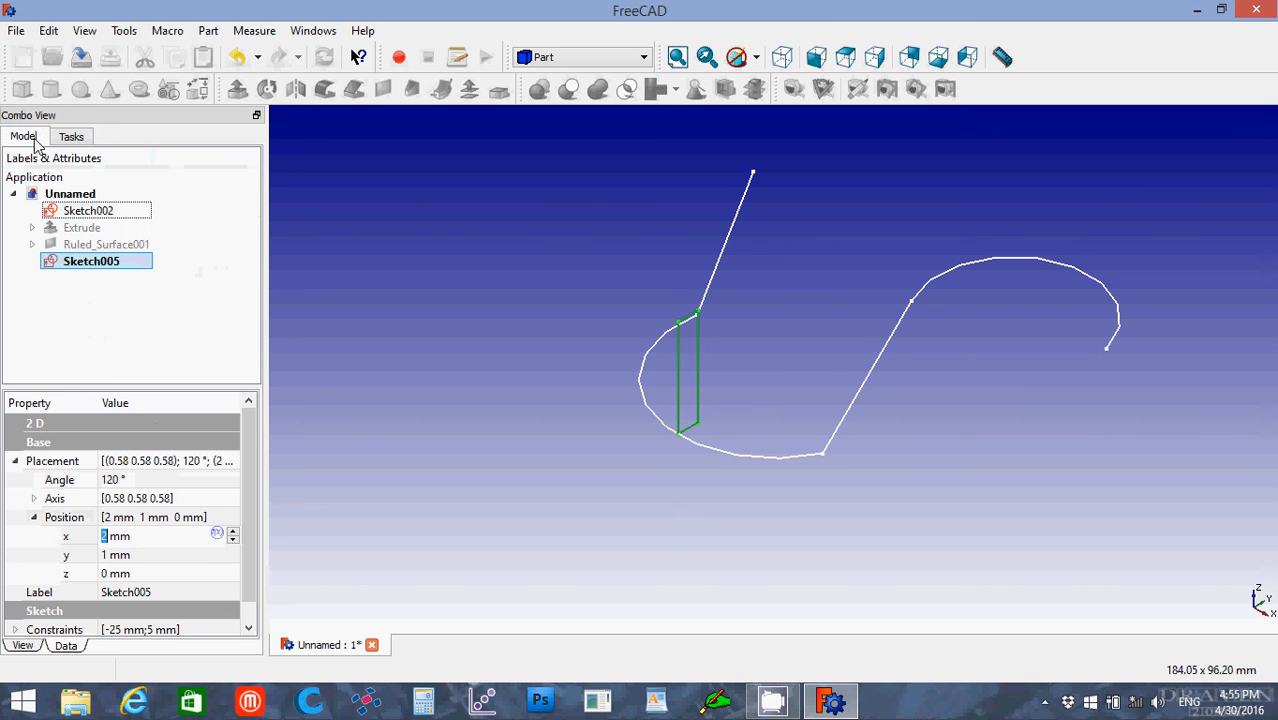
click(88, 210)
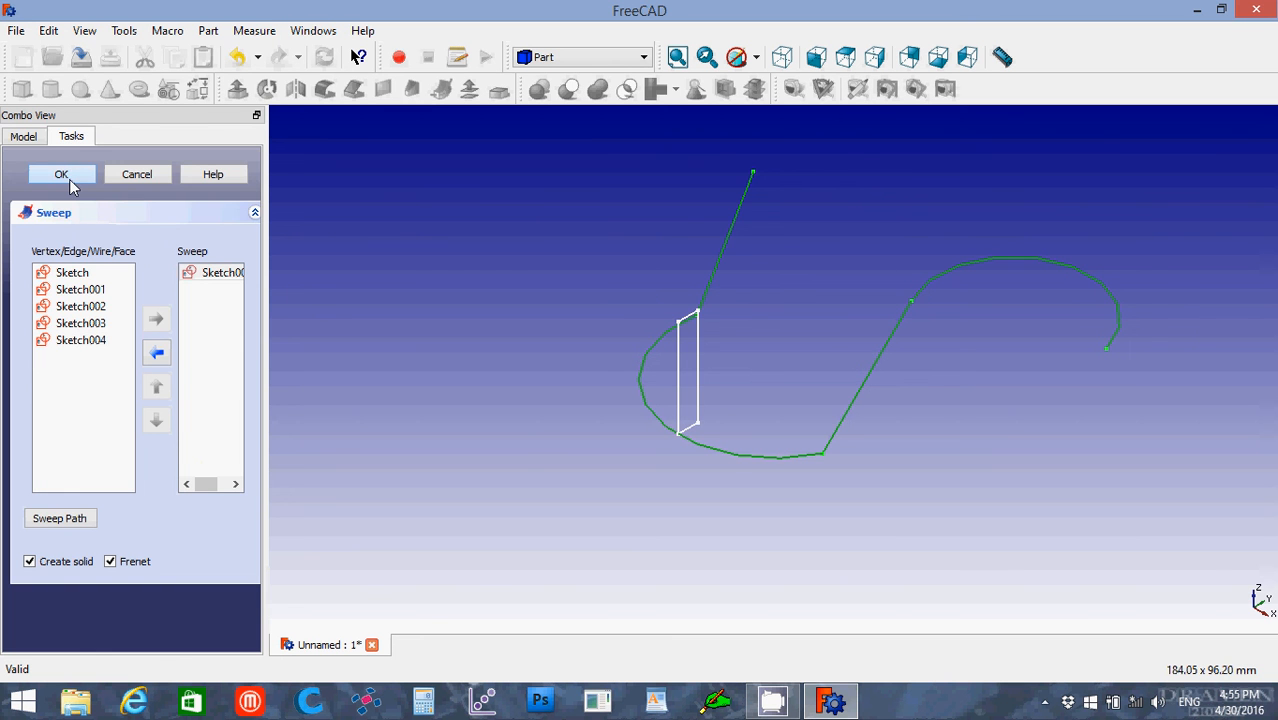
click(61, 173)
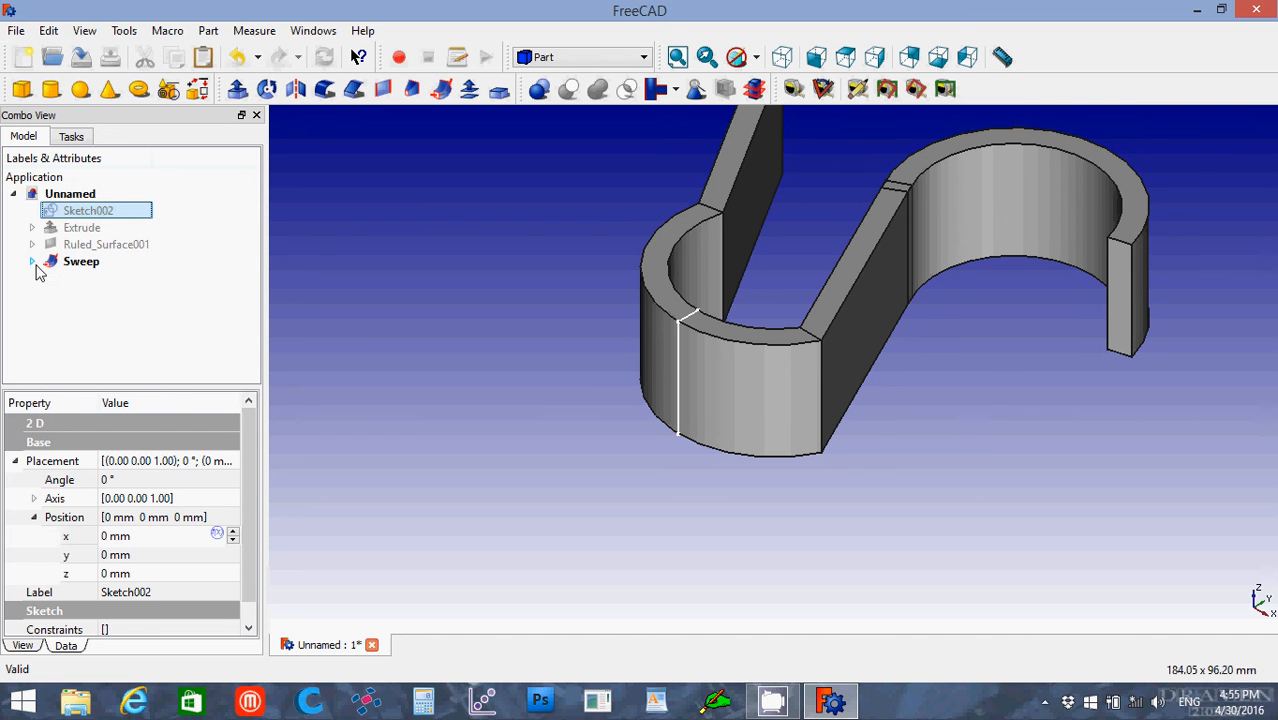
Expand the Sweep to check its inputs, then select the Sweep solid.
click(106, 277)
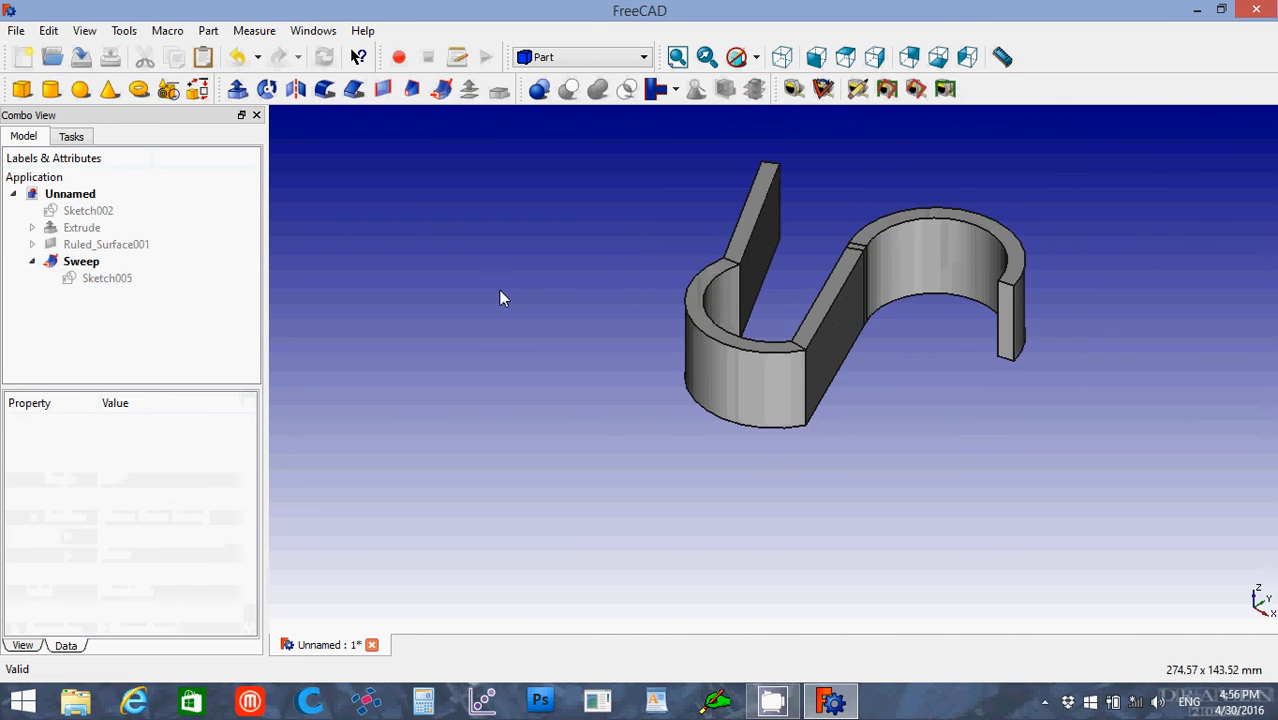
mouse_move(507, 272)
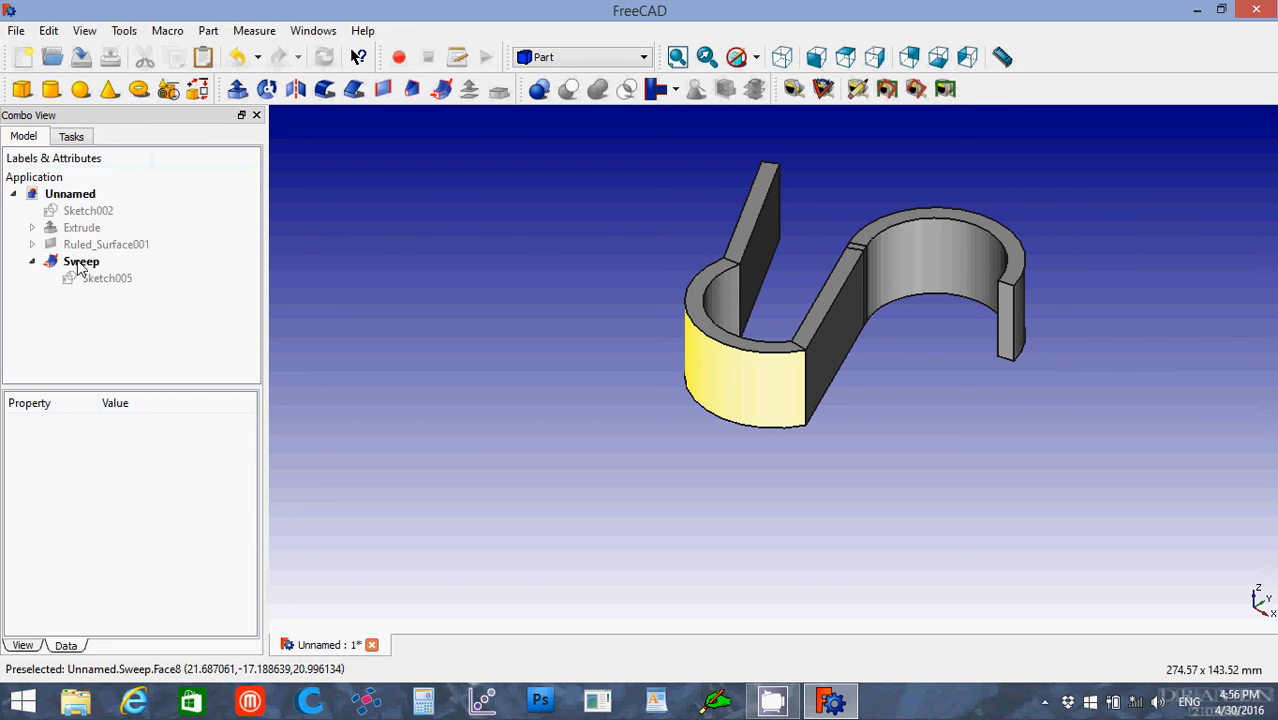
click(81, 261)
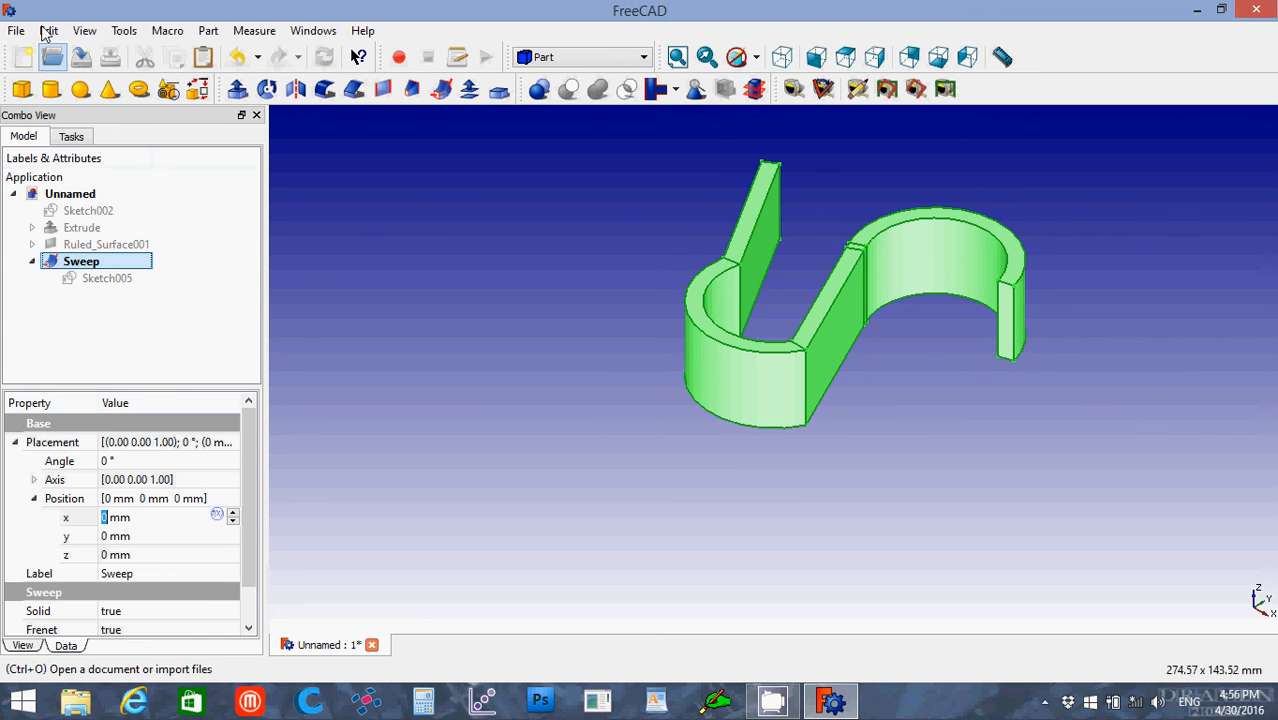
mouse_move(25, 37)
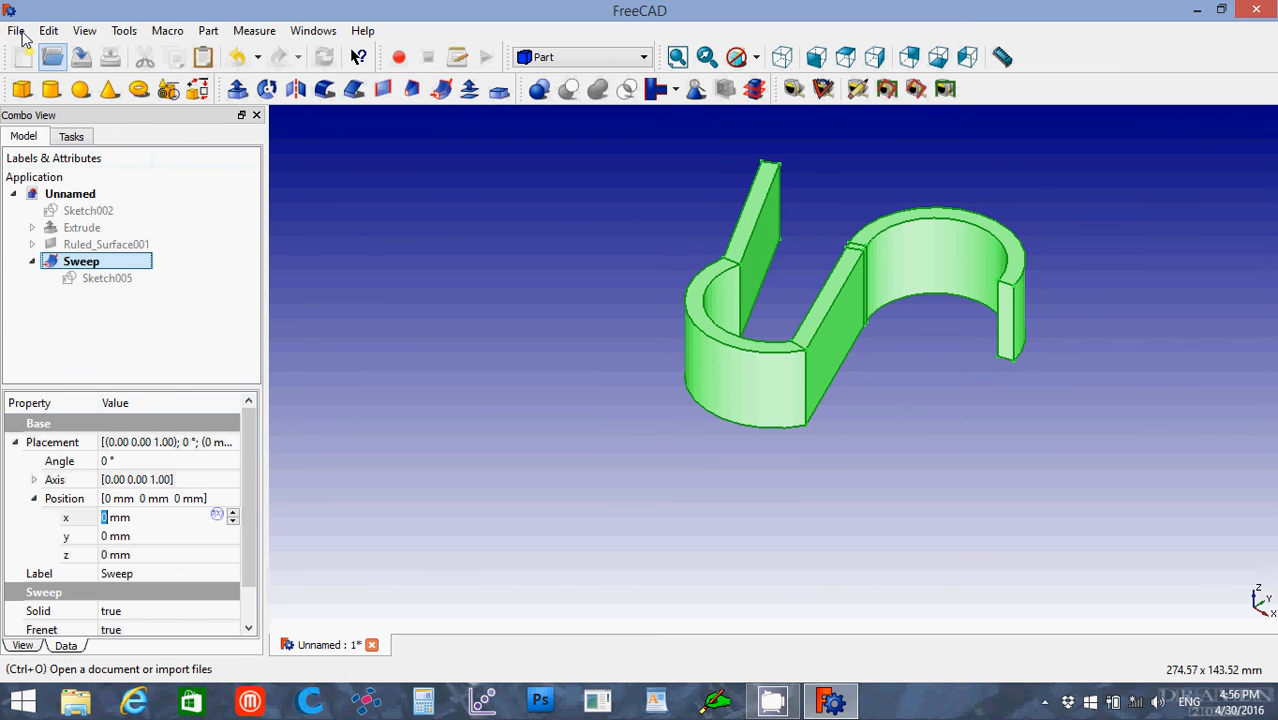
Export the Sweep solid as an STL mesh named Squiggly.
click(15, 30)
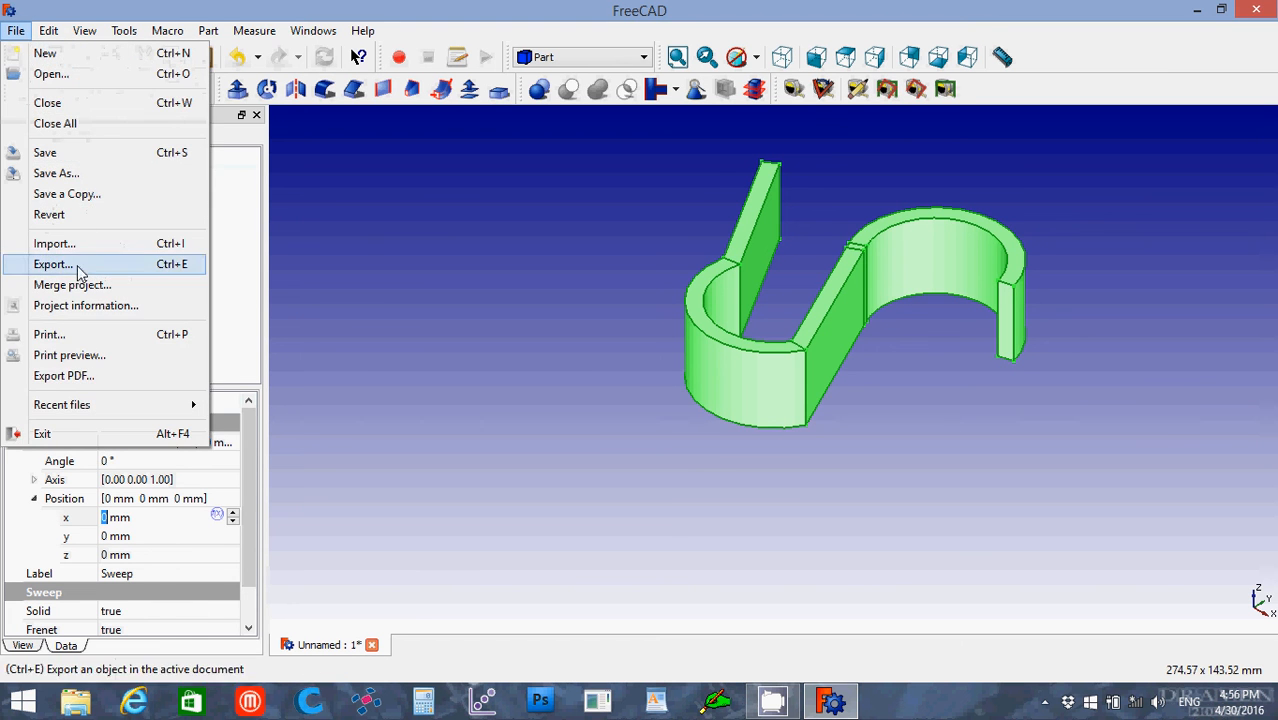
click(52, 264)
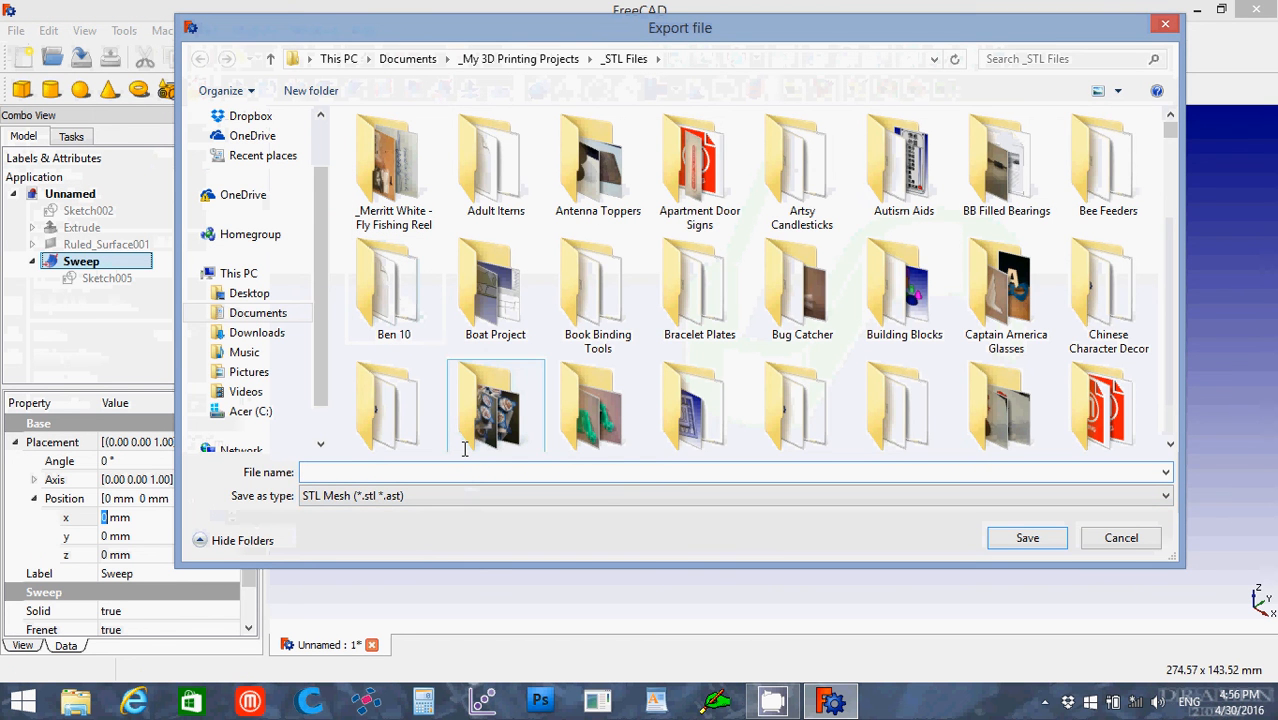
text(Squi)
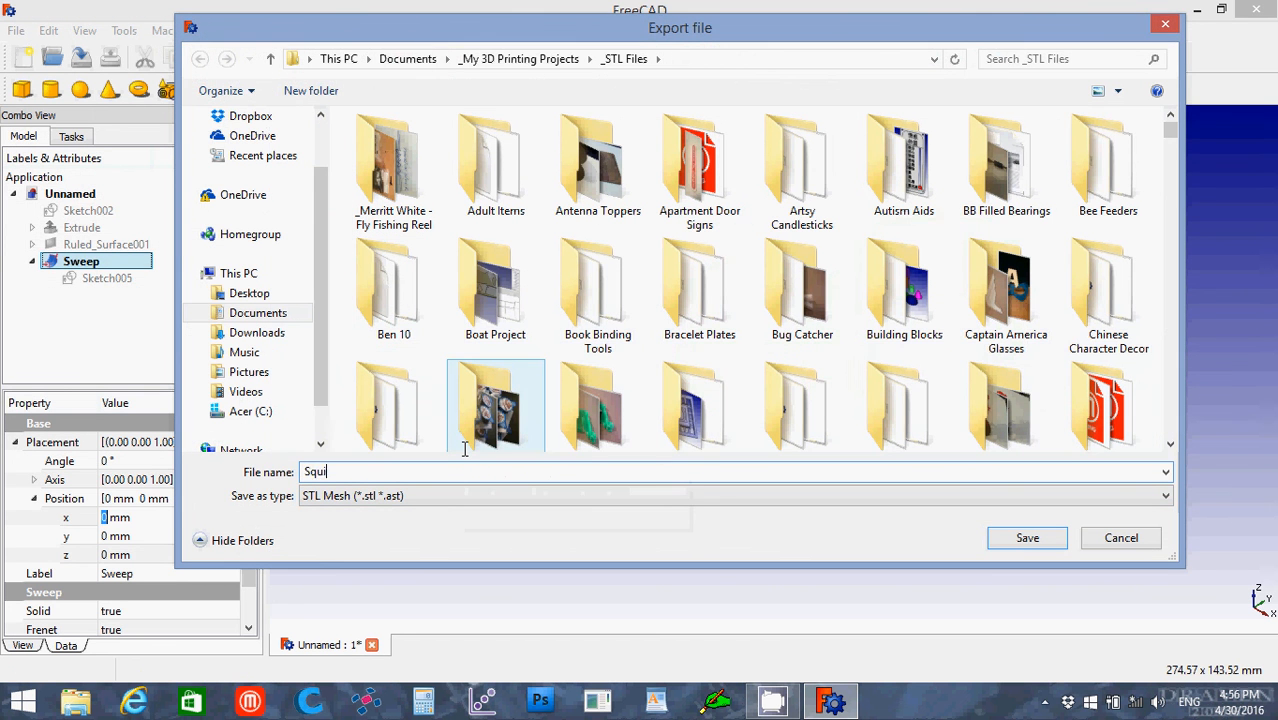
click(1120, 538)
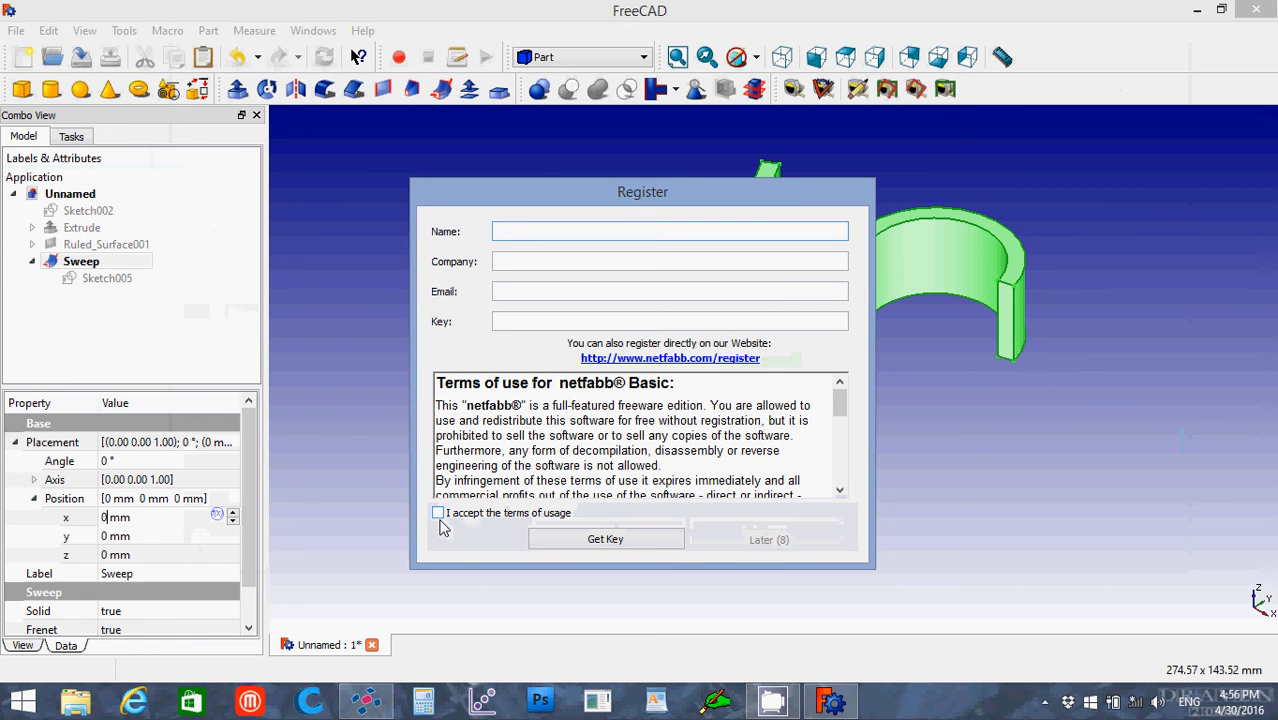
Accept netfabb's terms, skip registration, add Squiggly.stl, and start a repair.
click(437, 512)
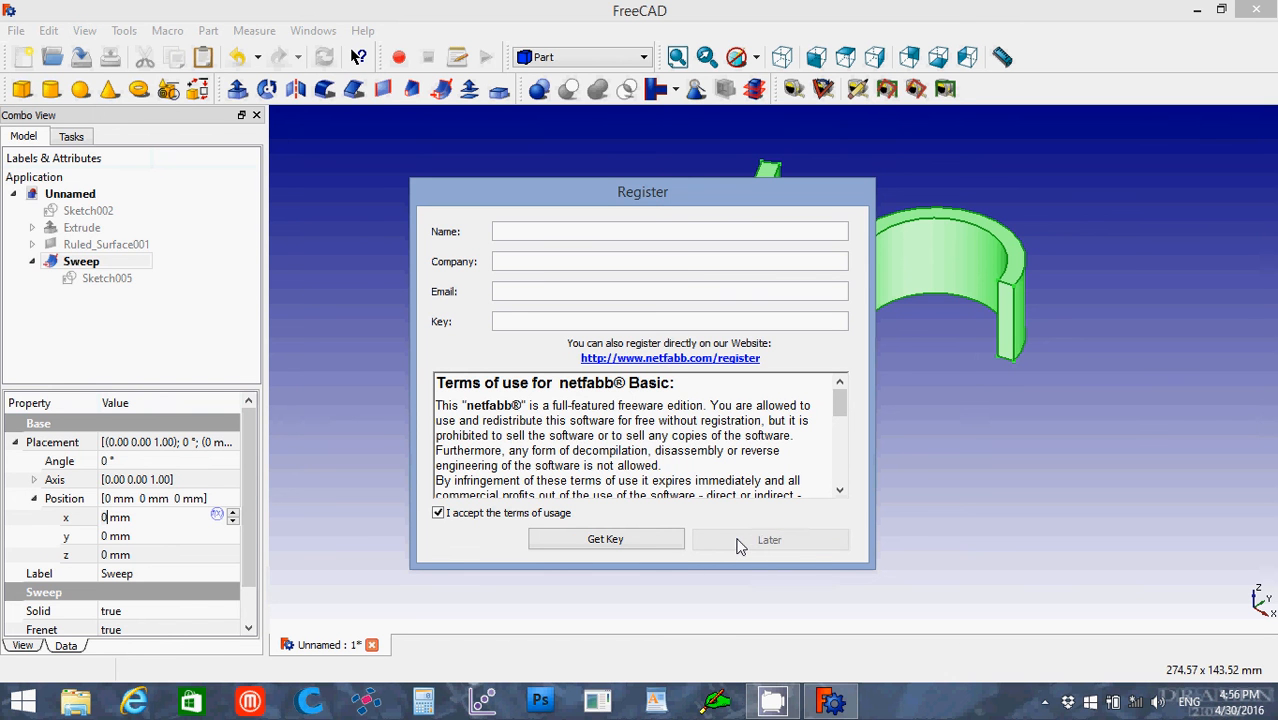
click(769, 539)
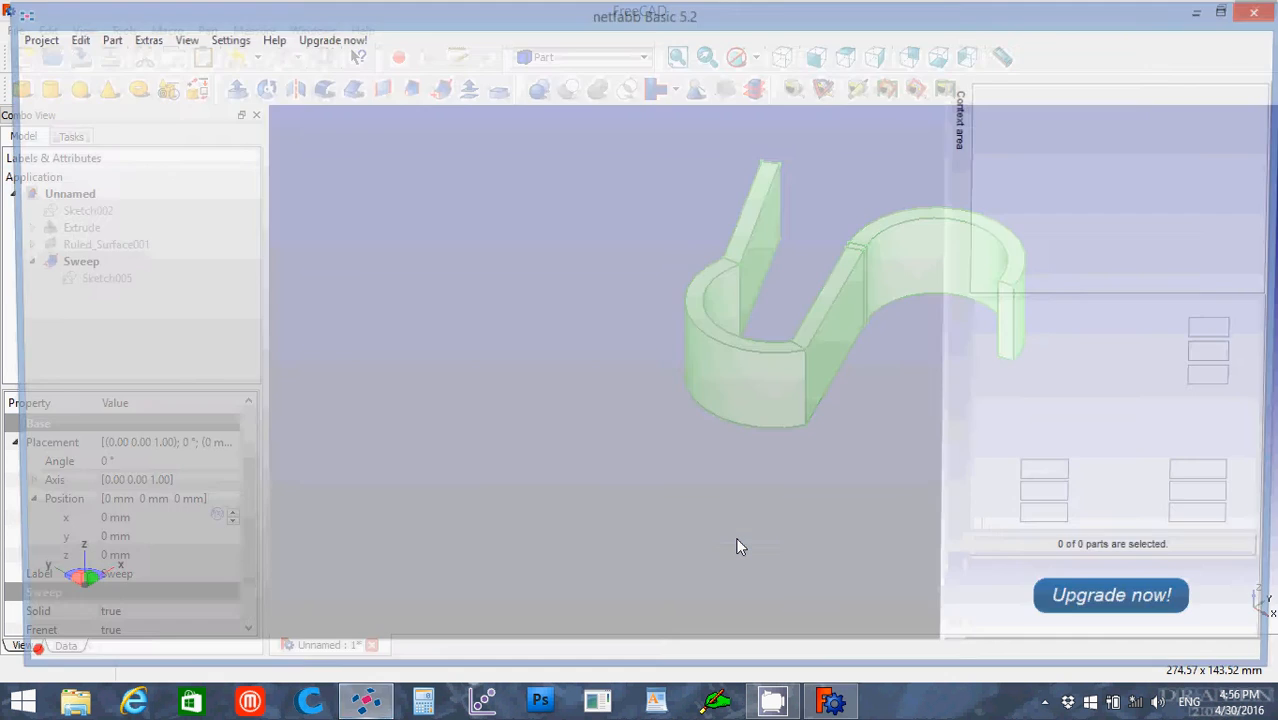
click(102, 38)
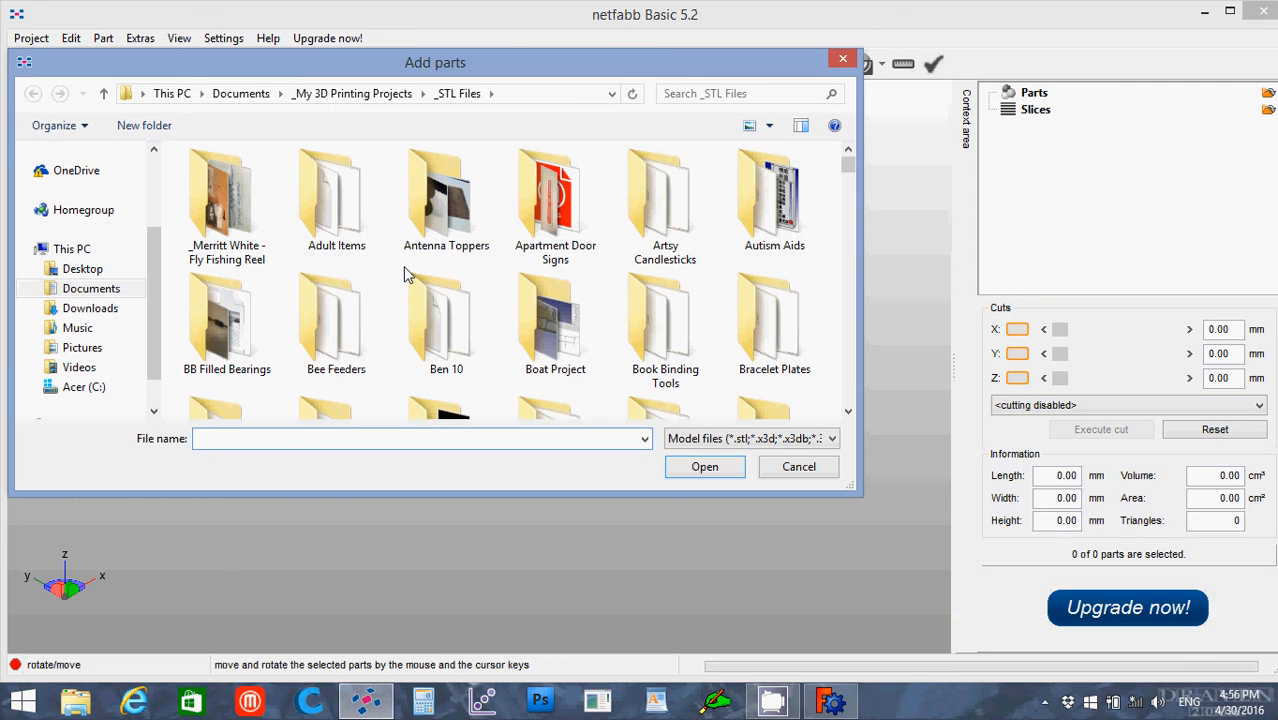
text(Squ)
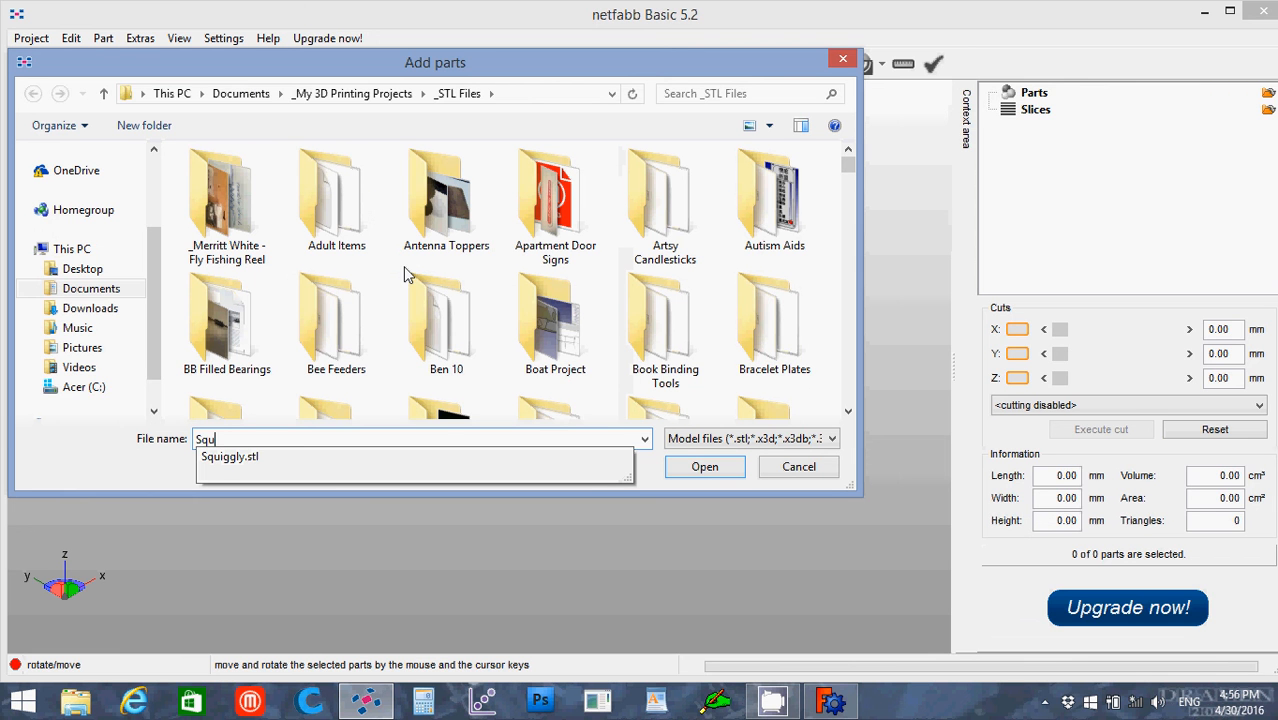
mouse_move(185, 595)
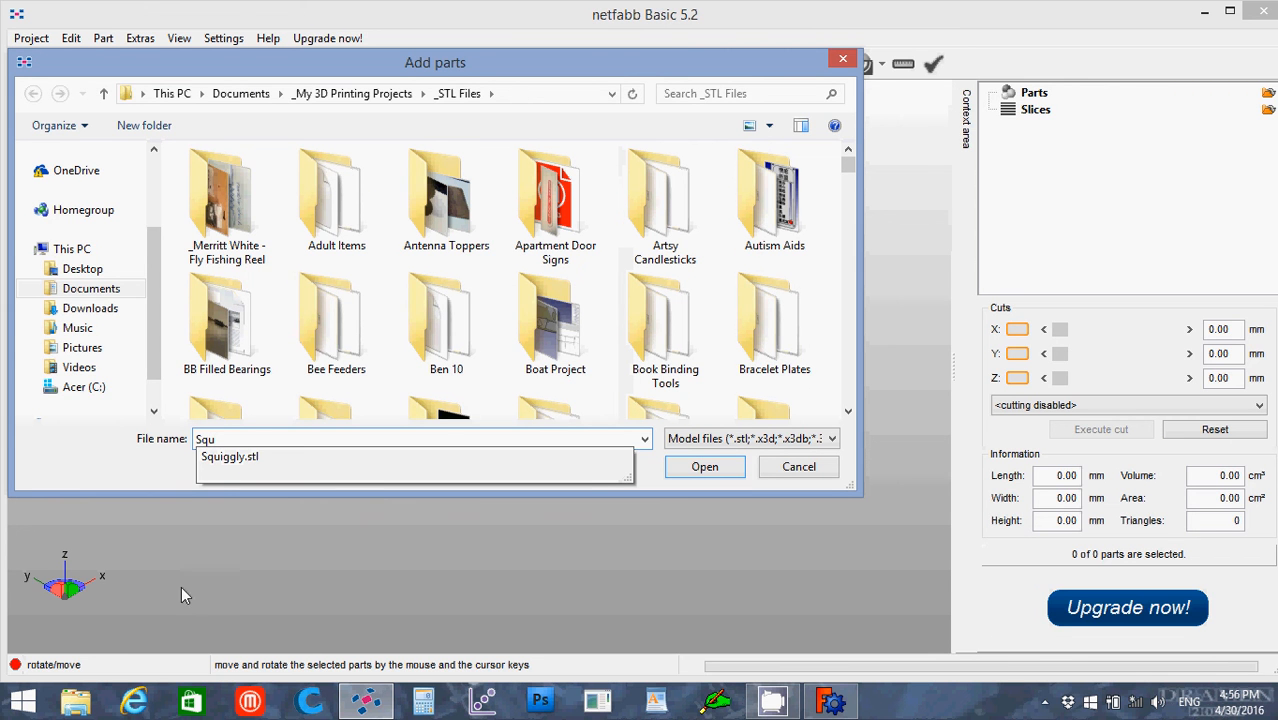
click(229, 456)
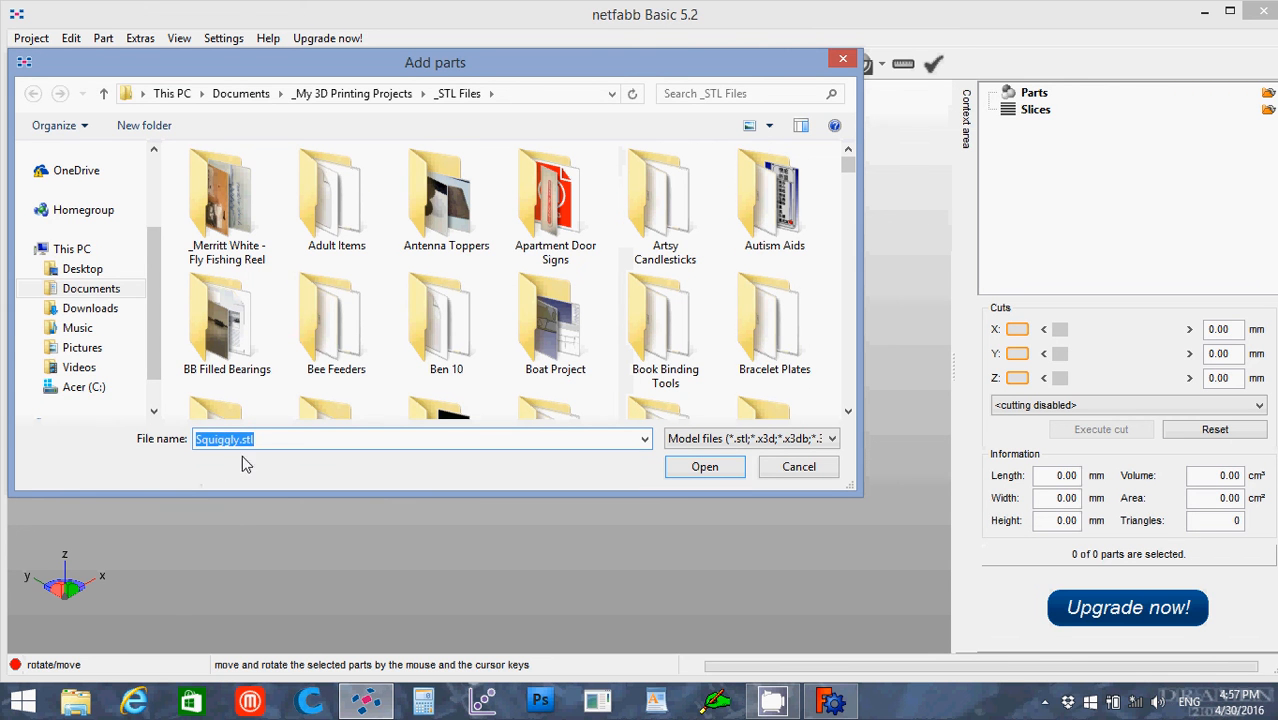
click(704, 466)
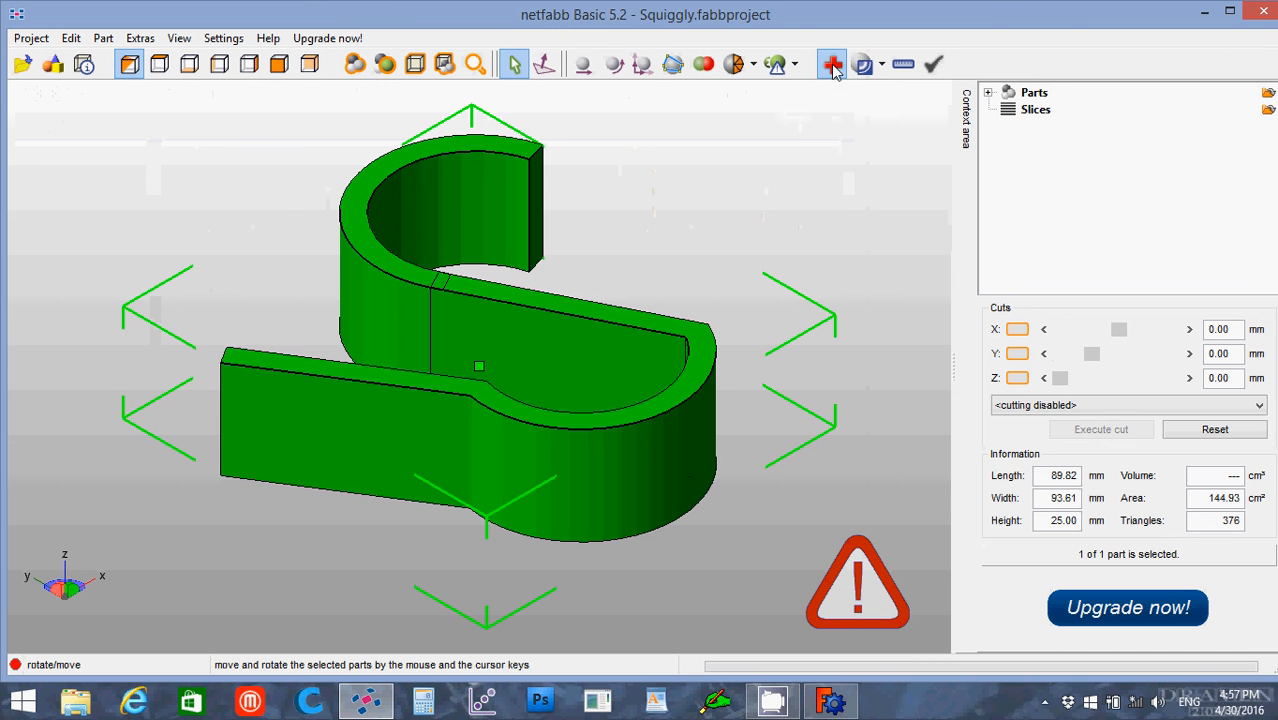
click(831, 63)
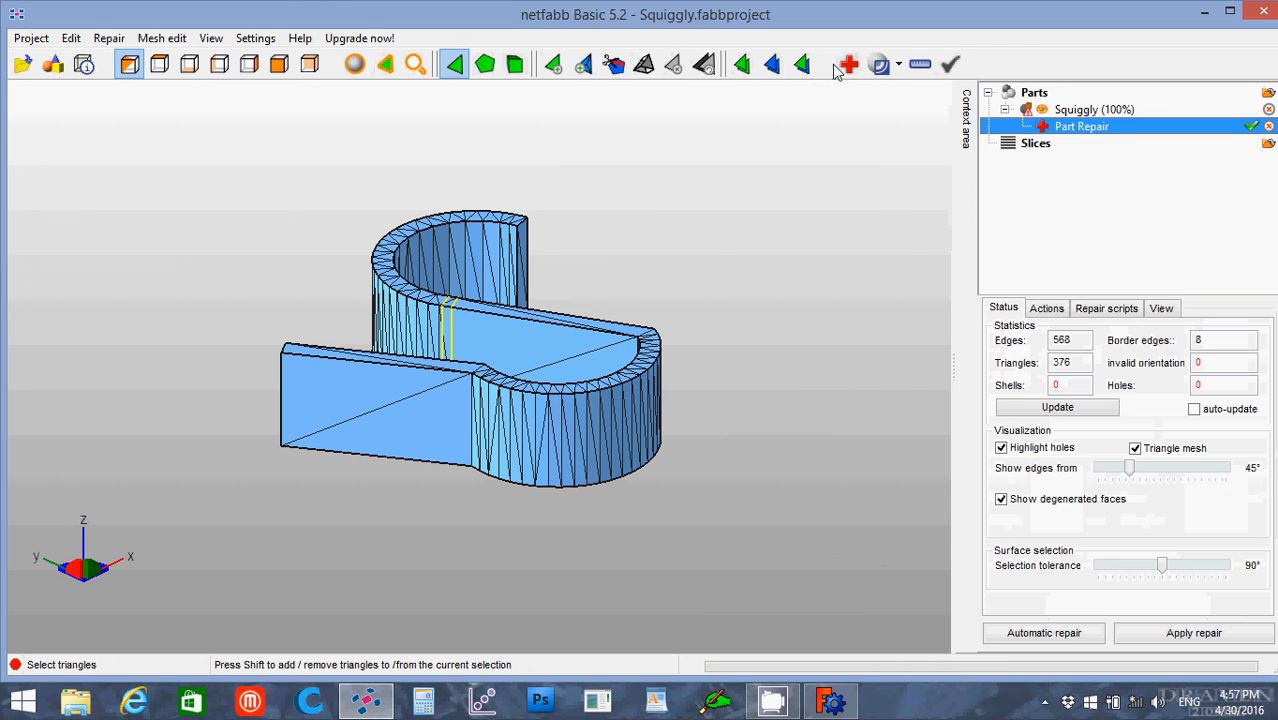
Run netfab's default automatic repair on Squiggly and replace the old part with the repaired one.
click(1042, 632)
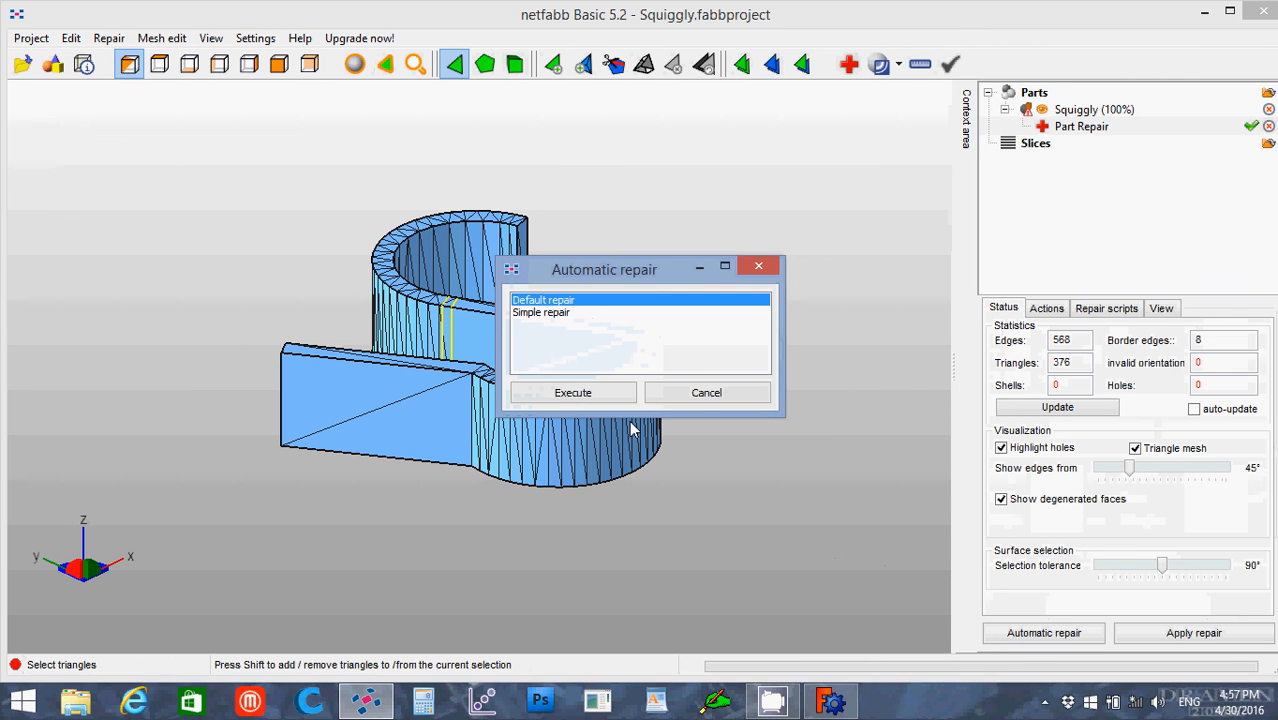
click(573, 392)
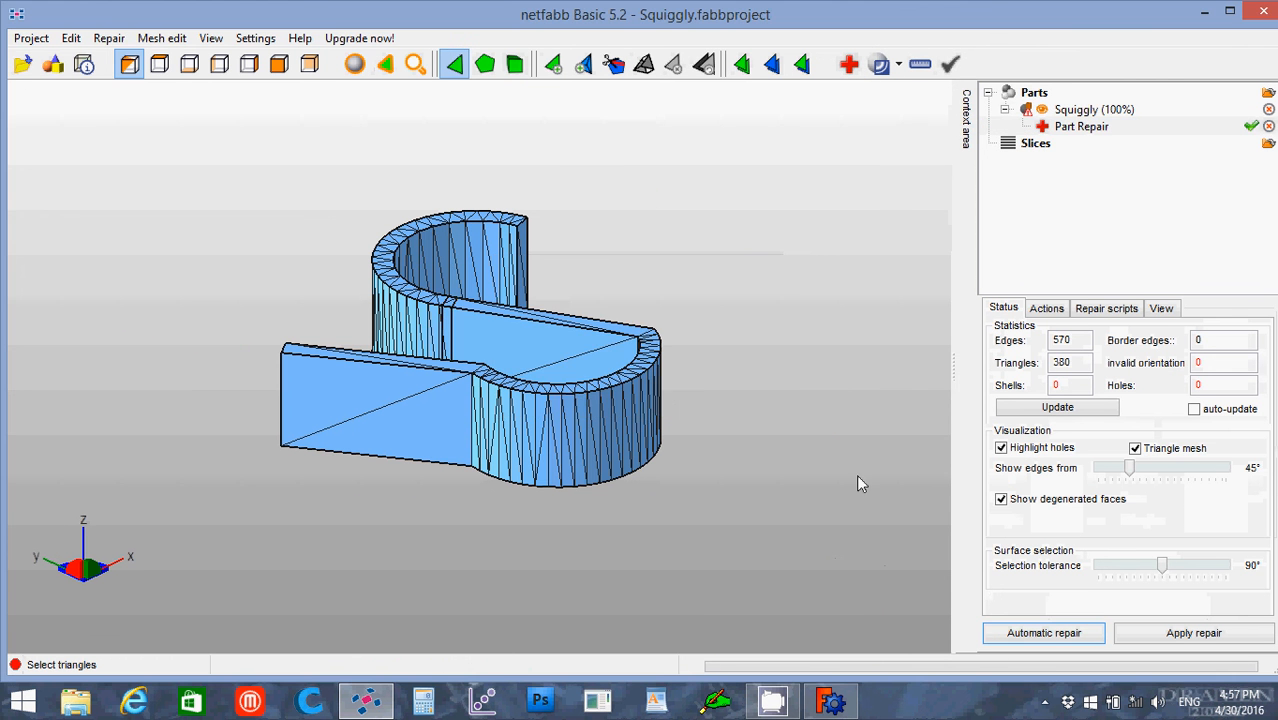
mouse_move(617, 348)
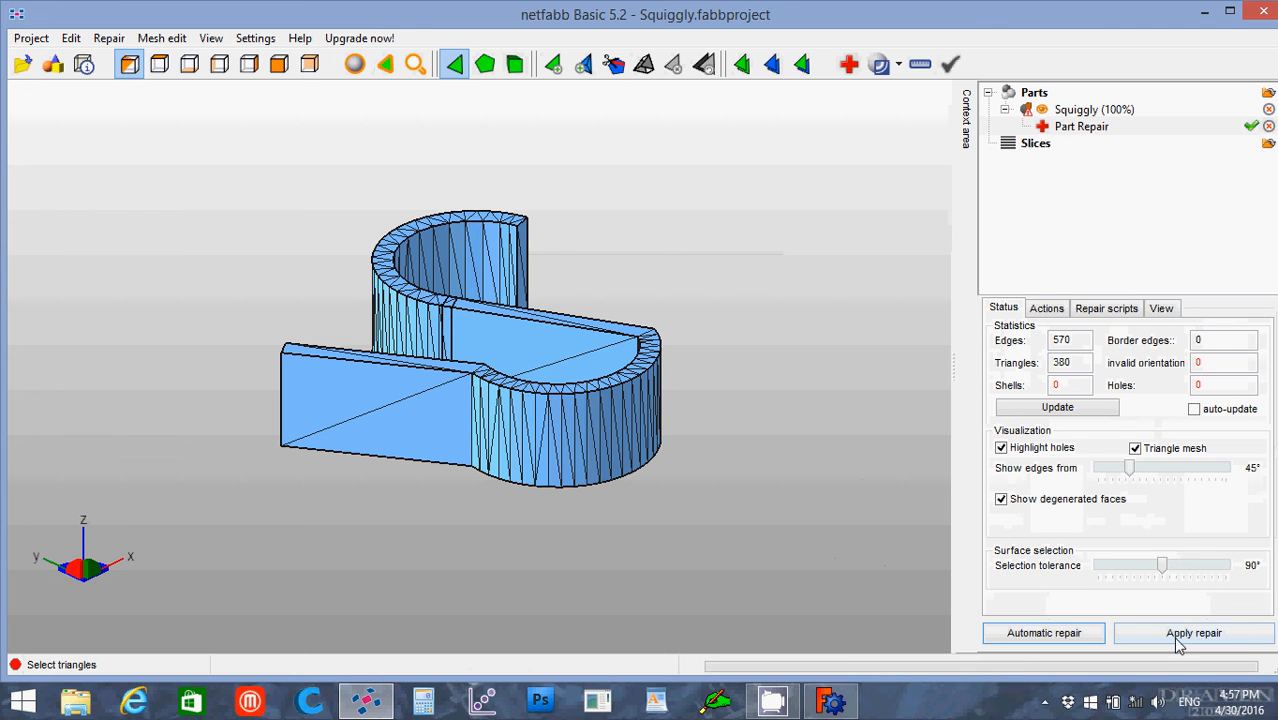
click(1193, 632)
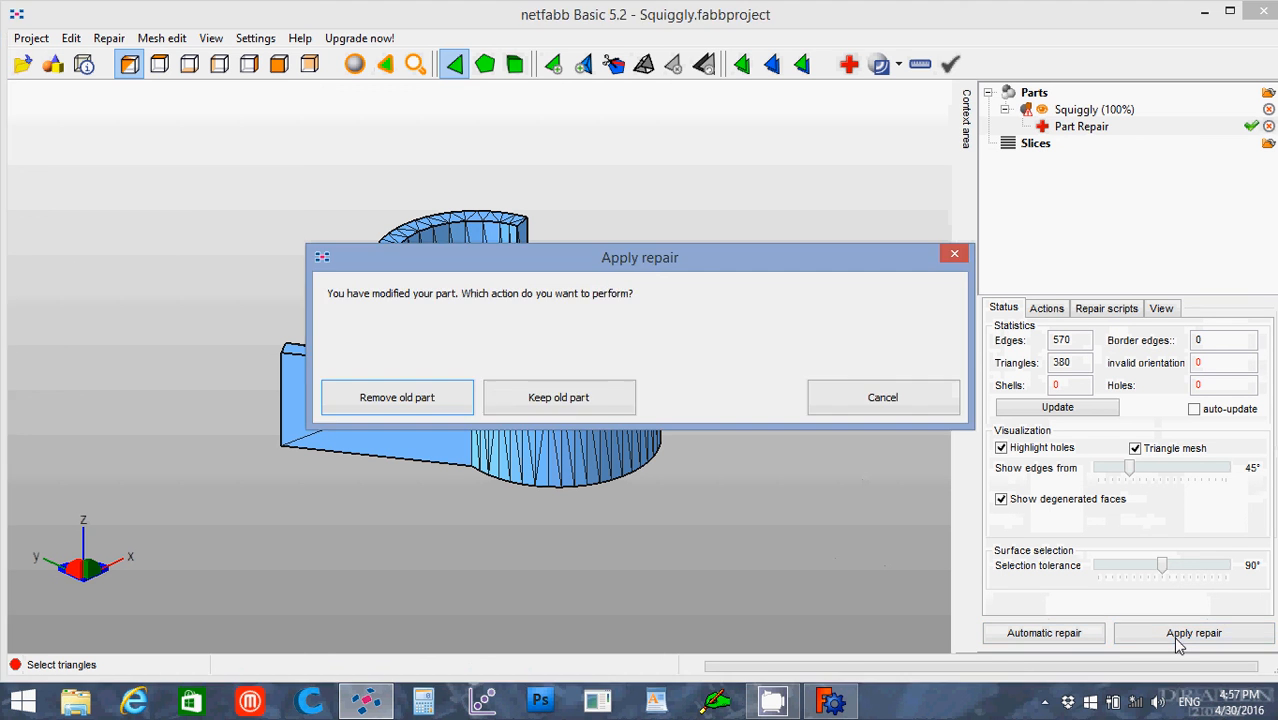
click(396, 397)
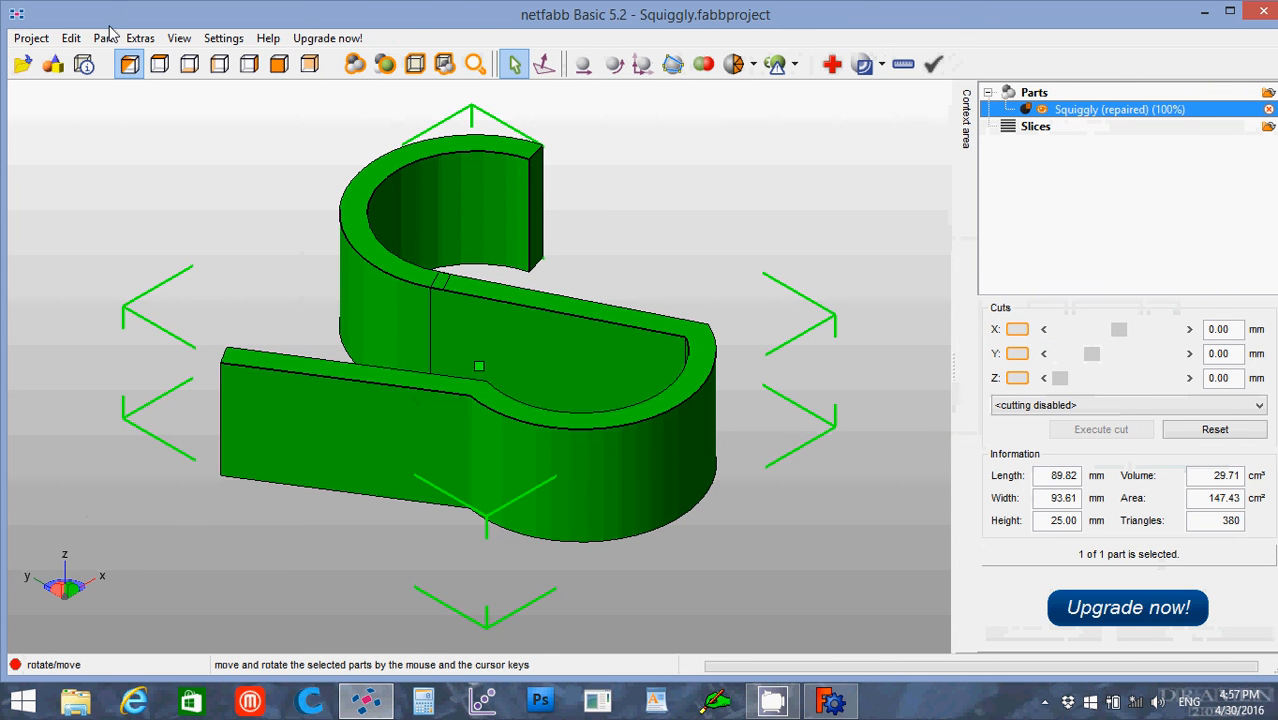
Export Squiggly (repaired).stl, then close netfab Basic saving project changes.
click(102, 38)
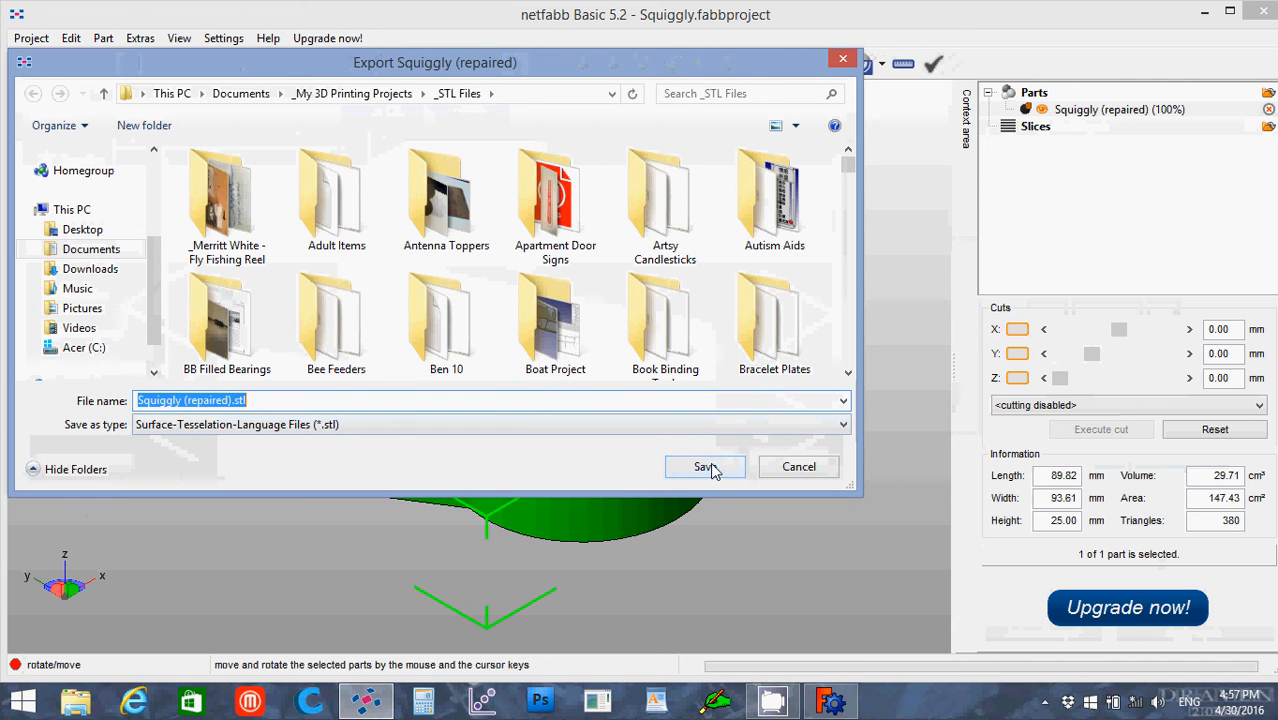
click(705, 466)
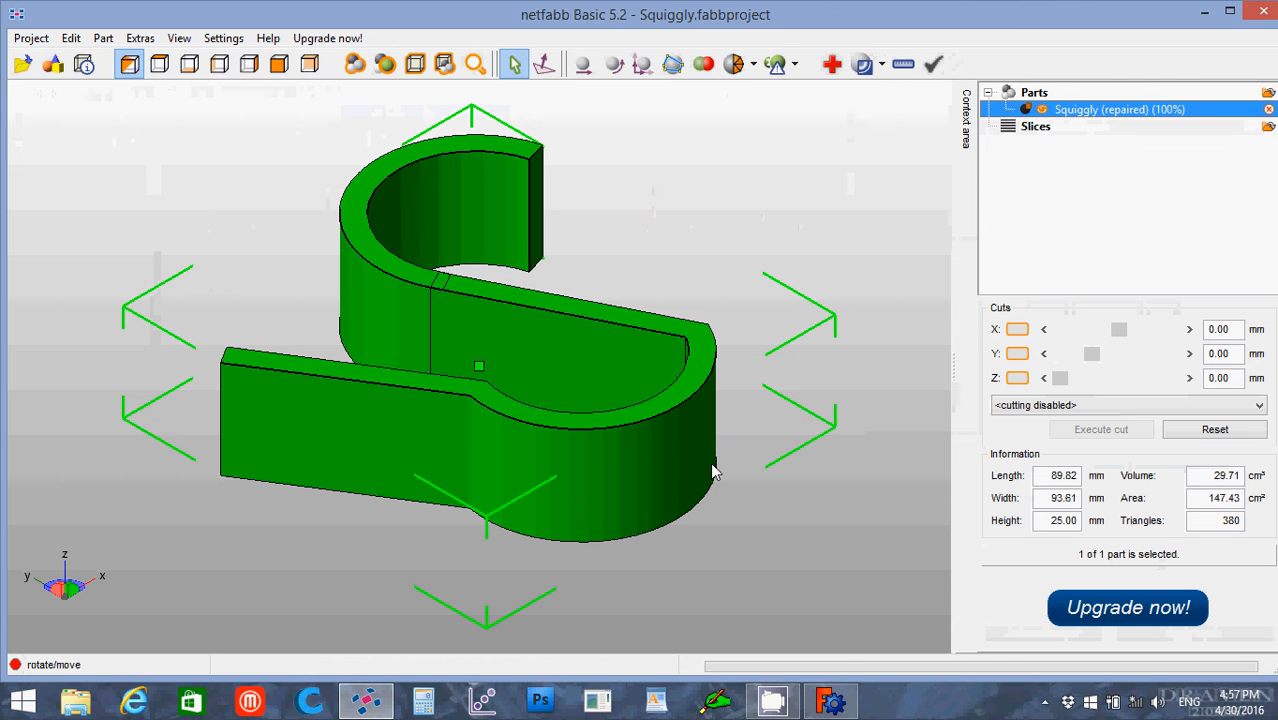
mouse_move(530, 275)
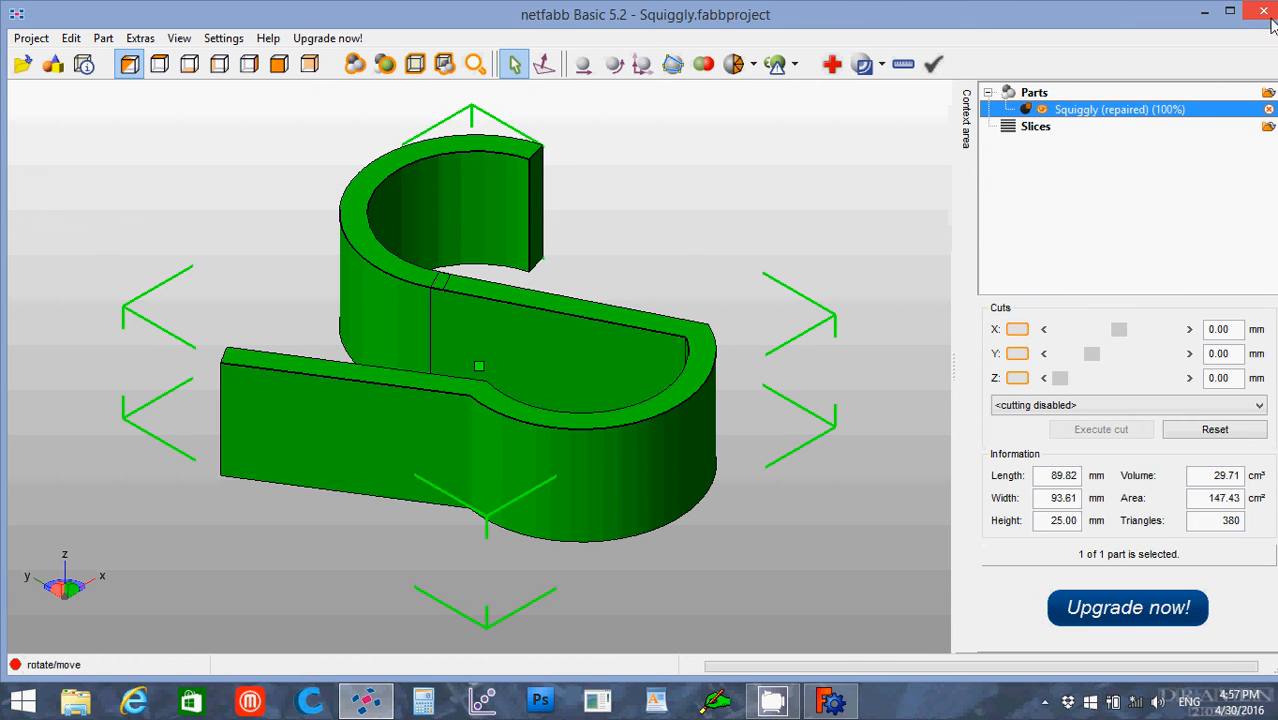
click(1263, 11)
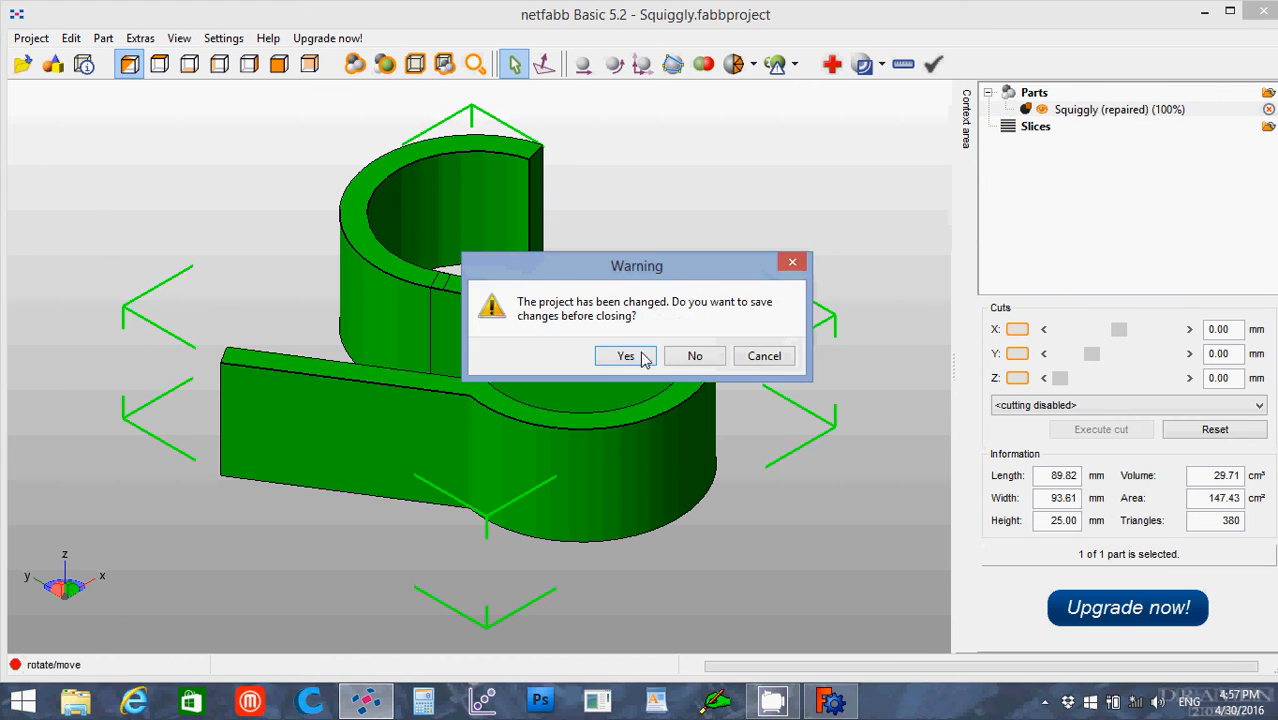
click(694, 355)
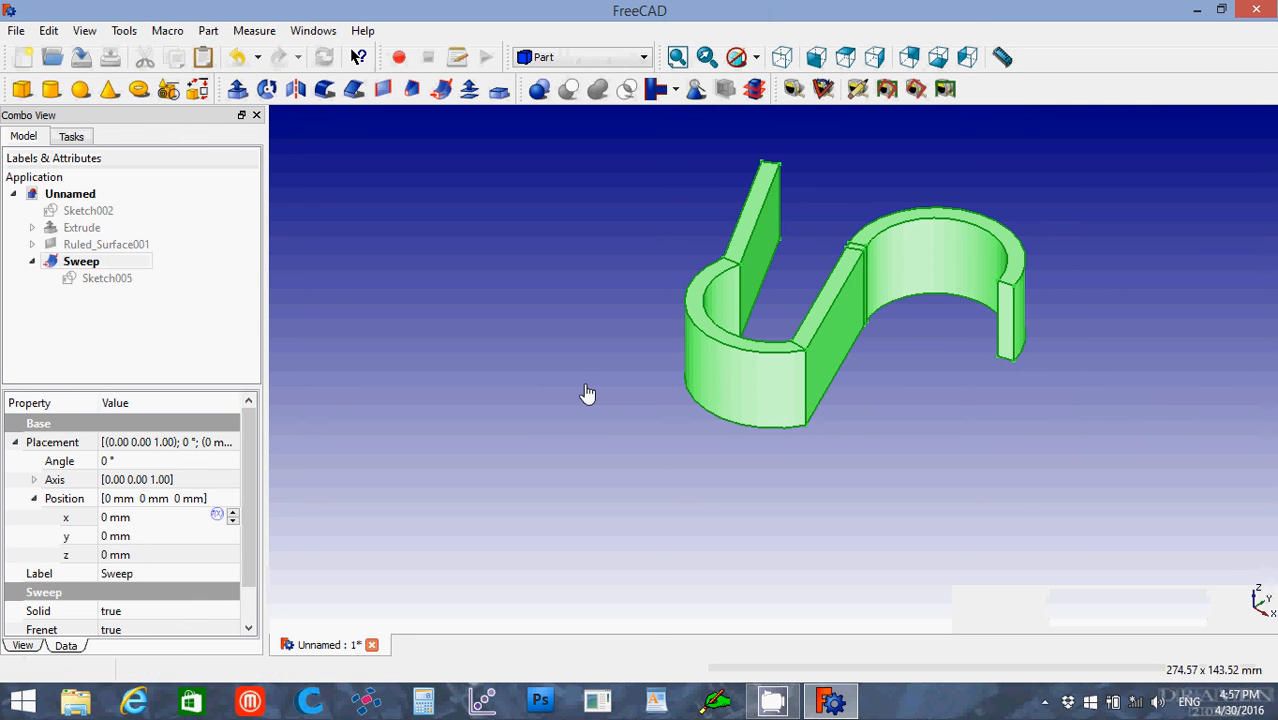
mouse_move(15, 31)
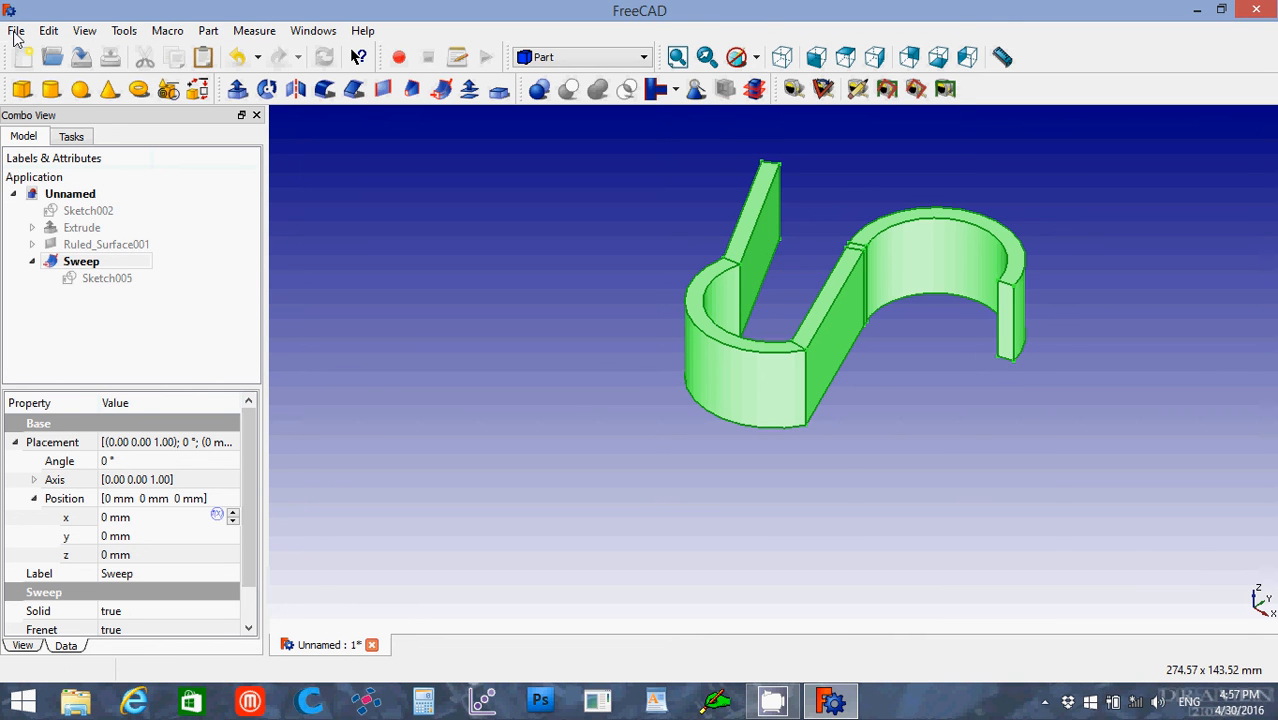
mouse_move(16, 40)
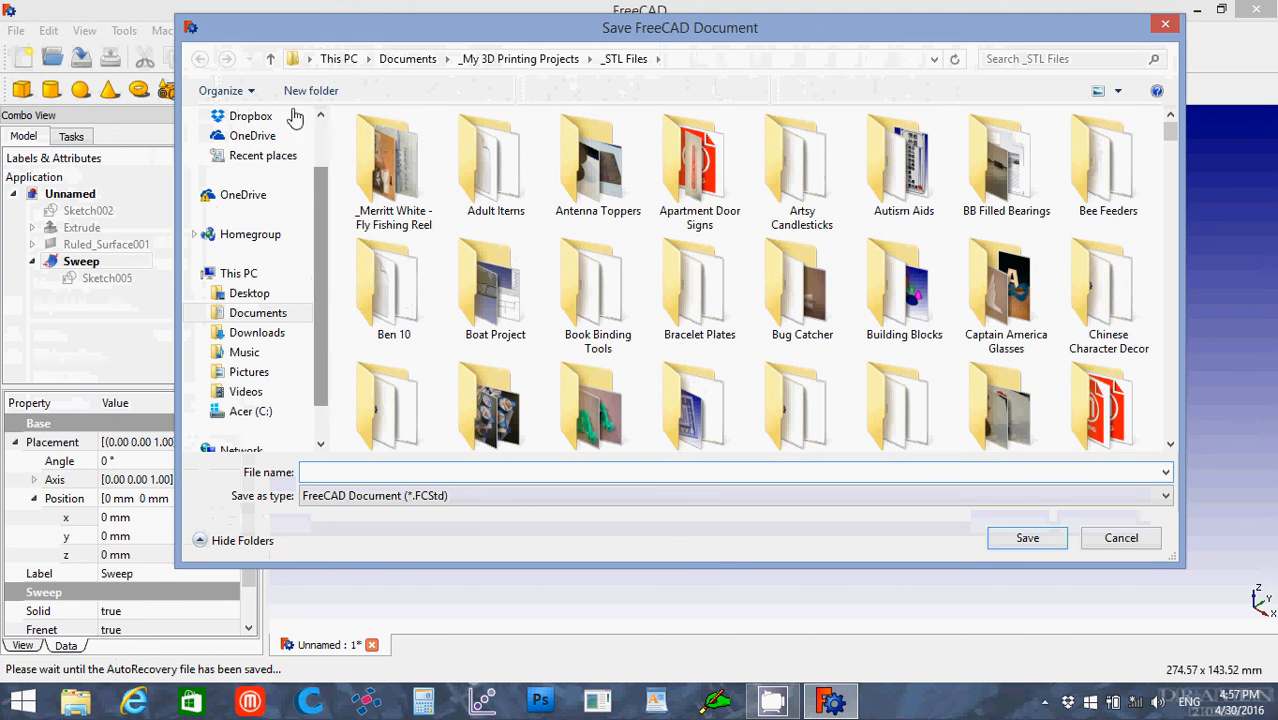
Enter Squiggly.stl as the FreeCAD document's file name in the STL Files folder.
text(sq)
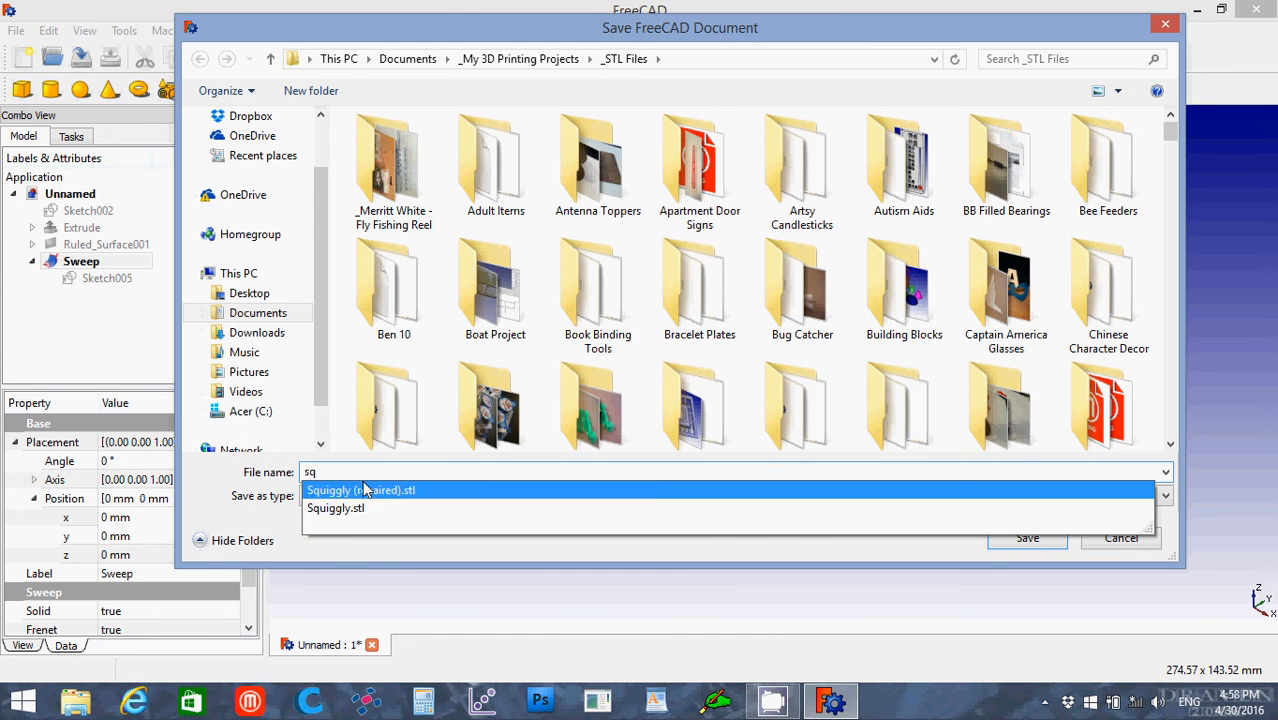
click(335, 508)
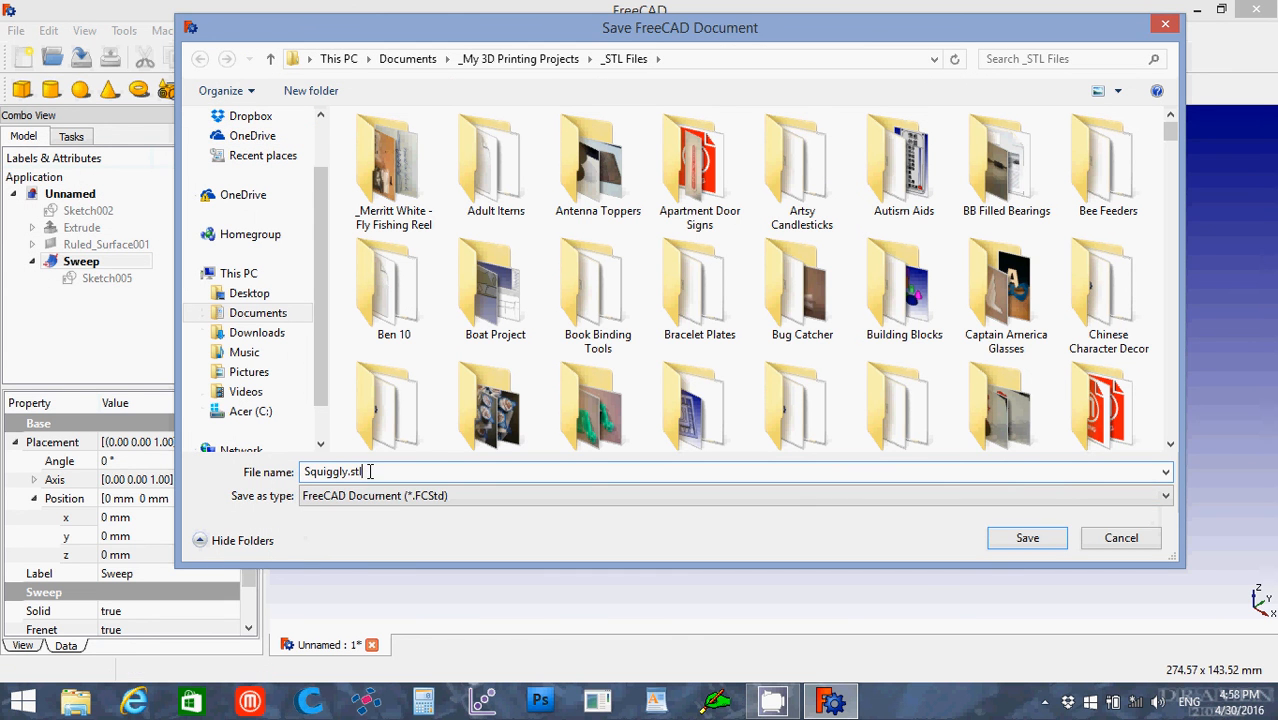